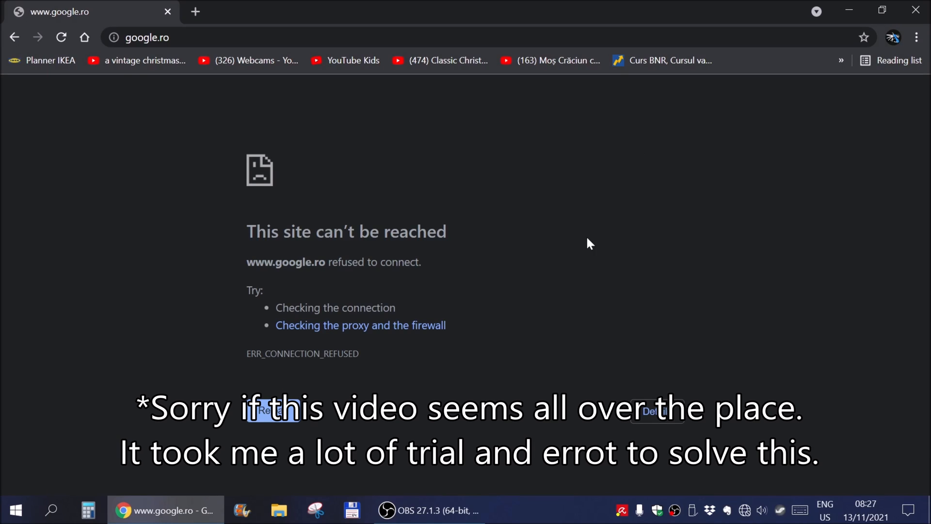
pyautogui.moveTo(524, 308)
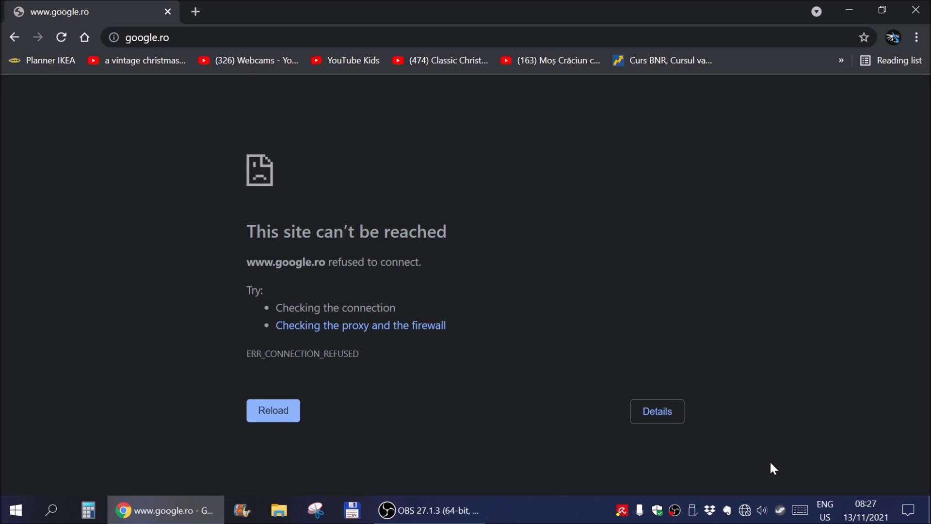
pyautogui.moveTo(744, 509)
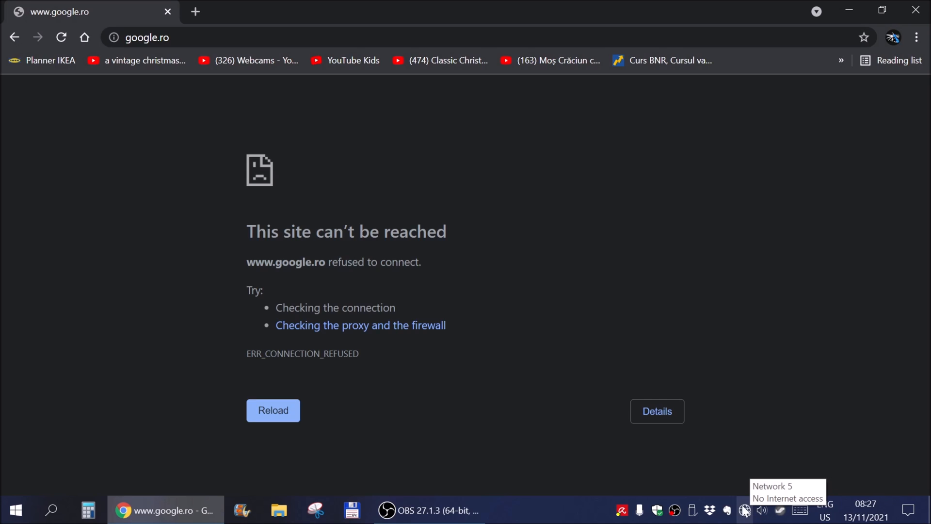
pyautogui.moveTo(746, 515)
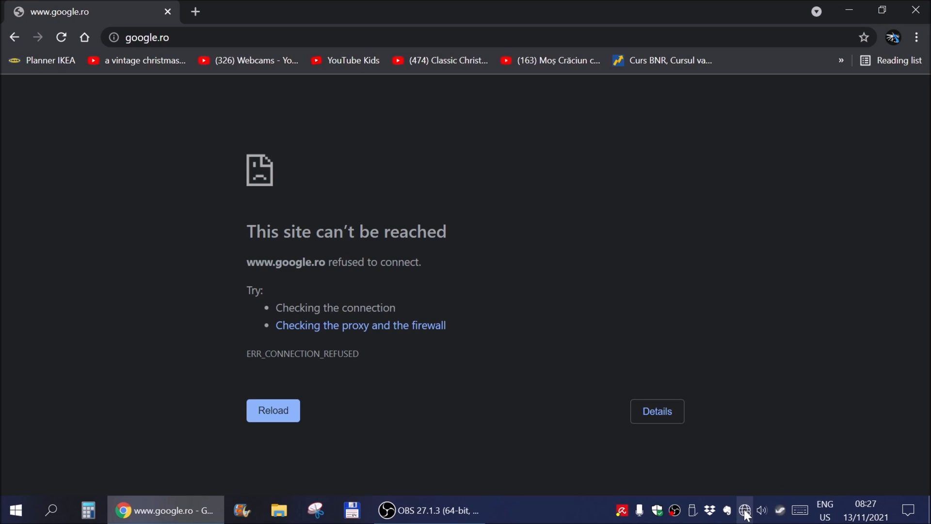
pyautogui.moveTo(743, 510)
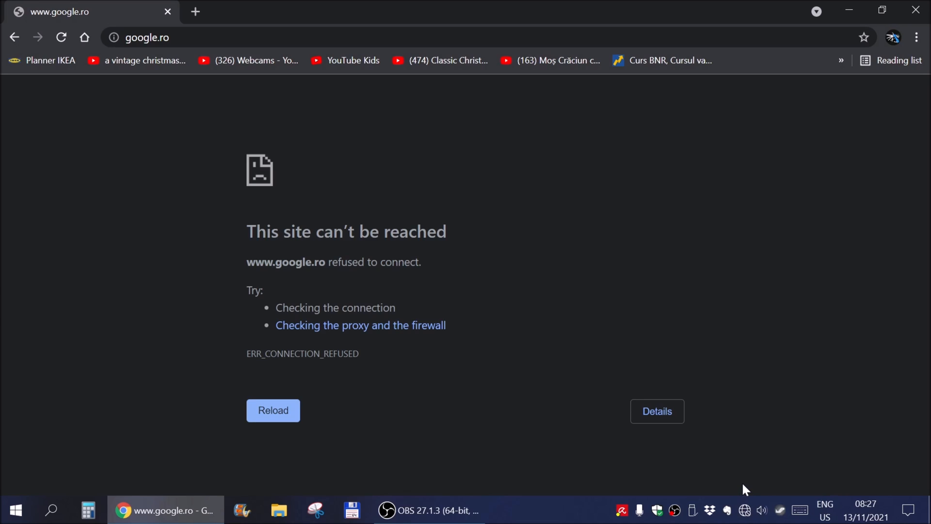
pyautogui.moveTo(743, 510)
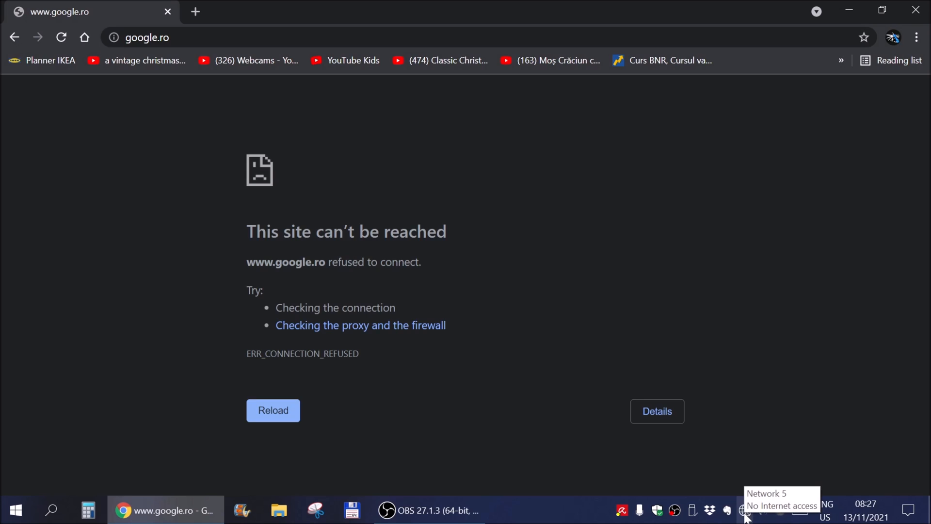
pyautogui.moveTo(750, 466)
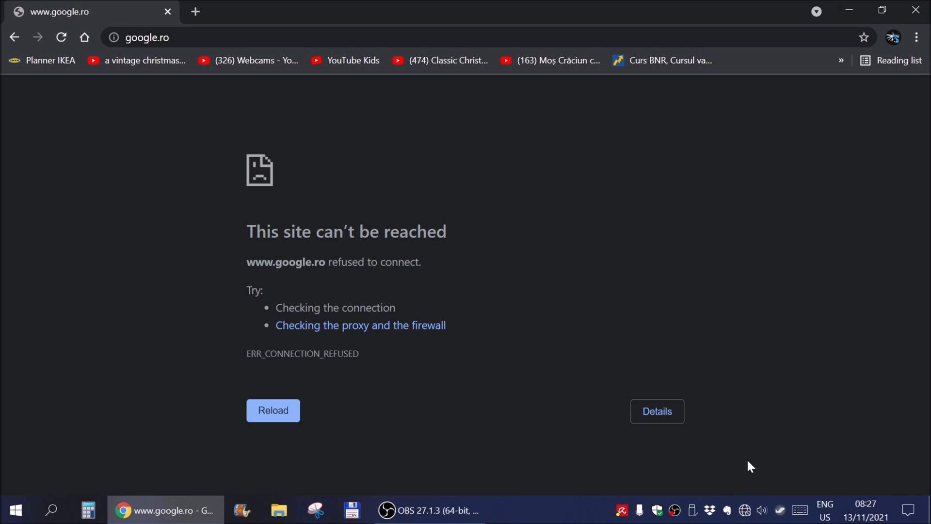
pyautogui.moveTo(744, 510)
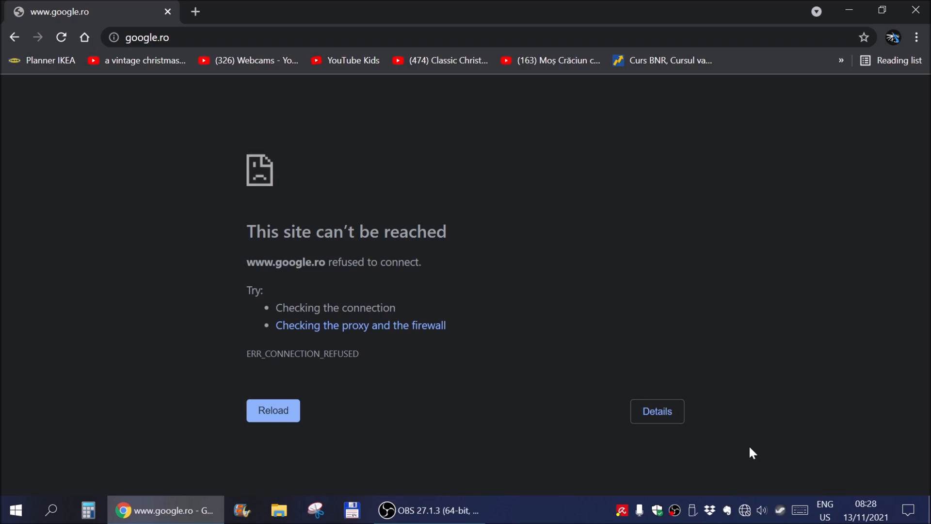
pyautogui.moveTo(729, 453)
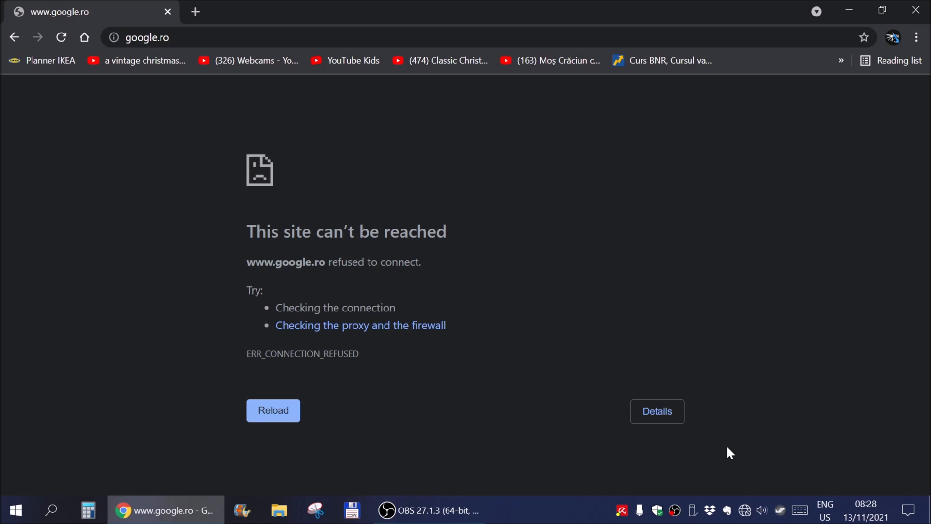
pyautogui.moveTo(535, 431)
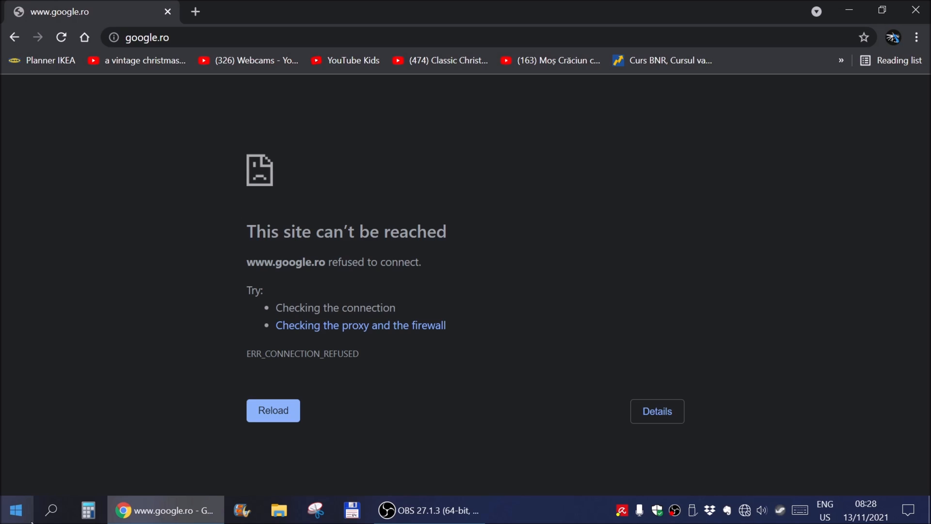
# Find Command Prompt via Windows Search ('comm') and launch it as administrator
pyautogui.click(51, 510)
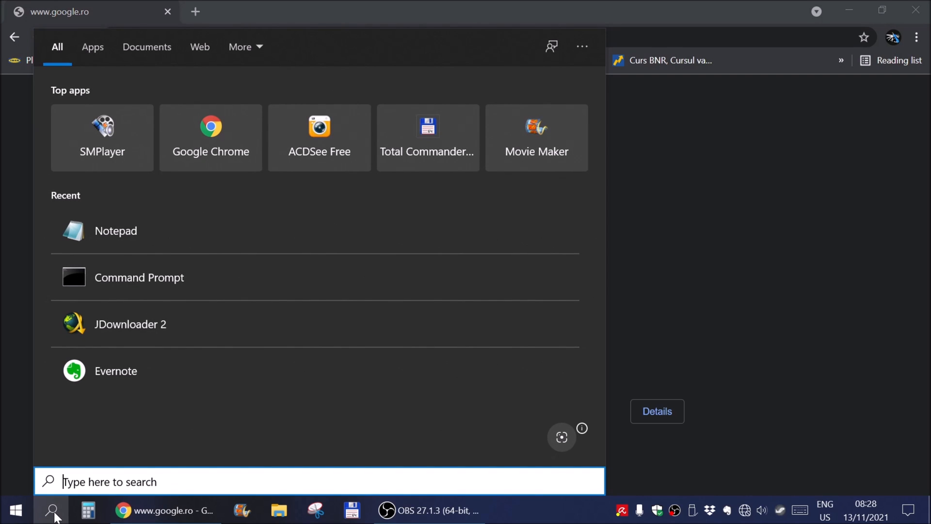
pyautogui.moveTo(51, 509)
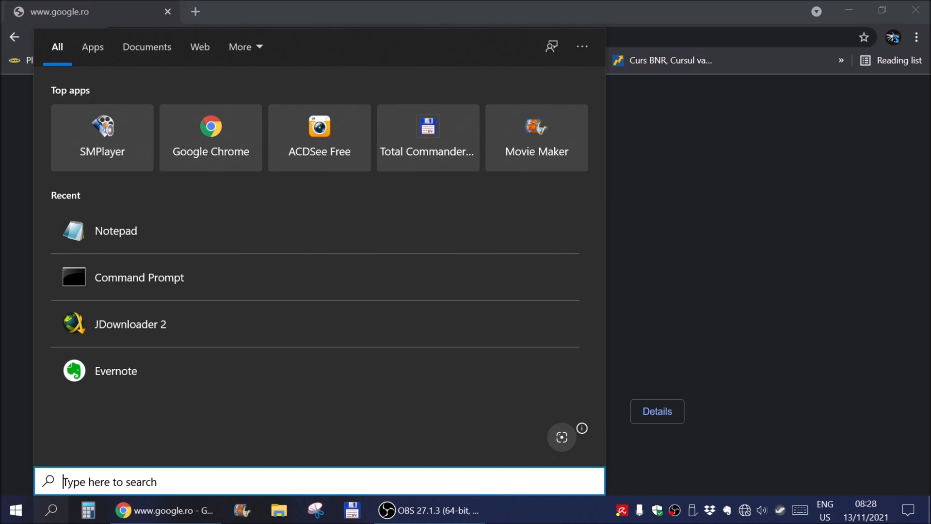
pyautogui.write('comm')
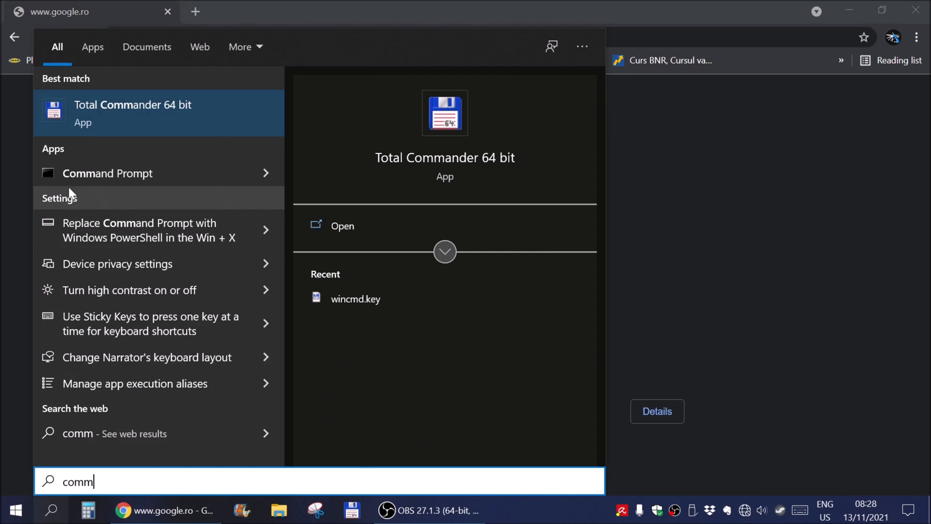
pyautogui.moveTo(107, 181)
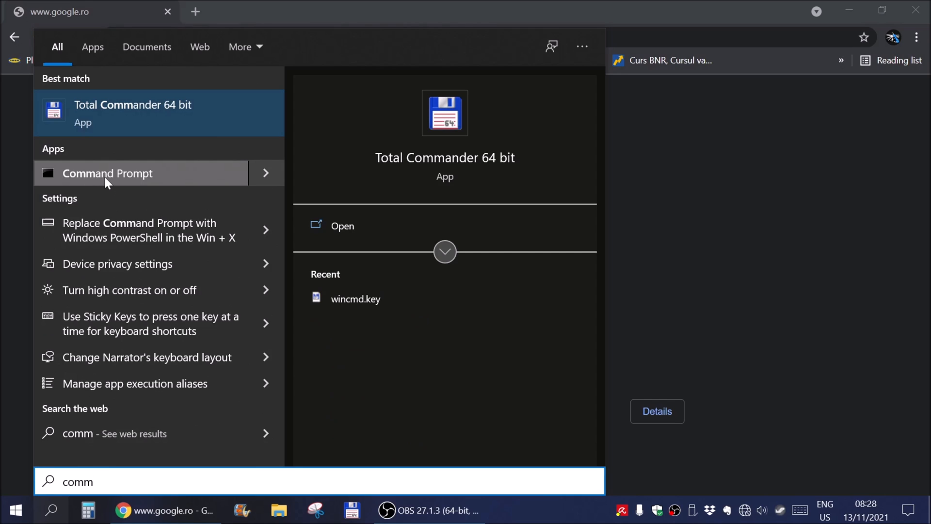
pyautogui.rightClick(107, 172)
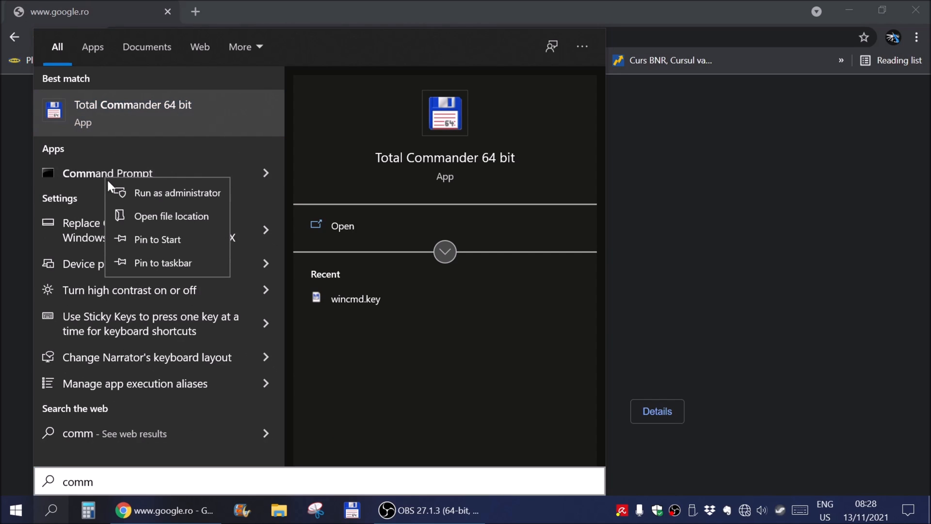
pyautogui.moveTo(177, 192)
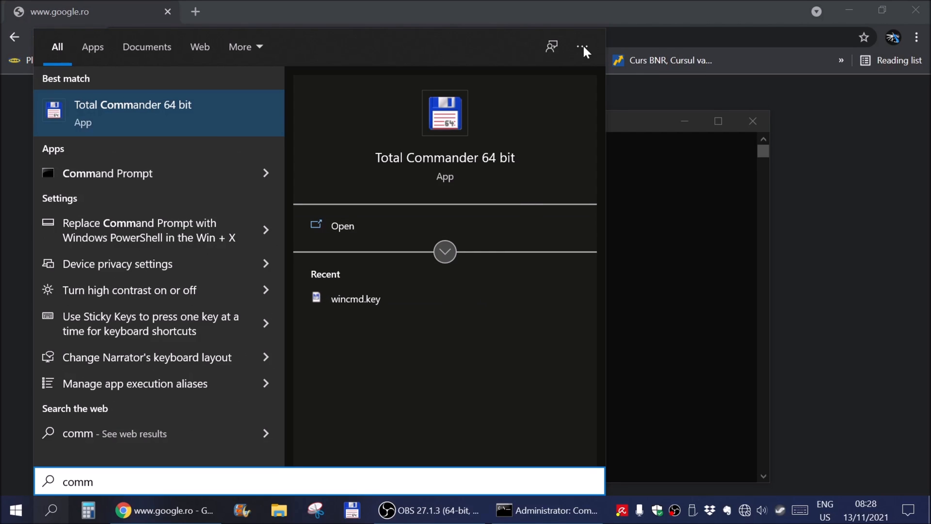
pyautogui.click(546, 510)
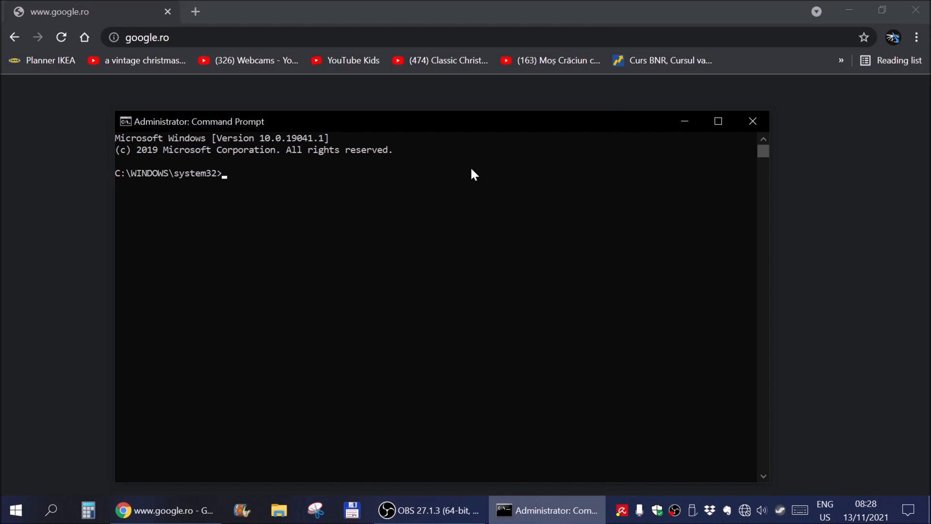
# Run 'netsh interface show interface' to list the network adapters and their states
pyautogui.write('netsh inter')
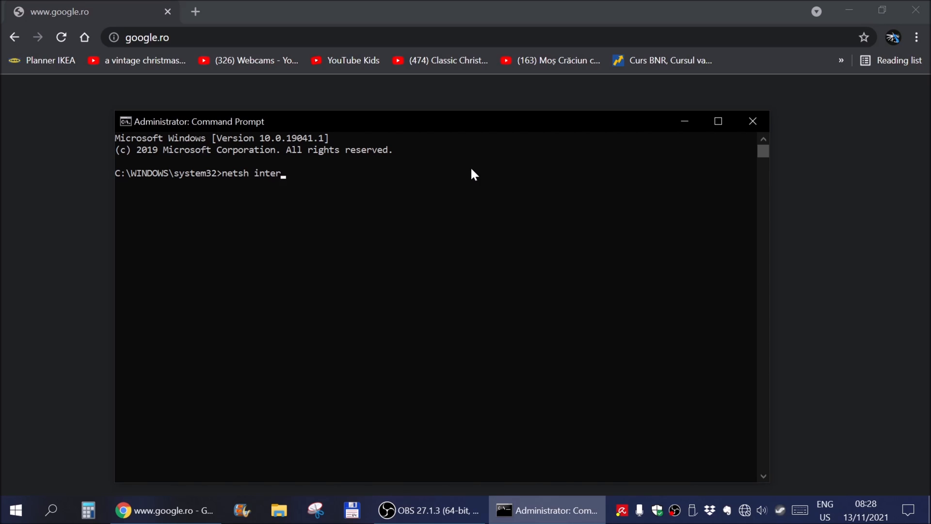
pyautogui.write('face sho')
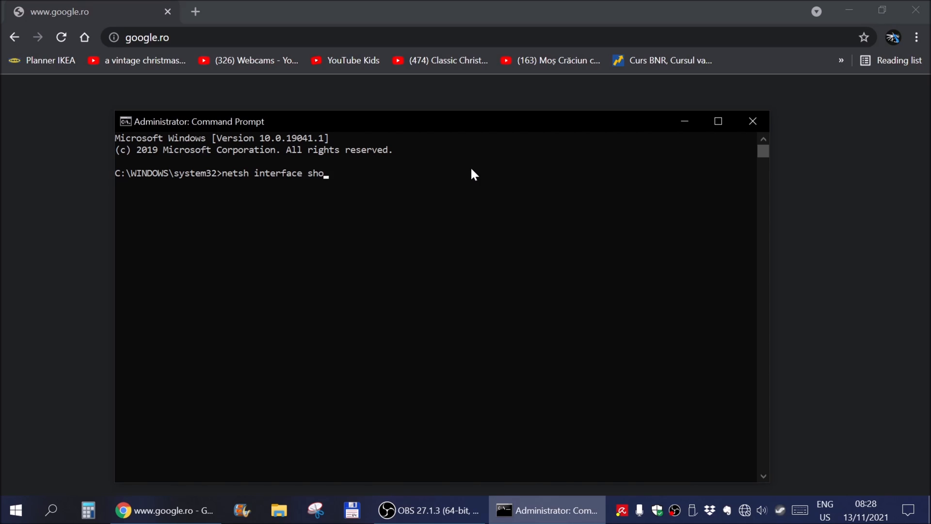
pyautogui.write('w interface')
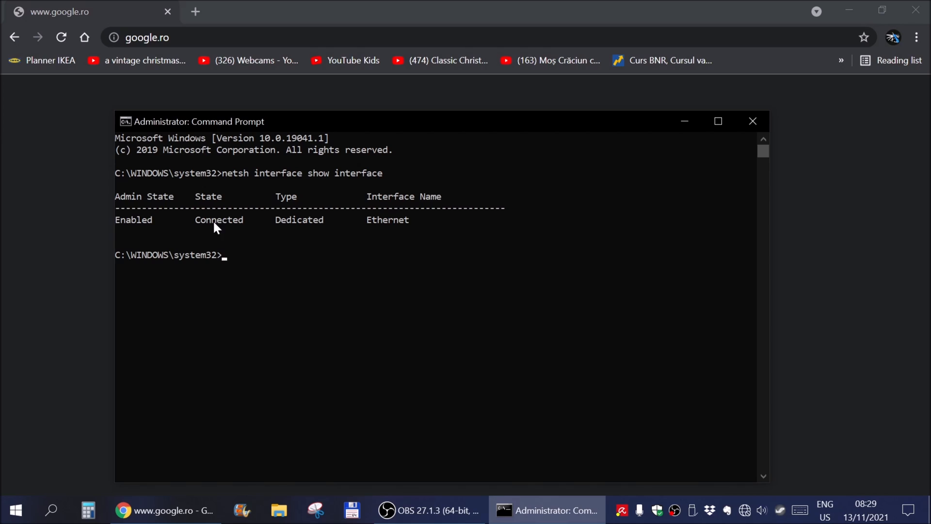
pyautogui.moveTo(371, 240)
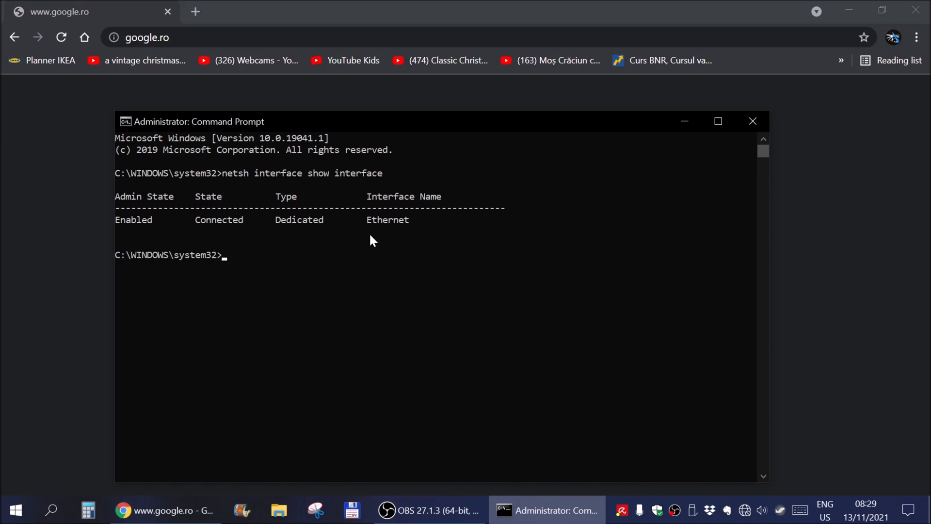
pyautogui.moveTo(368, 218)
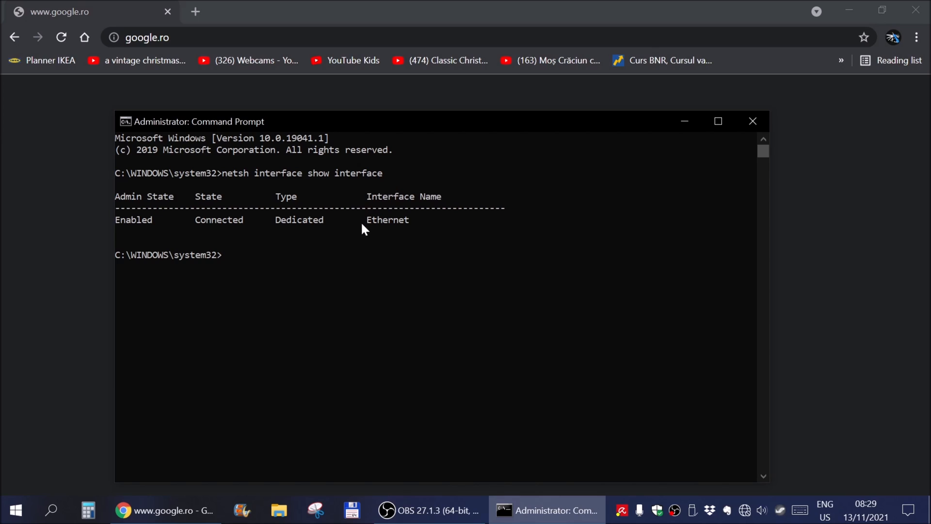
pyautogui.moveTo(406, 241)
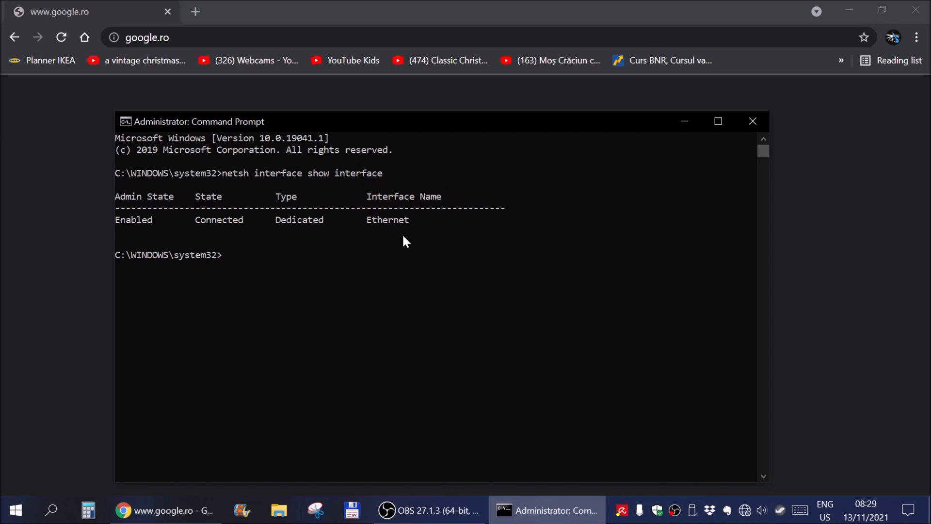
pyautogui.moveTo(395, 238)
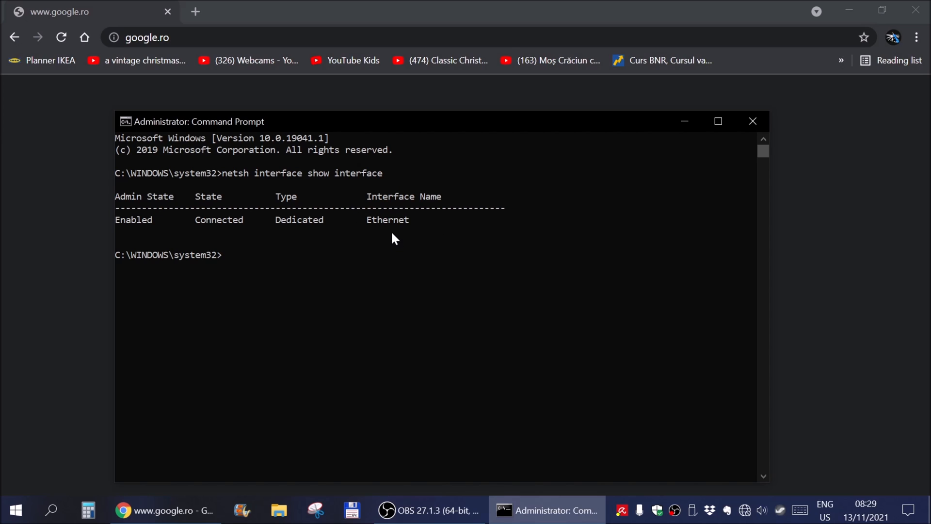
pyautogui.moveTo(398, 267)
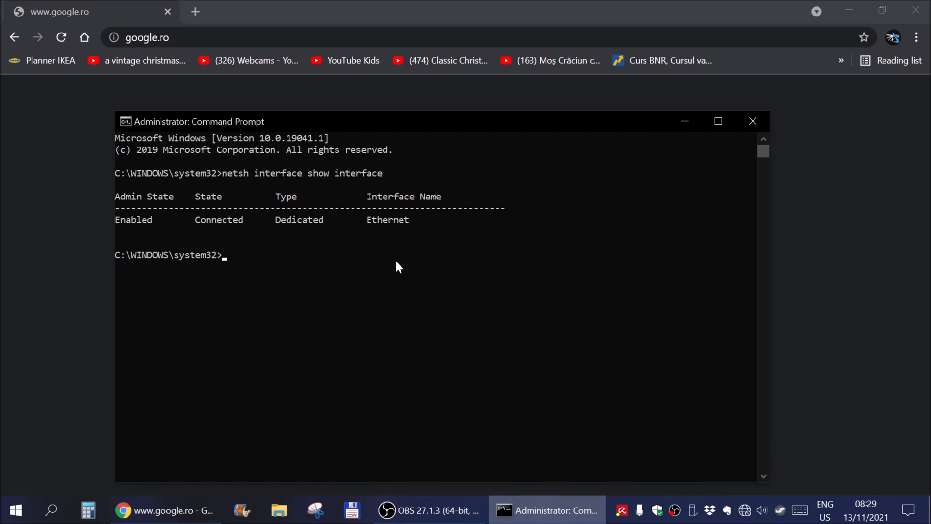
# Run netsh interface set interface "Ethernet" disabled to turn off the Ethernet adapter
pyautogui.write('ner')
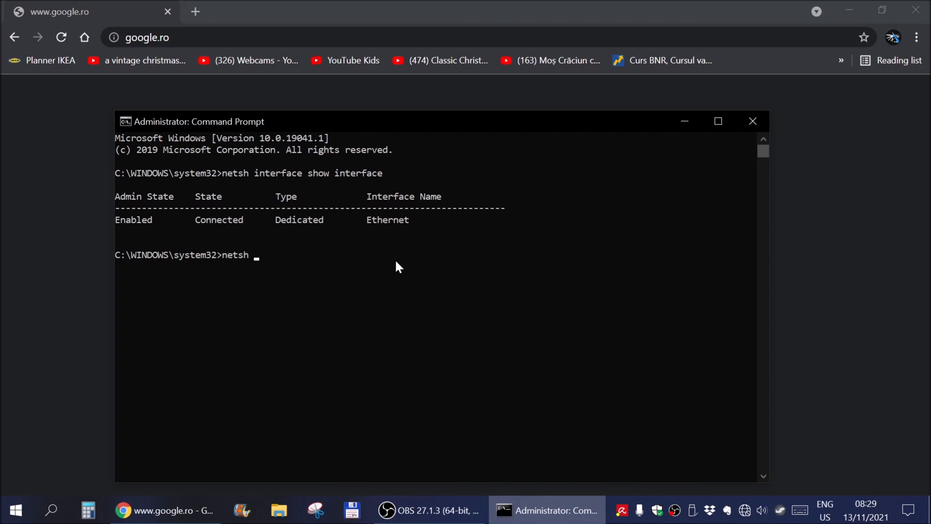
pyautogui.write('interface')
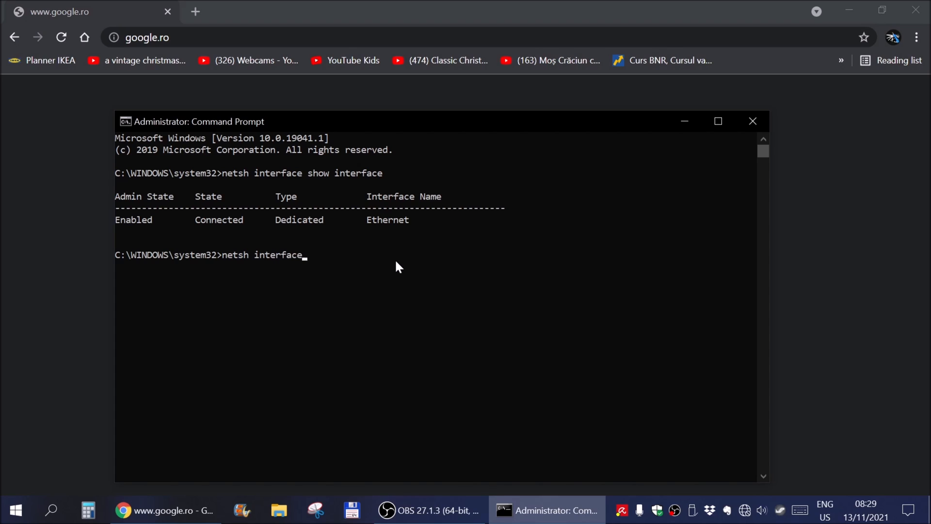
pyautogui.write('set')
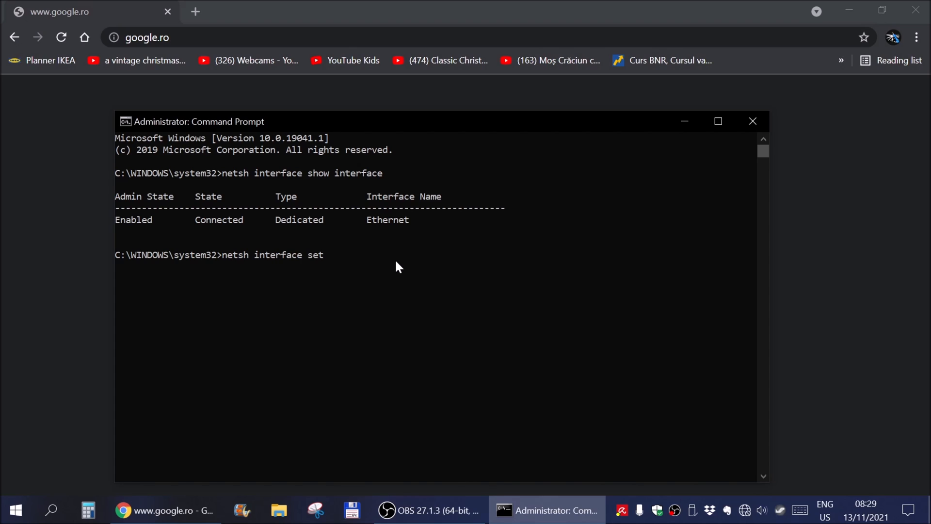
pyautogui.write('interface')
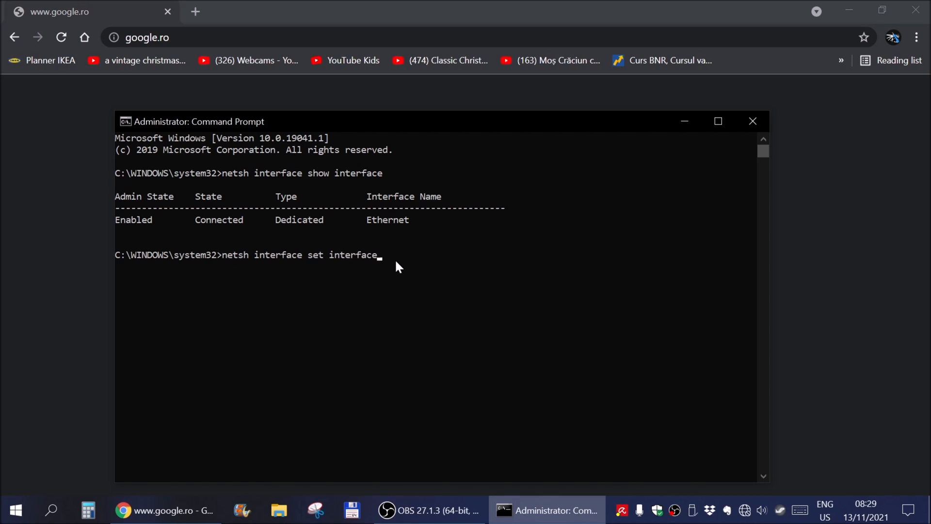
pyautogui.write('"')
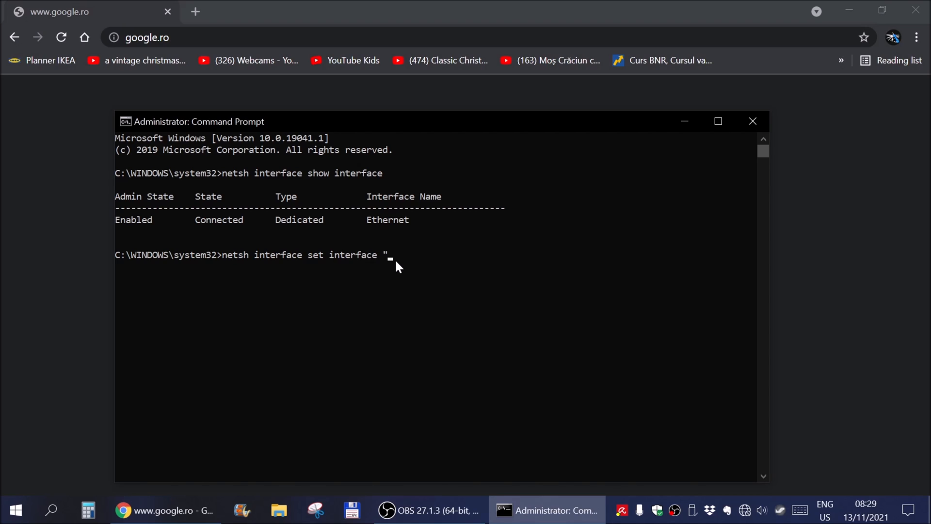
pyautogui.write('E')
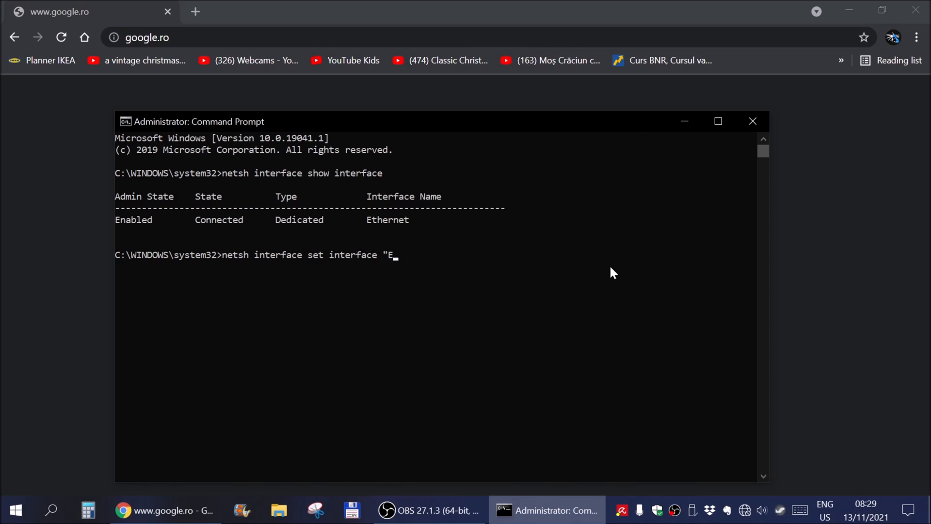
pyautogui.write('thernet" dis')
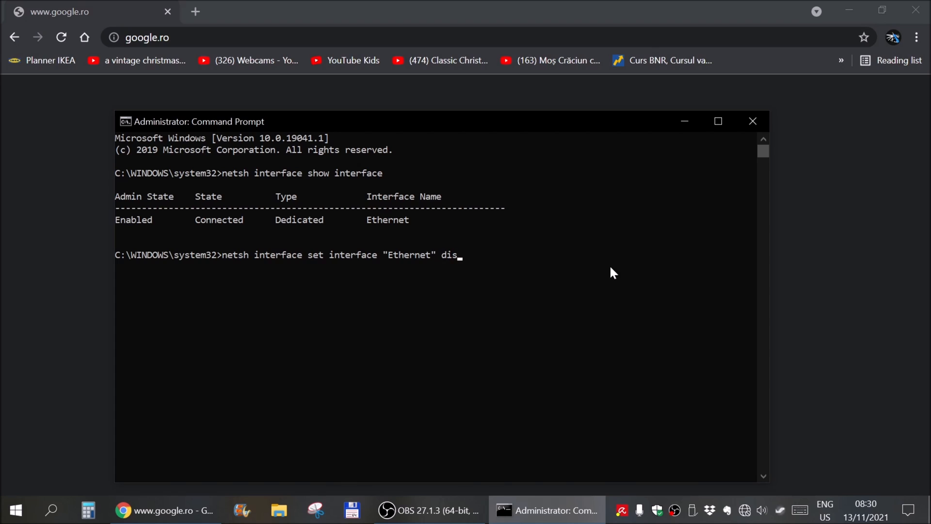
pyautogui.write('able')
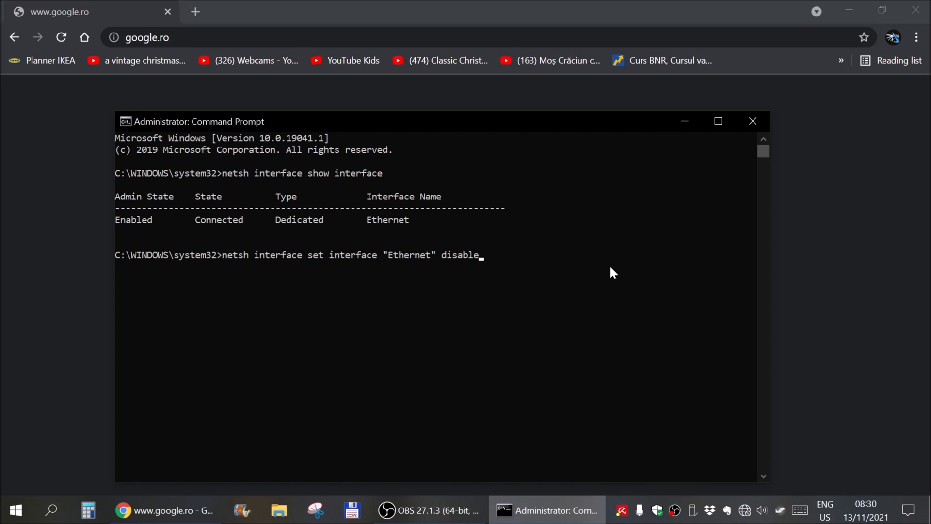
pyautogui.write('d')
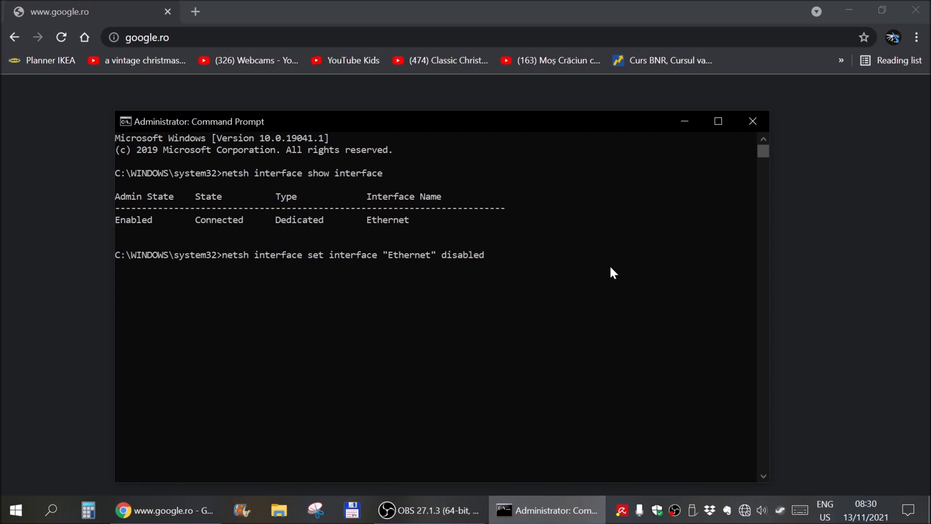
pyautogui.press('enter')
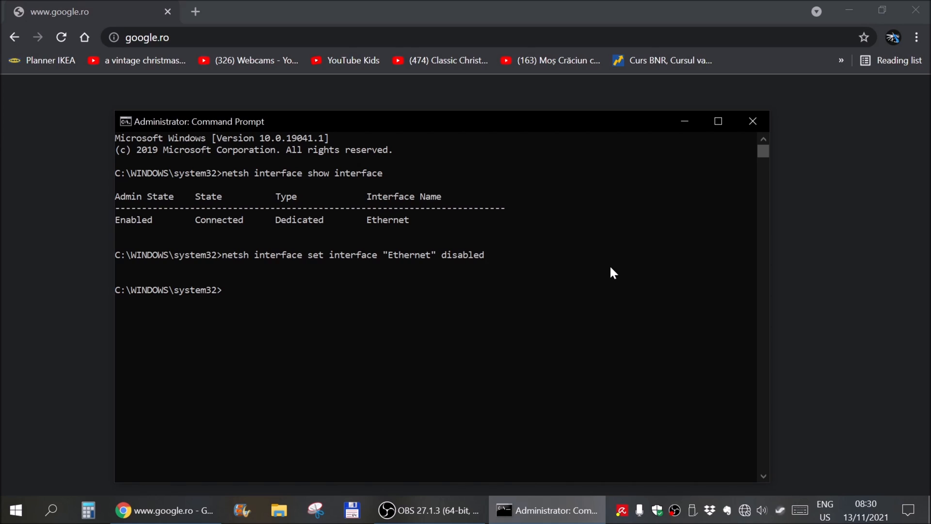
pyautogui.moveTo(215, 239)
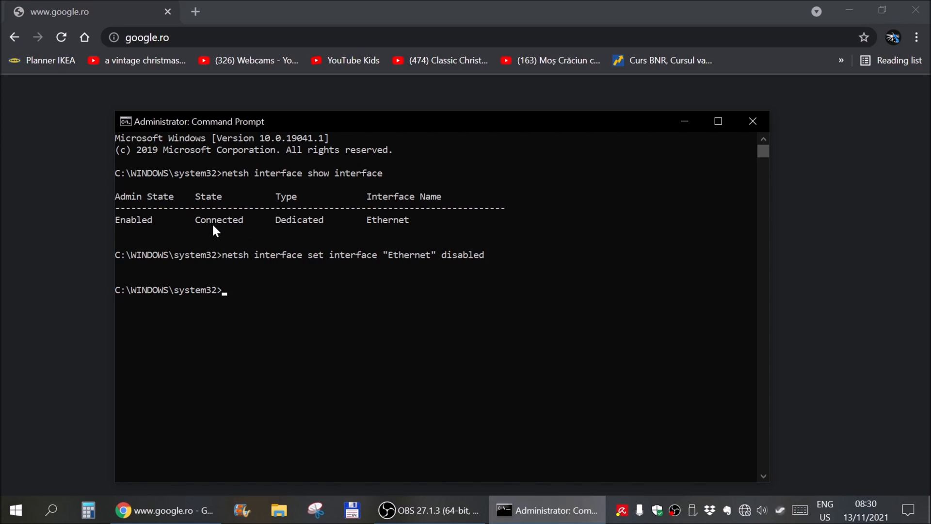
pyautogui.moveTo(347, 347)
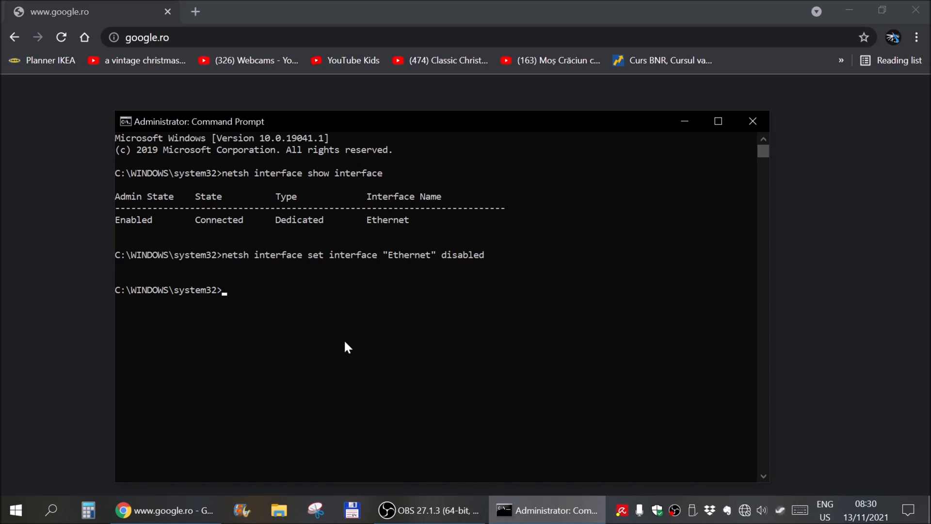
# Re-enter the netsh set interface command with "Ethernet" changed from disabled to enabled
pyautogui.write('nets')
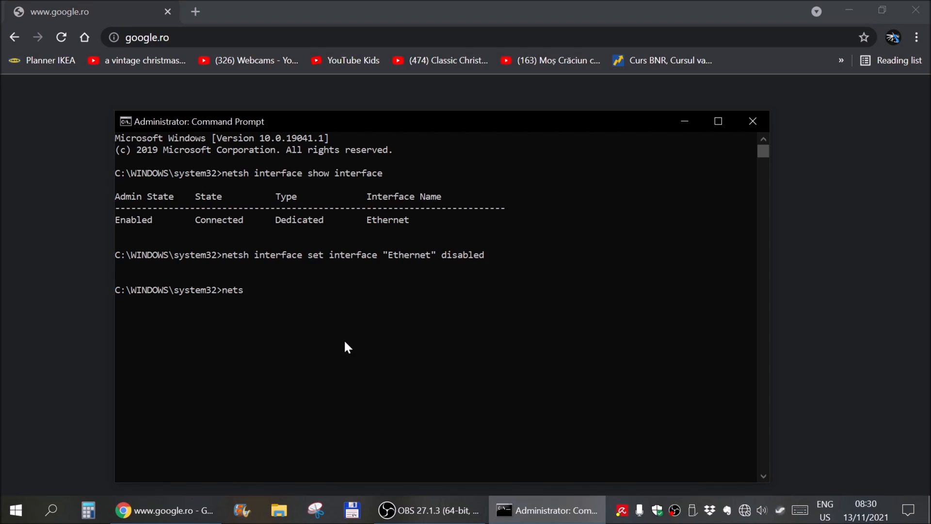
pyautogui.write('h interface set interface')
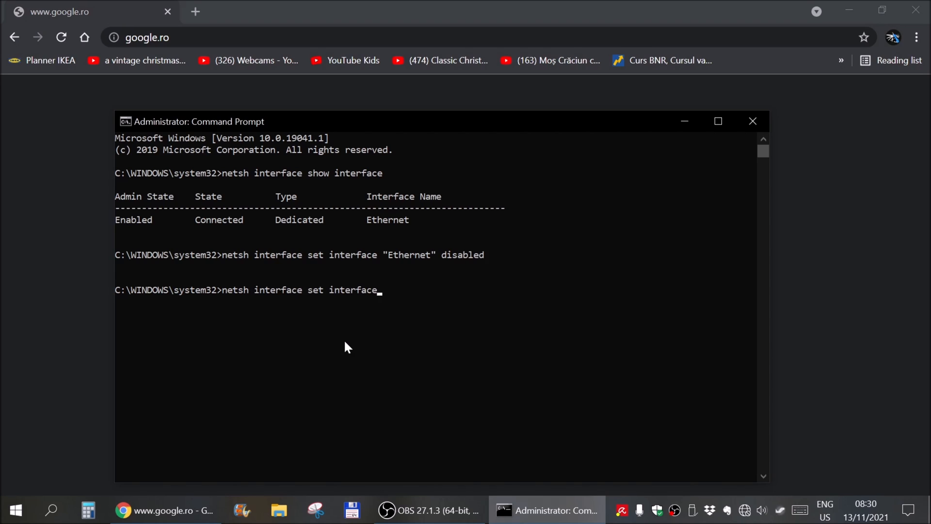
pyautogui.write('"Ethernet" disabled')
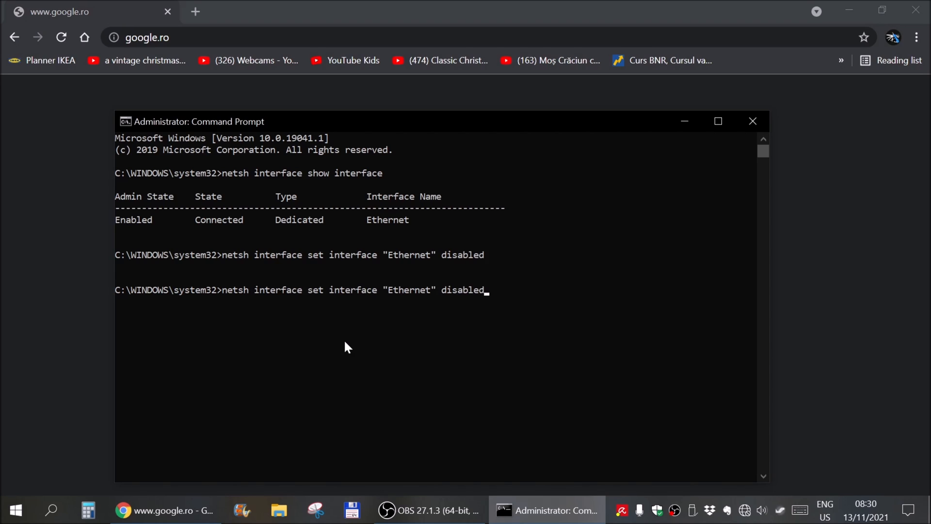
pyautogui.press('Backspace')
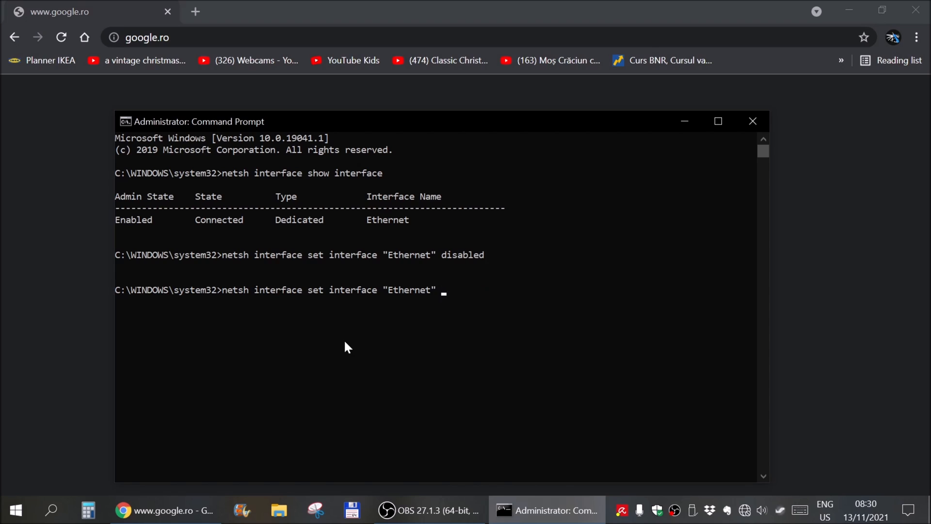
pyautogui.write('enabled')
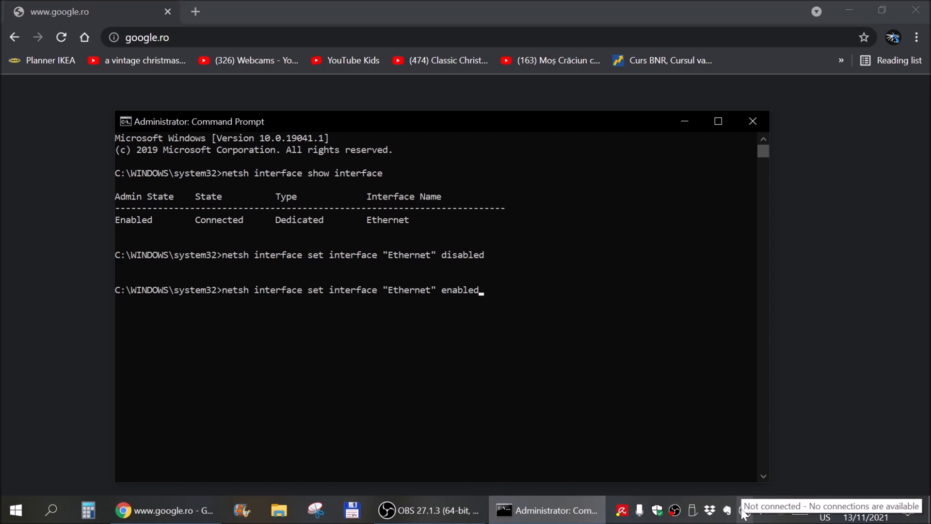
# Check Chrome shows no internet, run the enable command, then reload to confirm Google loads
pyautogui.click(61, 37)
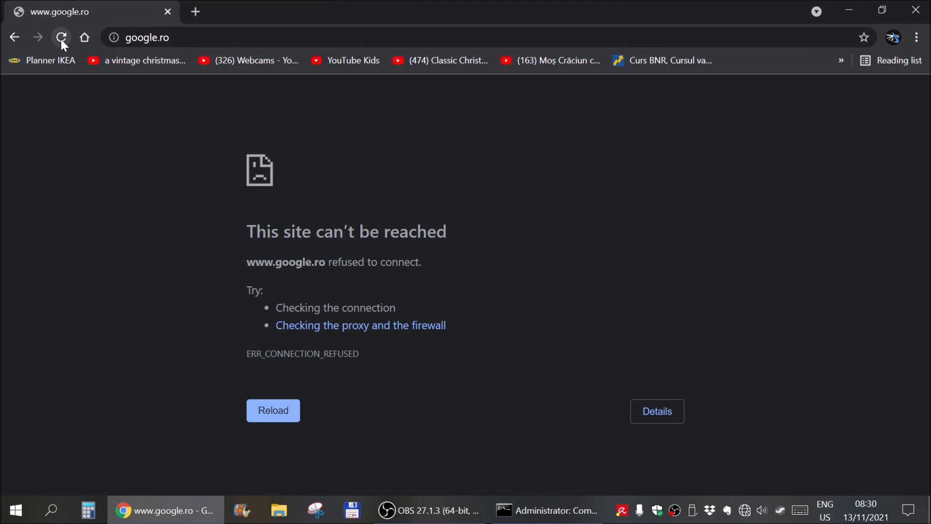
pyautogui.click(62, 37)
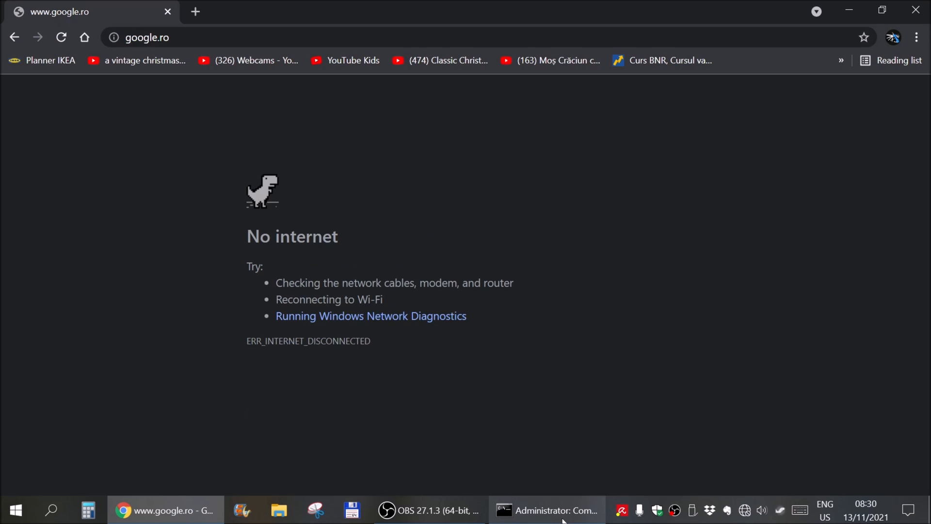
pyautogui.click(544, 510)
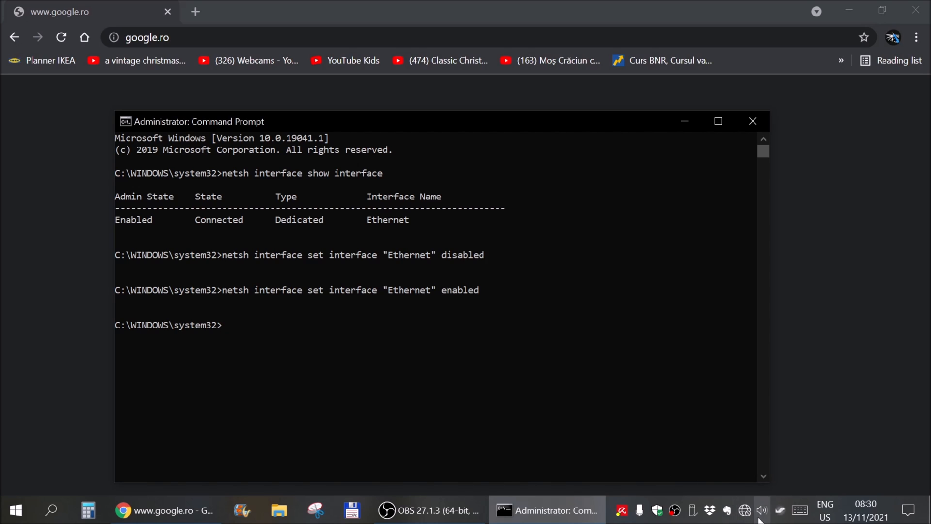
pyautogui.moveTo(745, 509)
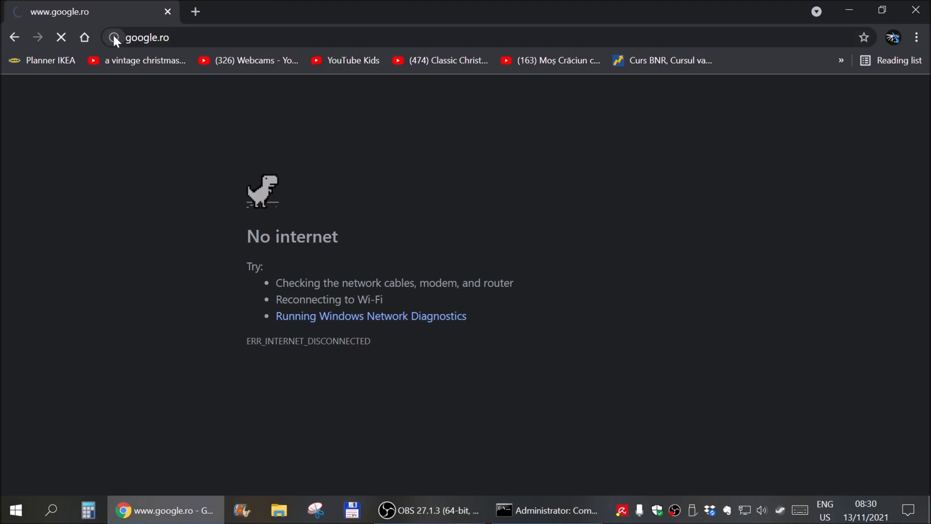
pyautogui.click(61, 36)
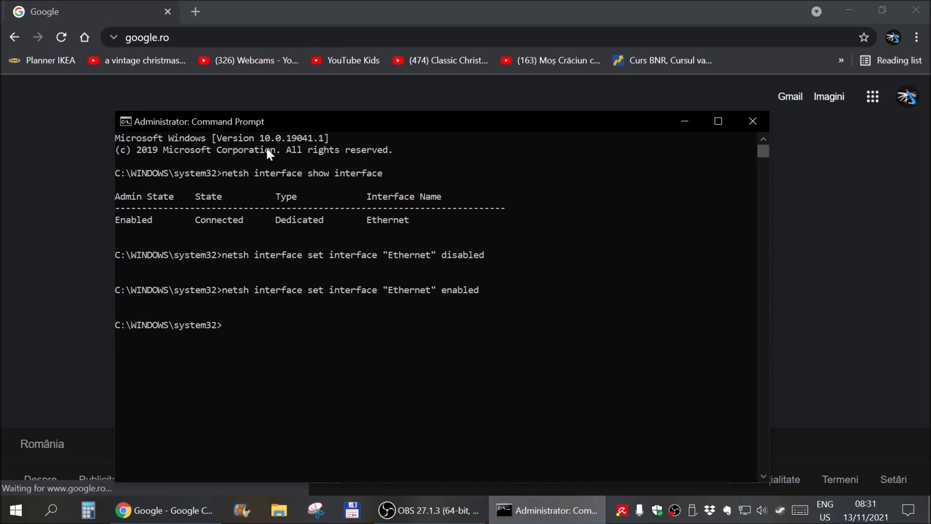
pyautogui.moveTo(257, 263)
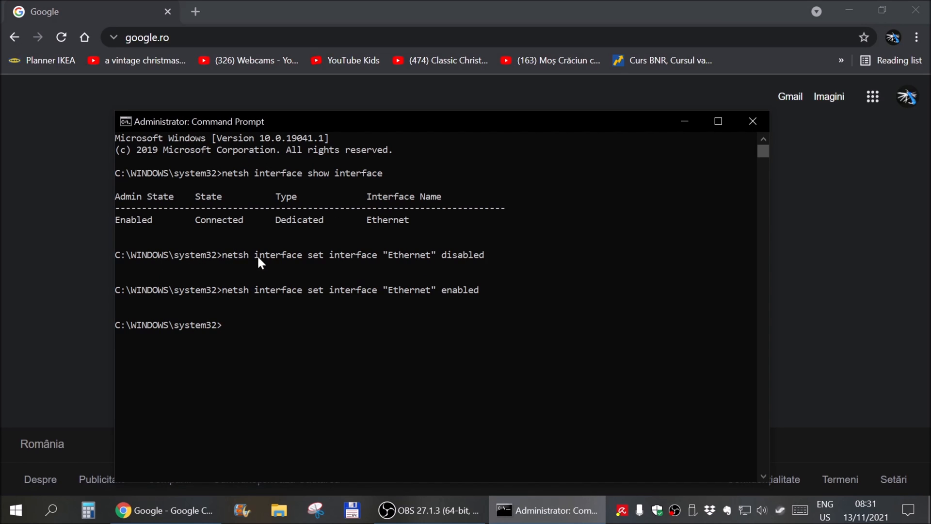
pyautogui.moveTo(406, 243)
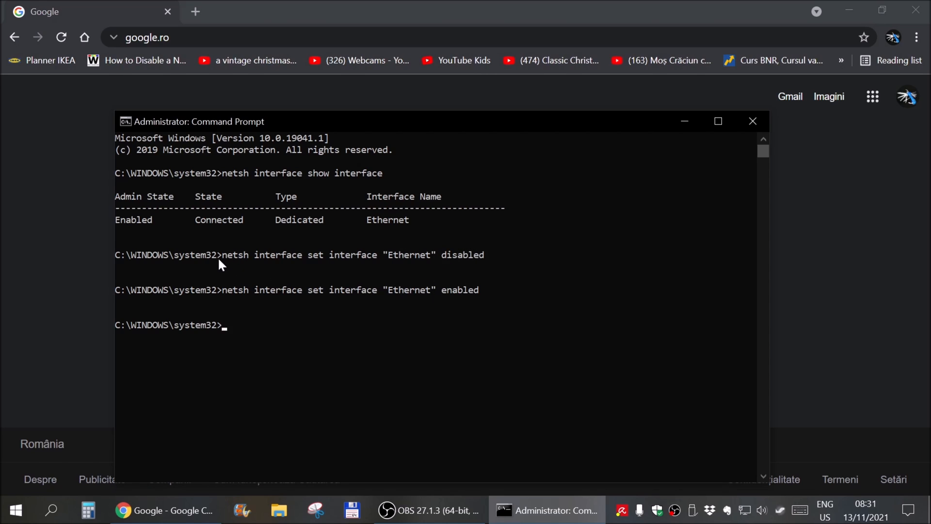
pyautogui.moveTo(482, 297)
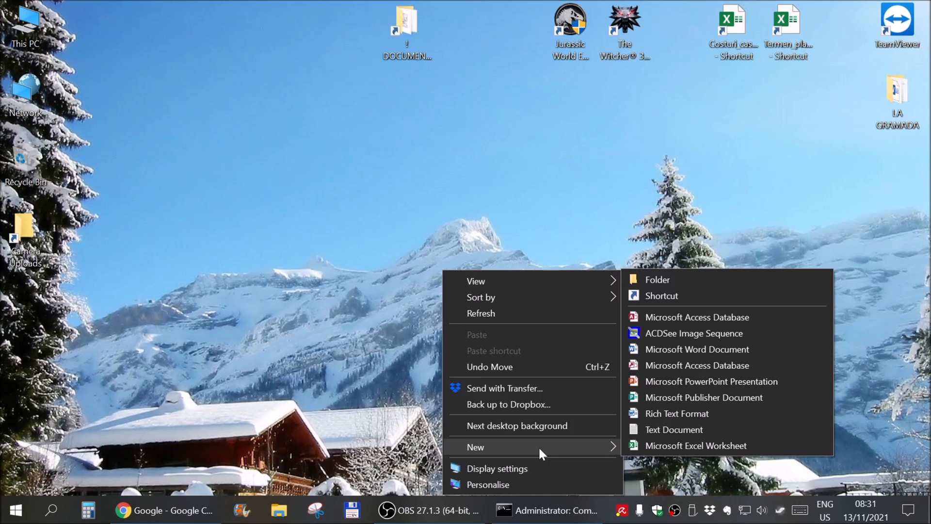
pyautogui.moveTo(646, 433)
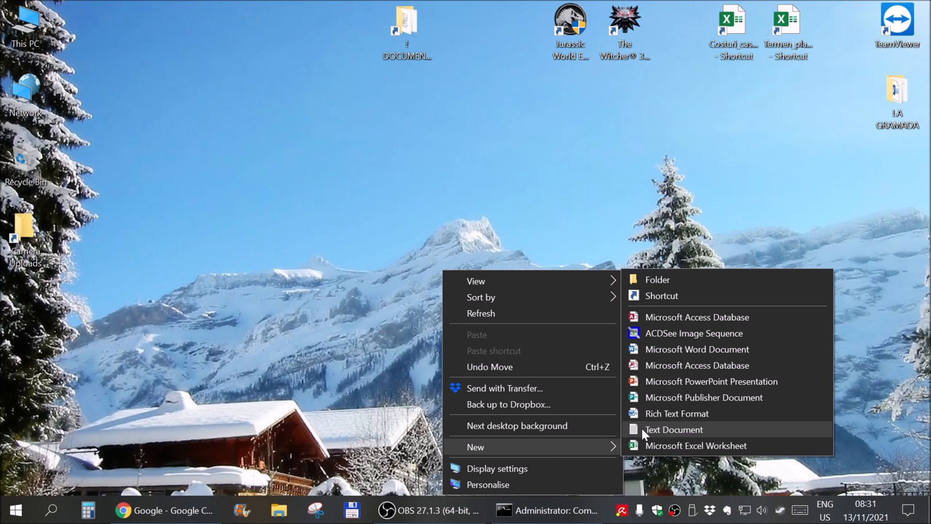
# Create a new text document and rename it to Automation.bat, confirming the extension change
pyautogui.click(672, 429)
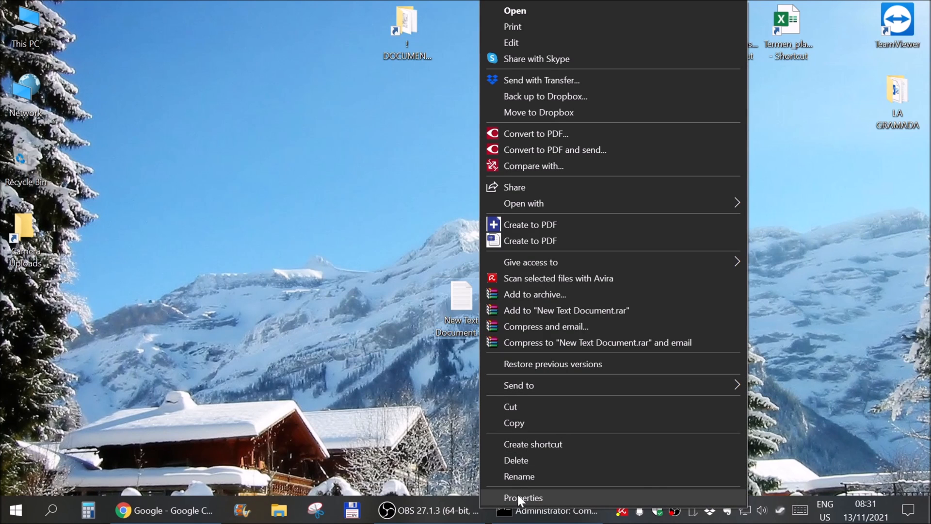
pyautogui.click(523, 497)
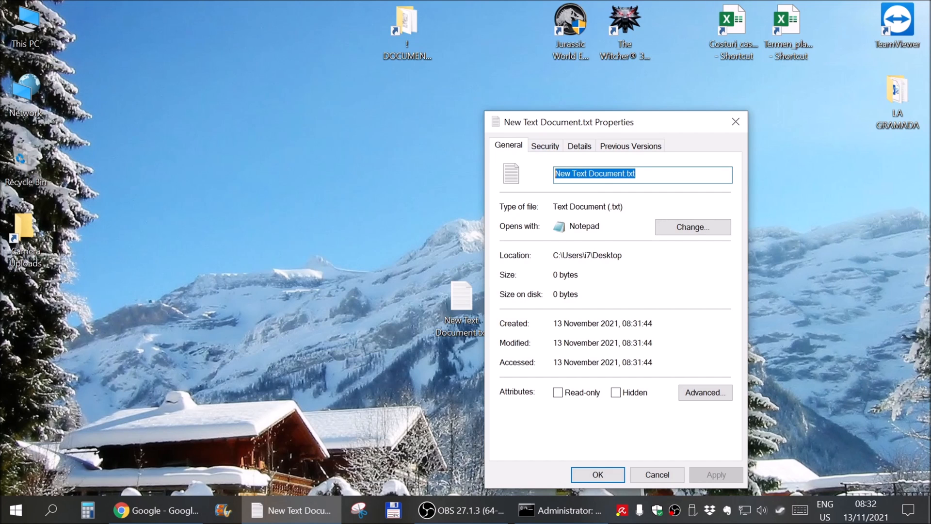
pyautogui.click(609, 174)
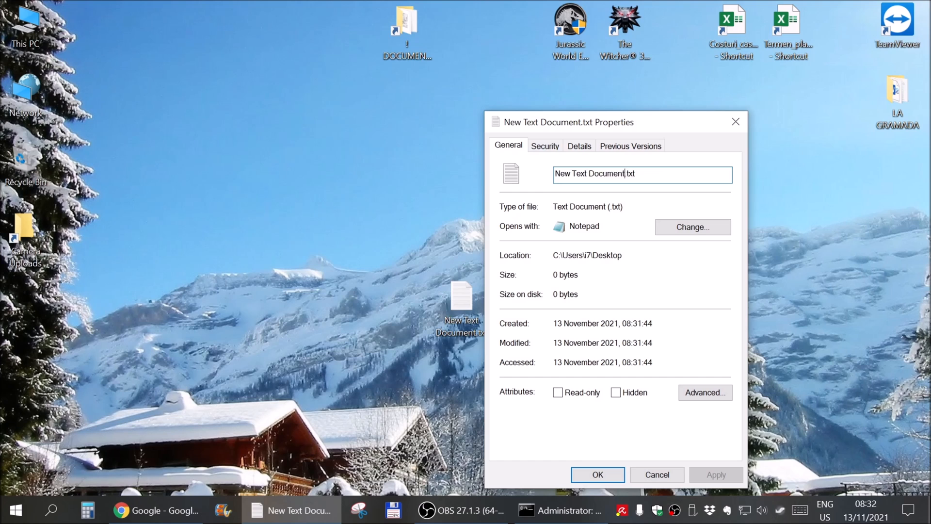
pyautogui.write('A.txt')
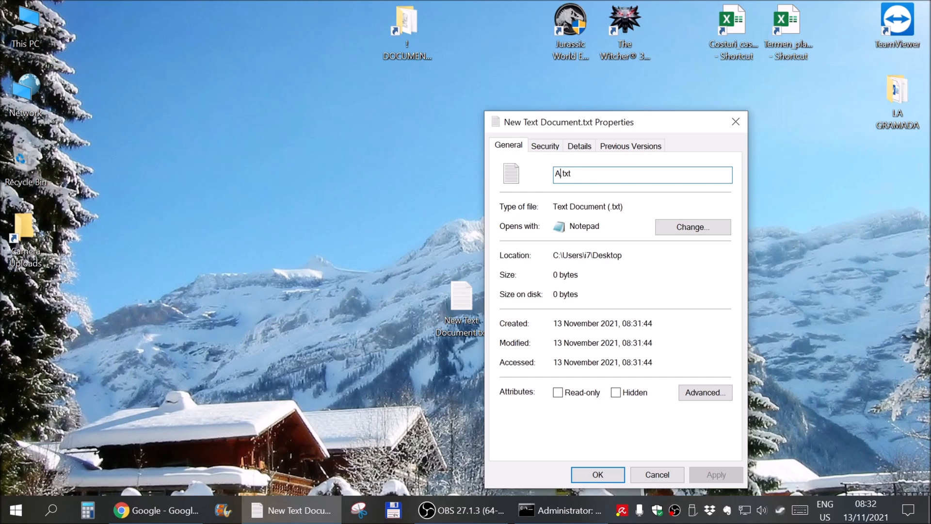
pyautogui.write('utomation.')
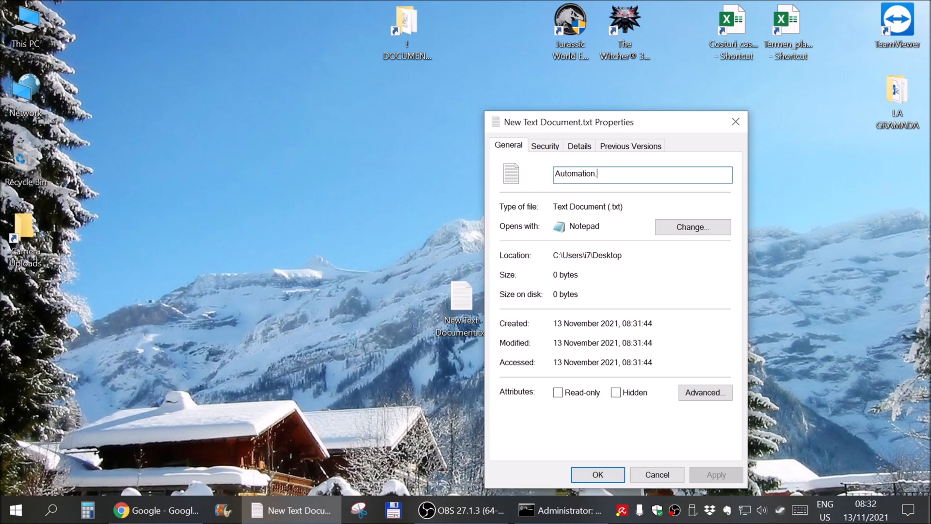
pyautogui.write('bat')
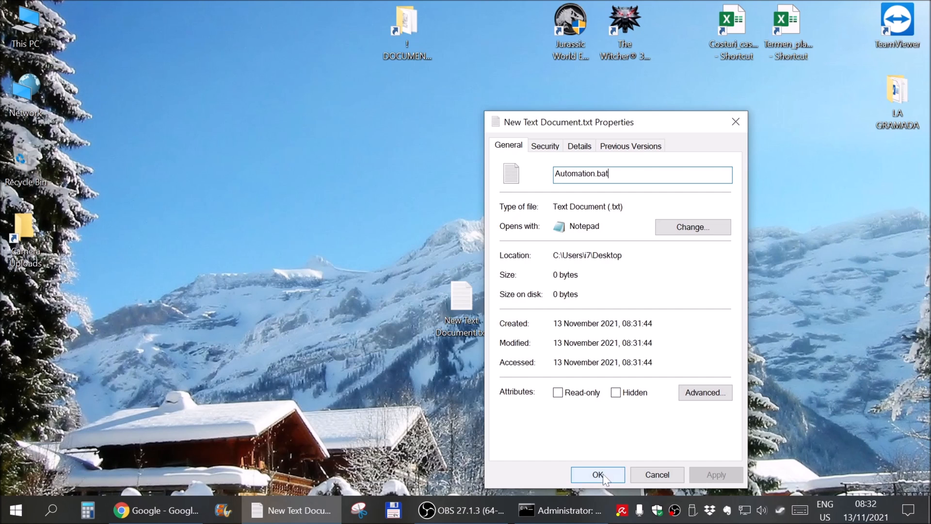
pyautogui.click(598, 474)
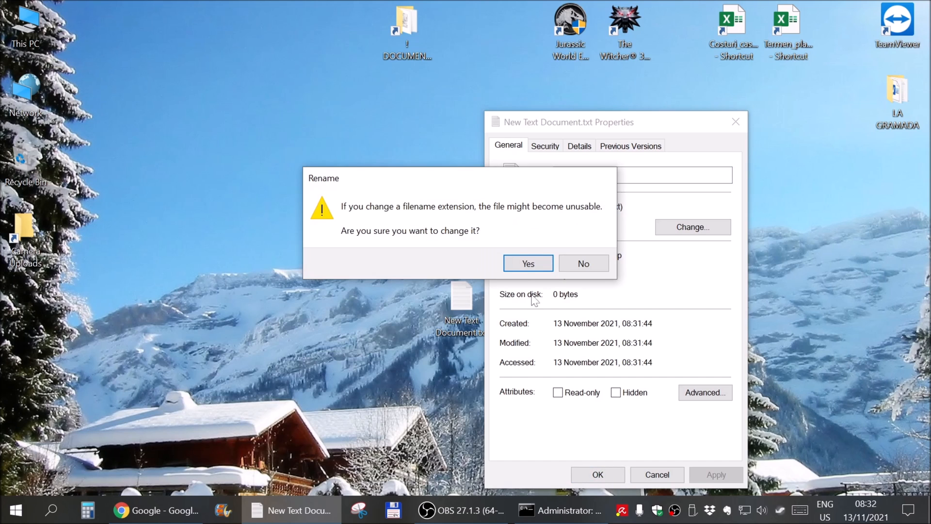
pyautogui.click(528, 263)
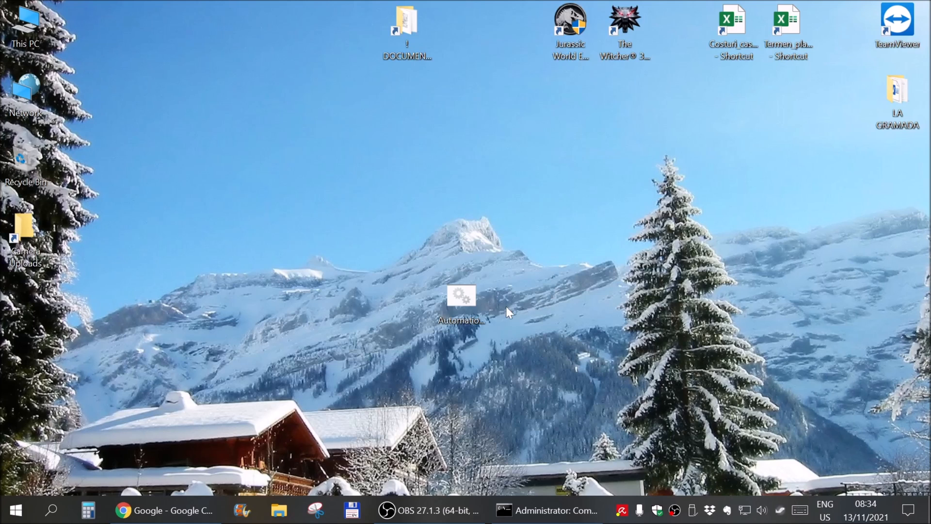
# Move Automation.bat up the desktop and create a desktop shortcut to it
pyautogui.click(461, 297)
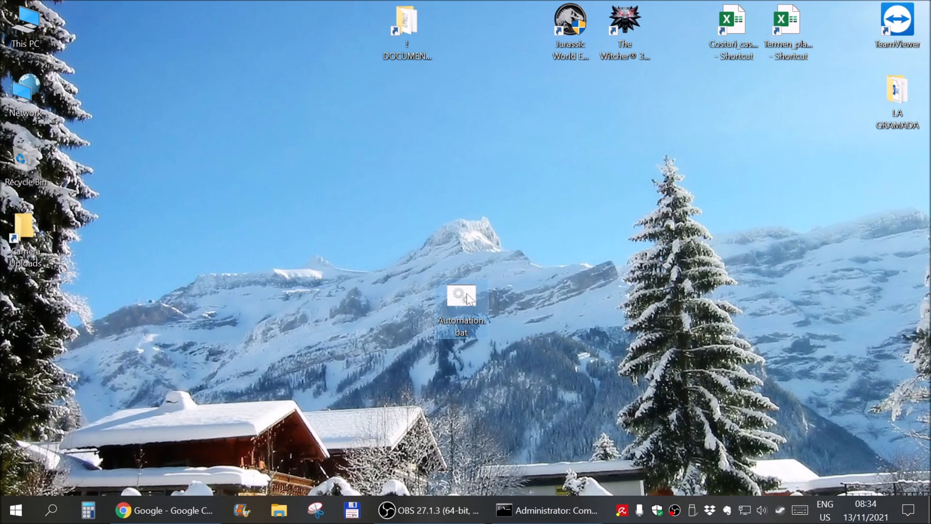
pyautogui.moveTo(460, 305); pyautogui.dragTo(371, 181)
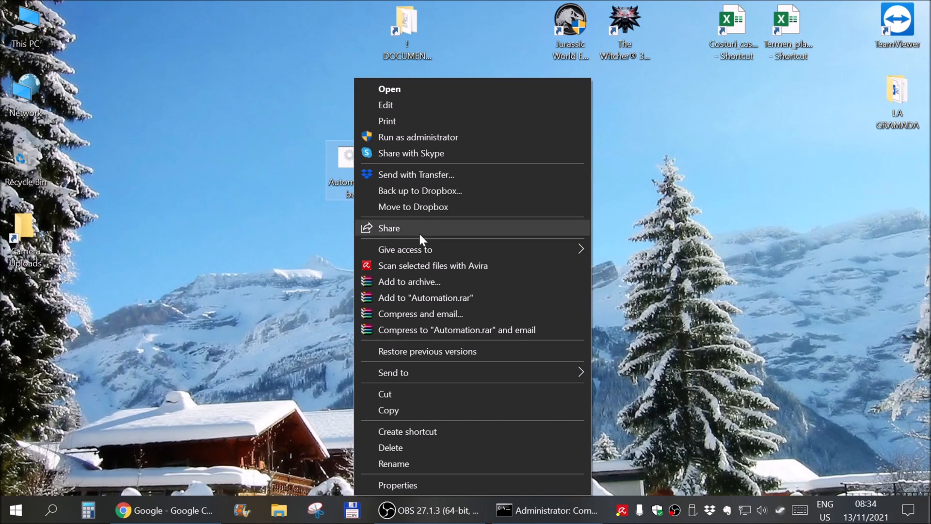
pyautogui.moveTo(479, 372)
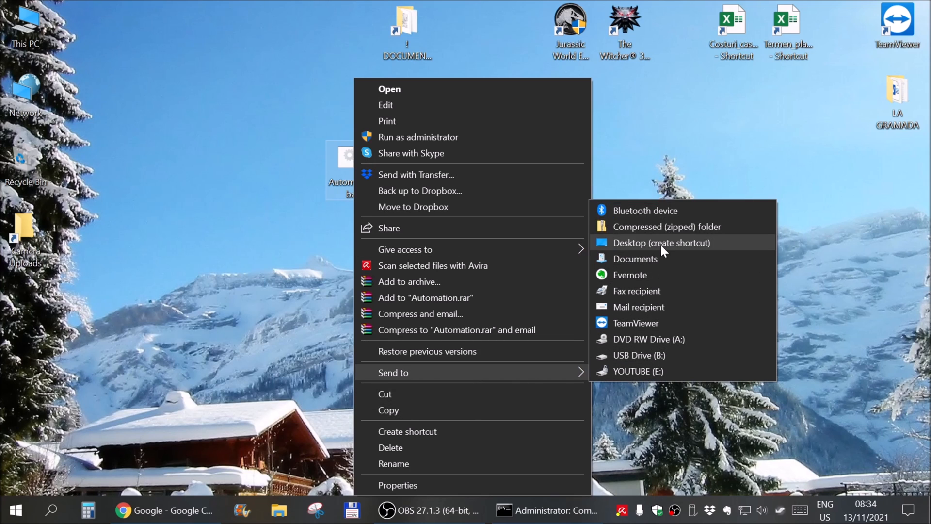
pyautogui.click(660, 242)
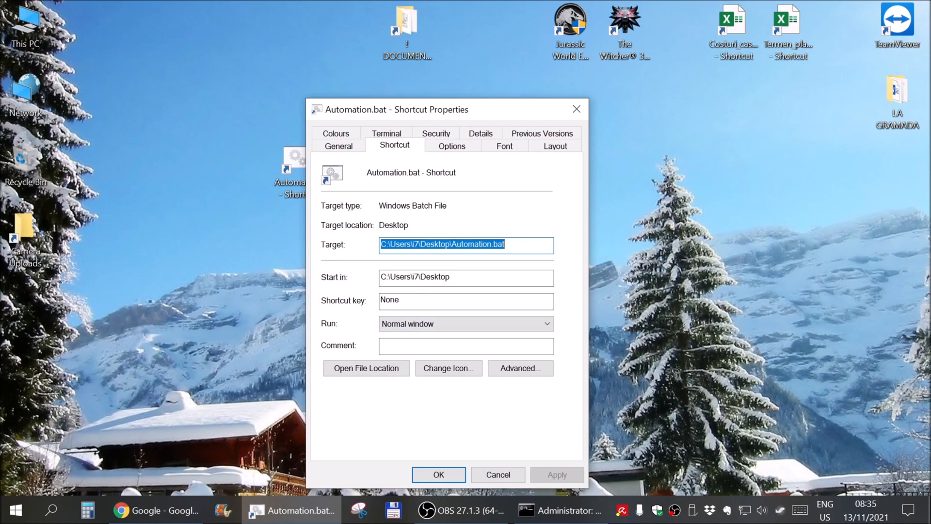
# In the shortcut's Advanced properties, enable Run as administrator and apply the settings
pyautogui.click(451, 145)
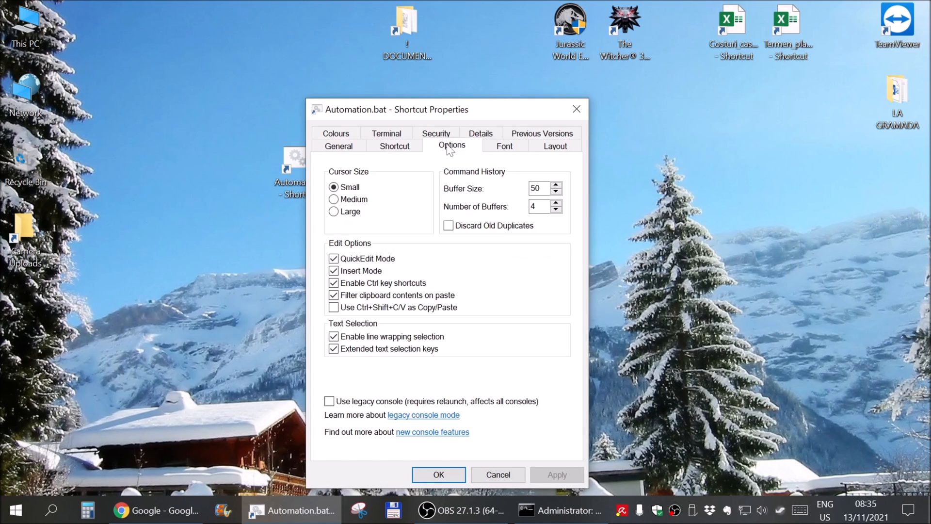
pyautogui.click(339, 146)
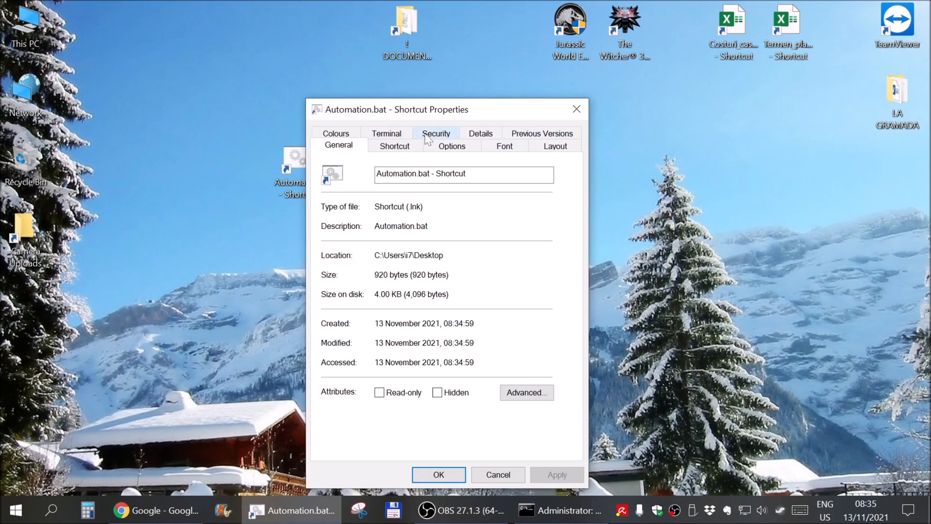
pyautogui.click(387, 133)
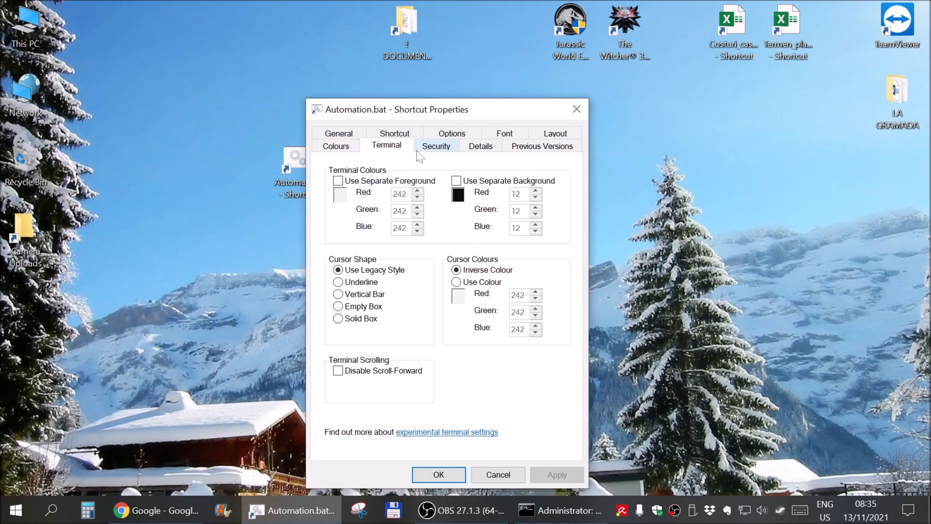
pyautogui.click(480, 147)
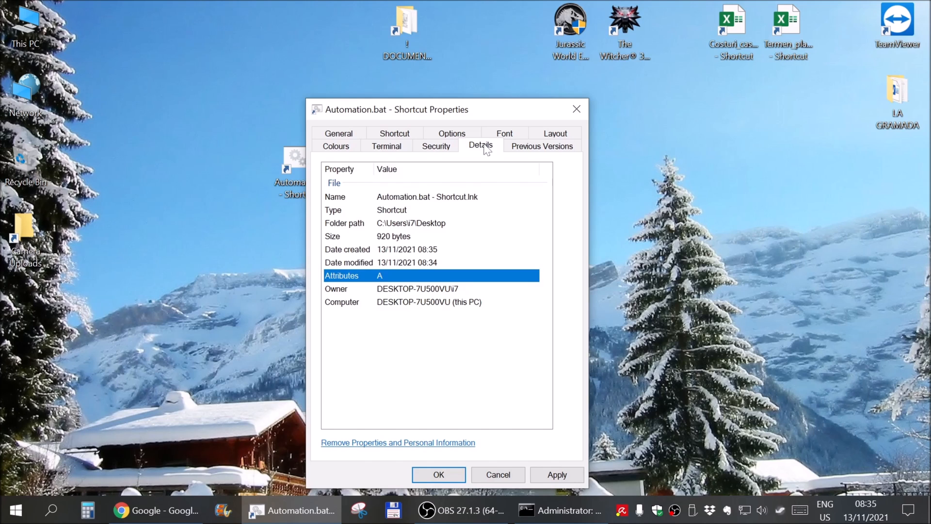
pyautogui.click(541, 145)
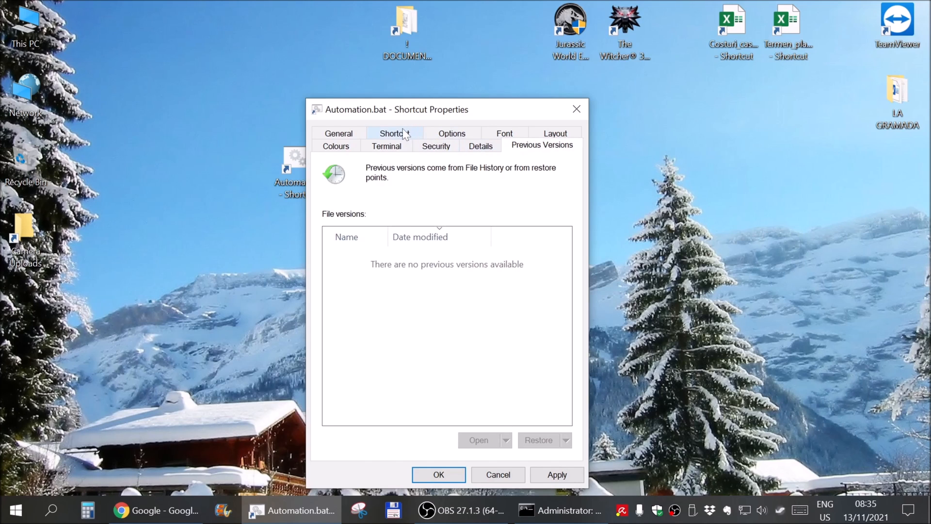
pyautogui.click(520, 367)
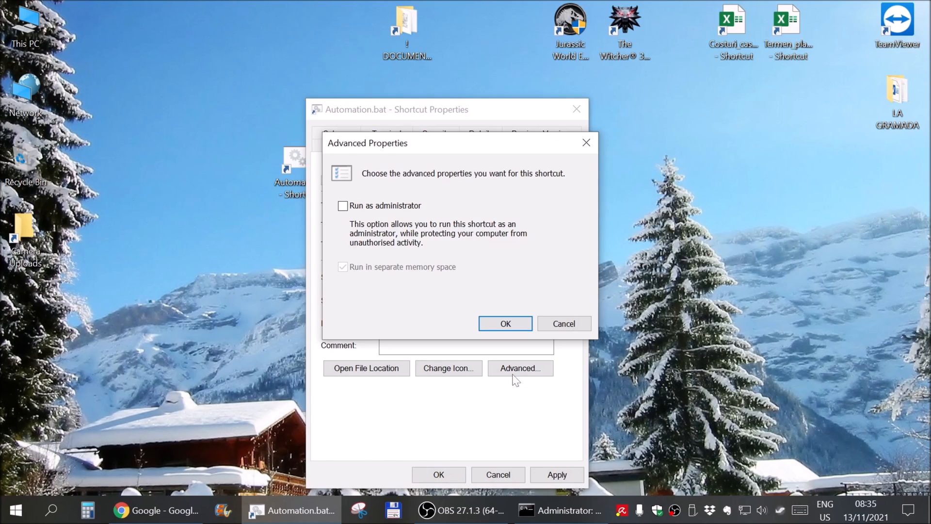
pyautogui.click(343, 205)
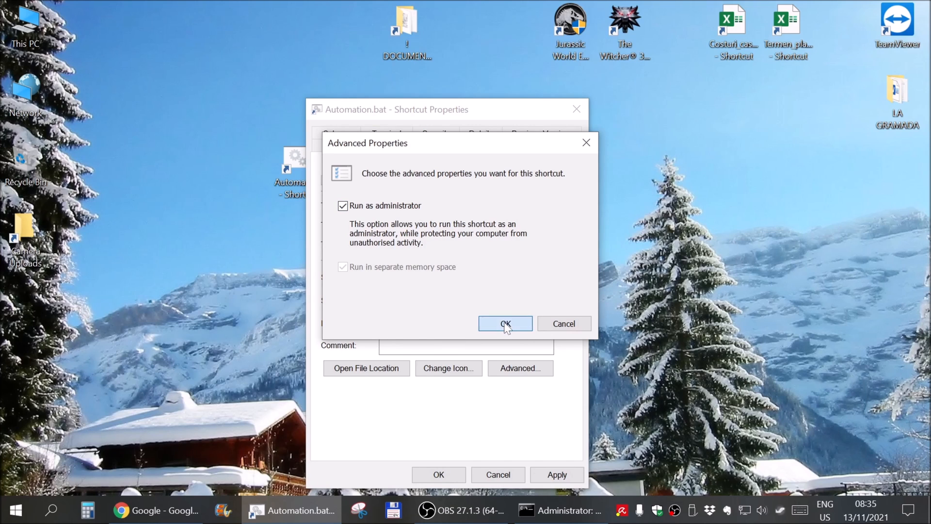
pyautogui.click(504, 323)
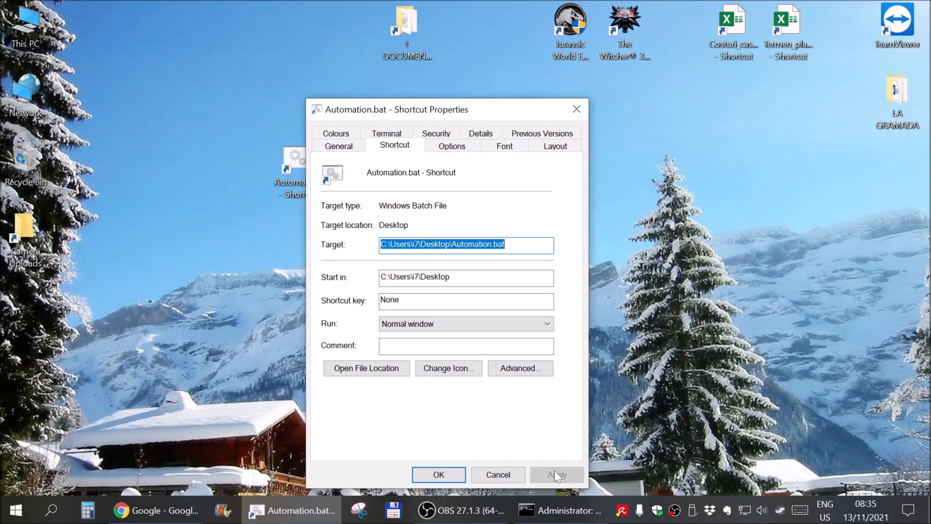
pyautogui.click(438, 474)
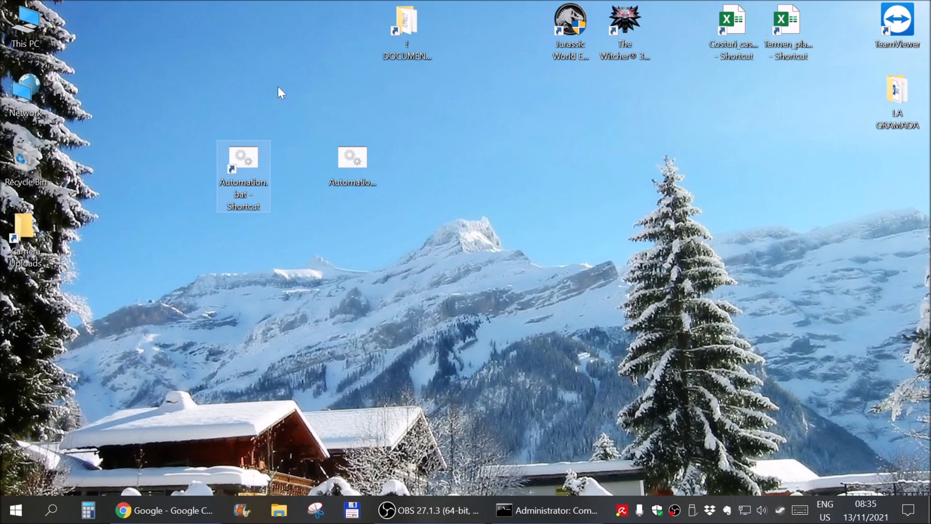
pyautogui.moveTo(351, 160)
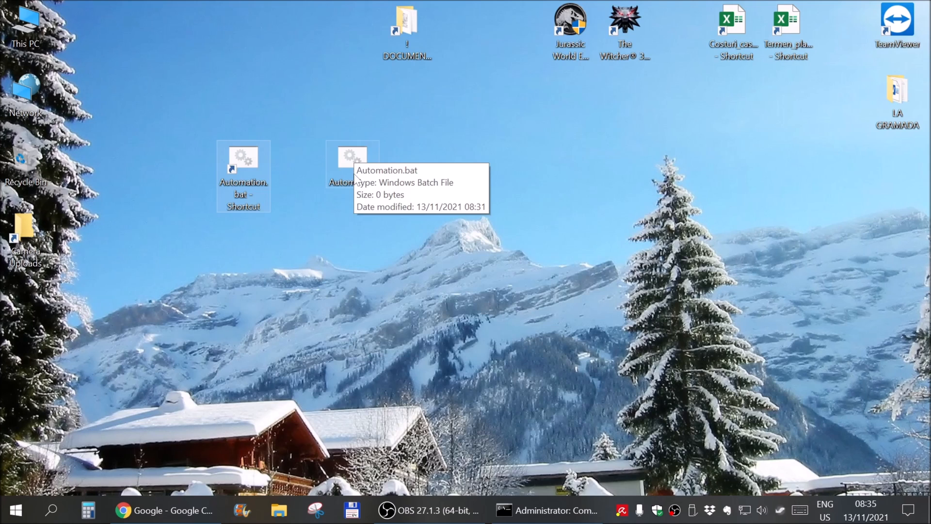
pyautogui.moveTo(363, 177)
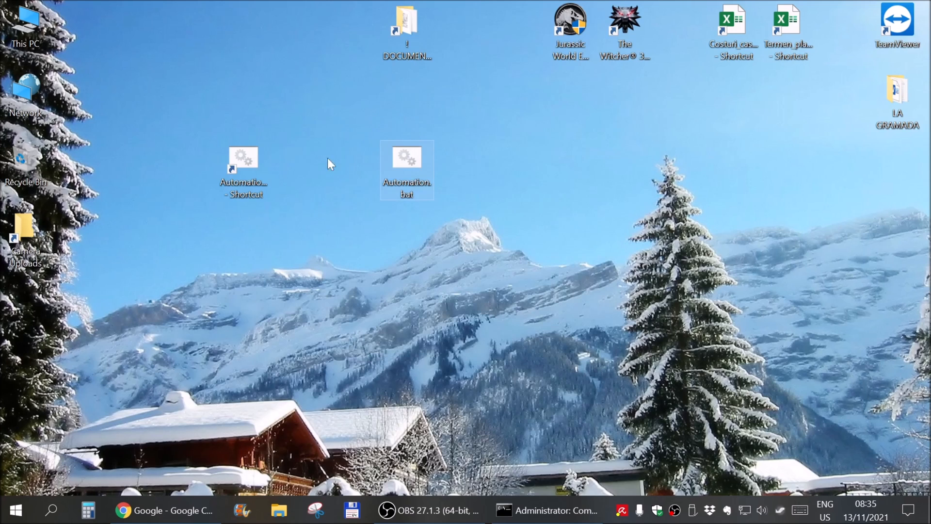
# Place the shortcut beside Automation.bat and open the batch file for editing in Notepad
pyautogui.moveTo(244, 157); pyautogui.dragTo(352, 157)
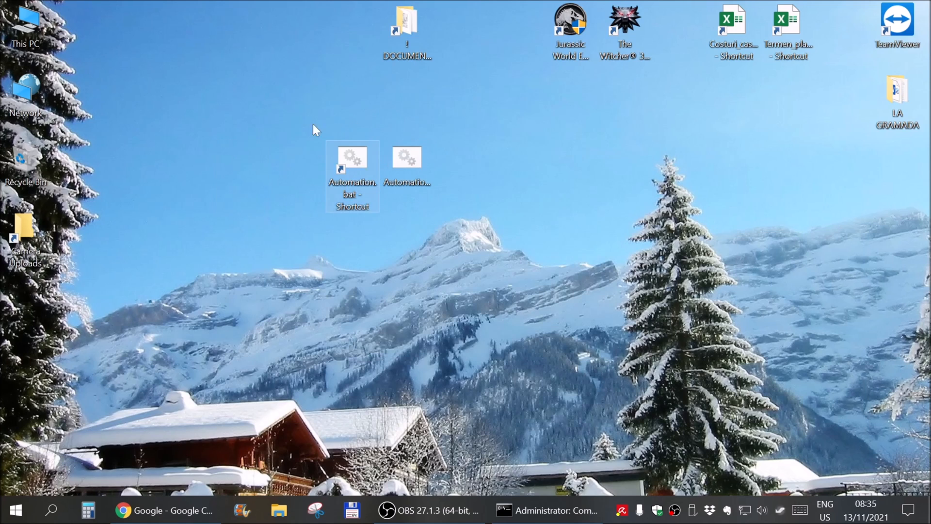
pyautogui.moveTo(416, 165)
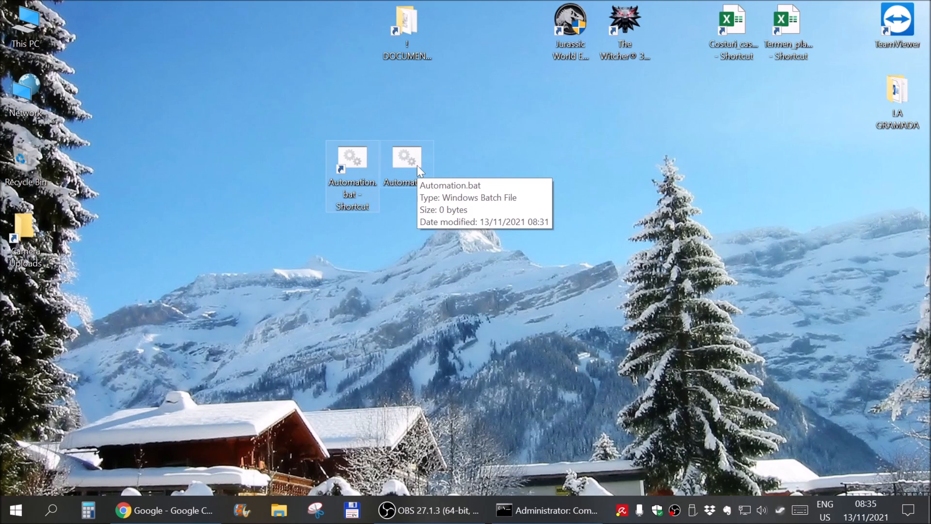
pyautogui.doubleClick(406, 158)
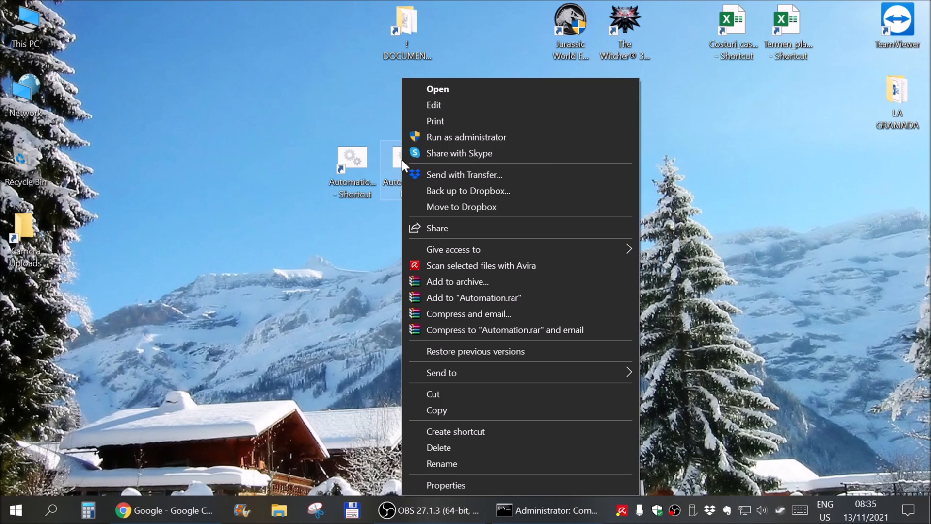
pyautogui.click(434, 105)
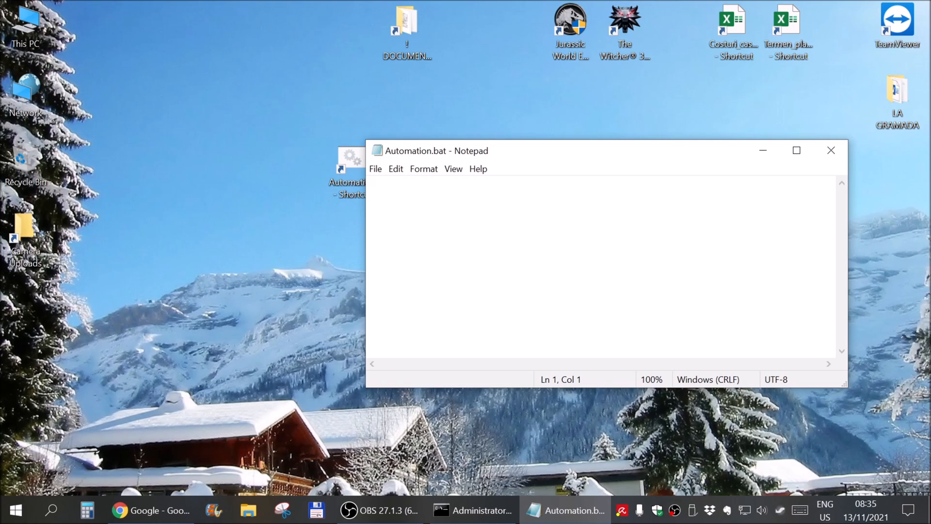
# Write the first line netsh interface set "Ethernet" disabled in Automation.bat
pyautogui.write('netsh')
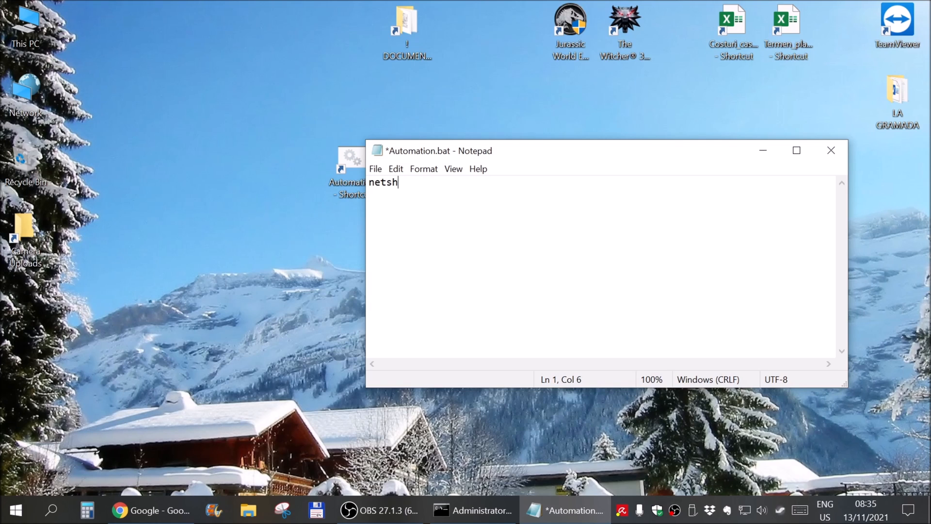
pyautogui.write('inter')
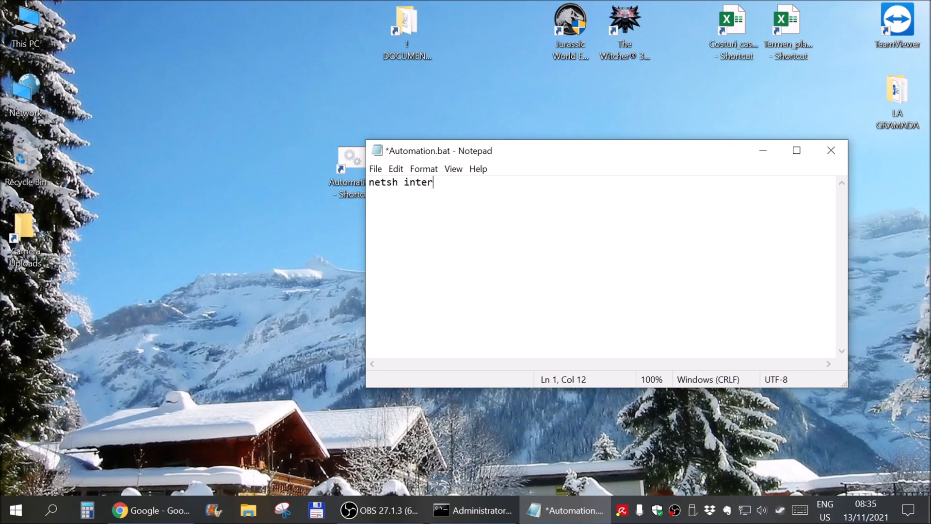
pyautogui.write('face')
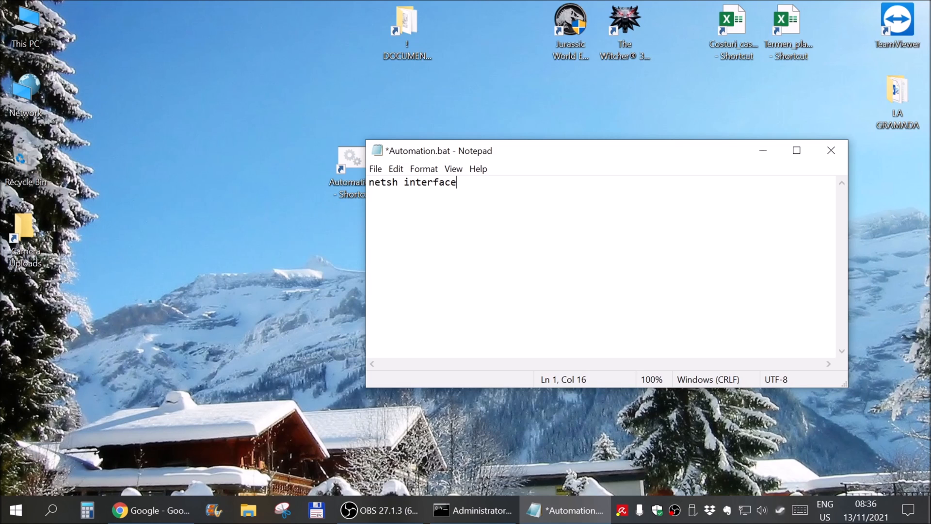
pyautogui.write('s')
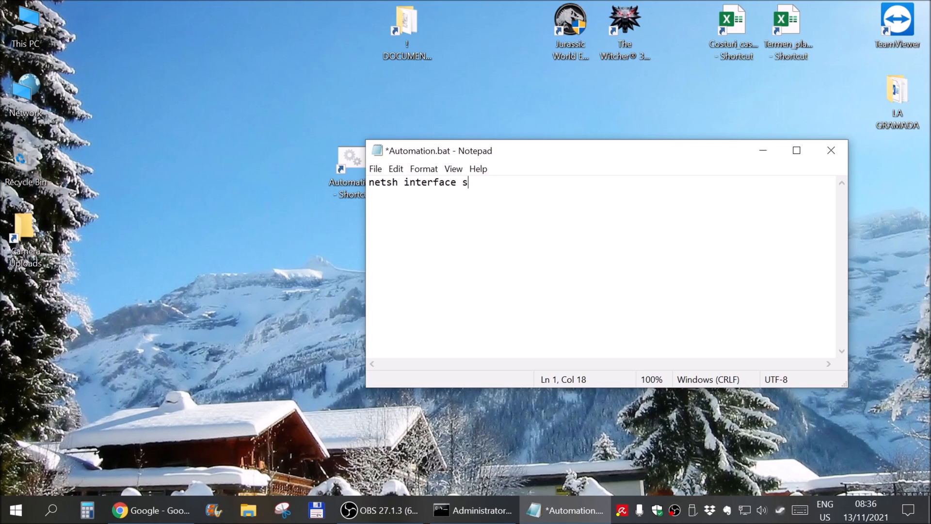
pyautogui.write('et "Et')
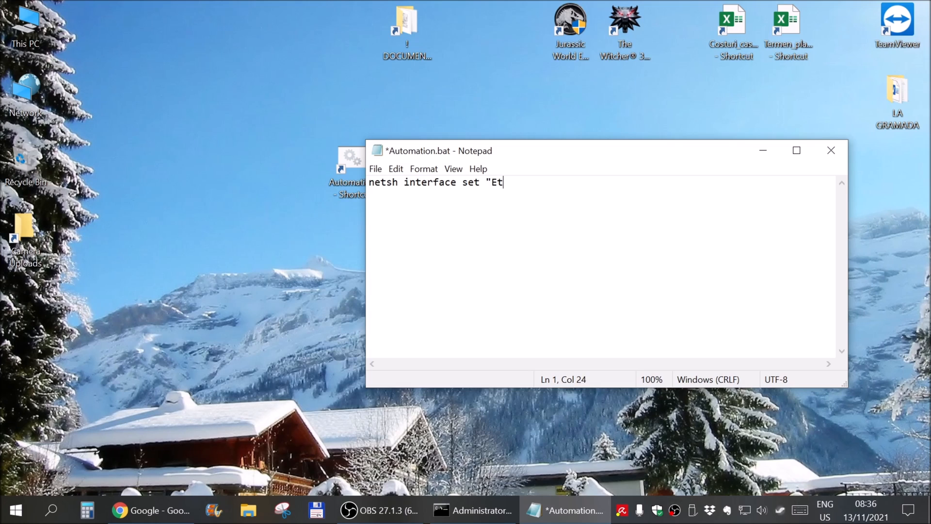
pyautogui.write('hernet" disabled')
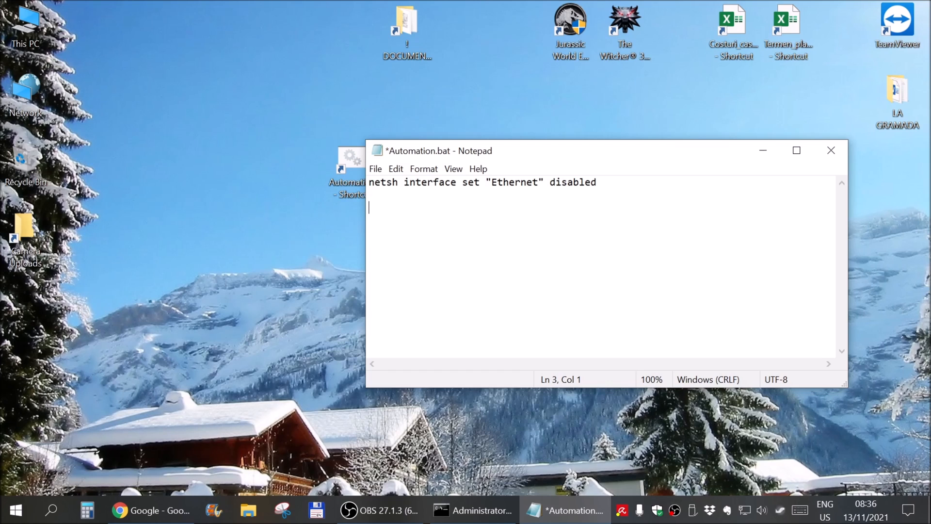
# Add the line netsh interface set "Ethernet" enabled and close Notepad to get the save prompt
pyautogui.write('netsh')
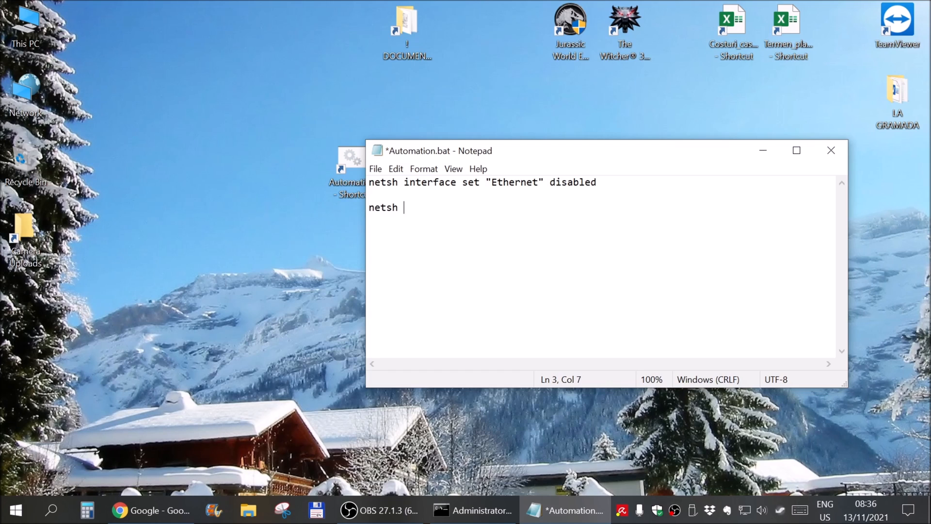
pyautogui.write('interface')
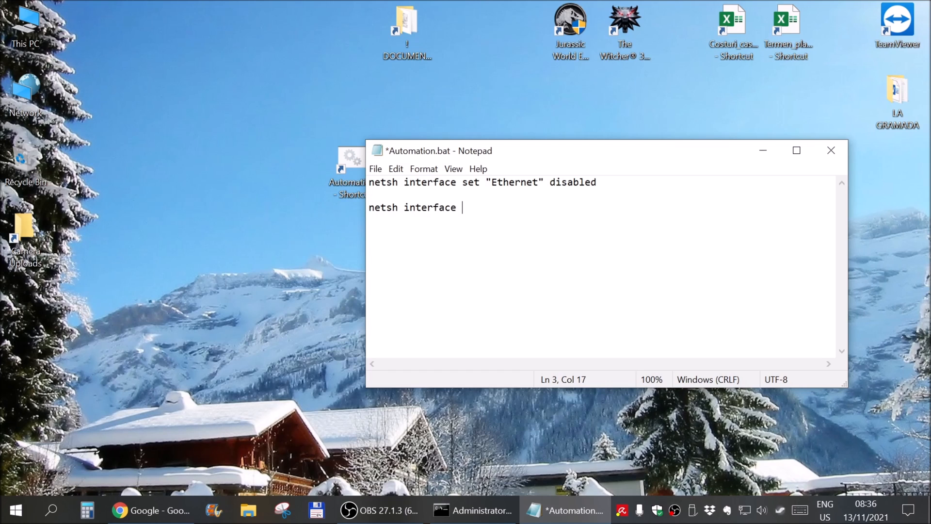
pyautogui.write('set "Et')
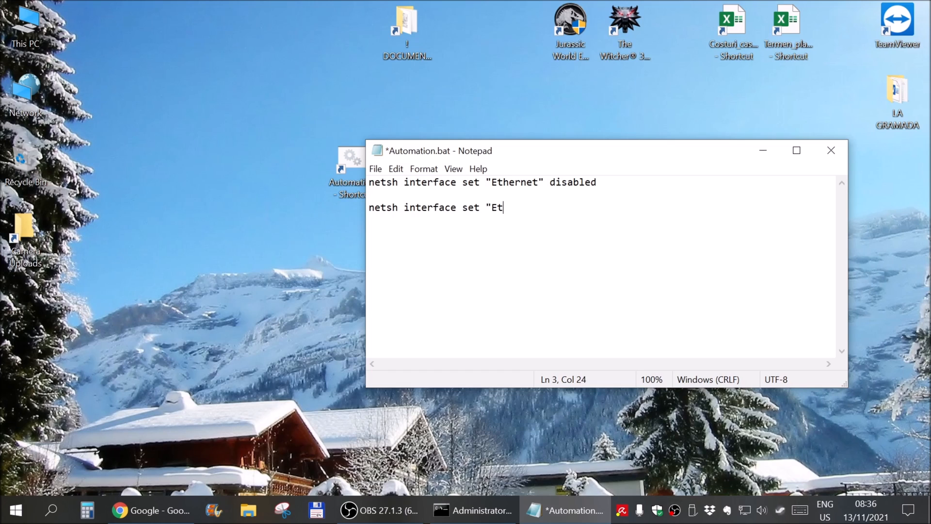
pyautogui.write('hernet" e')
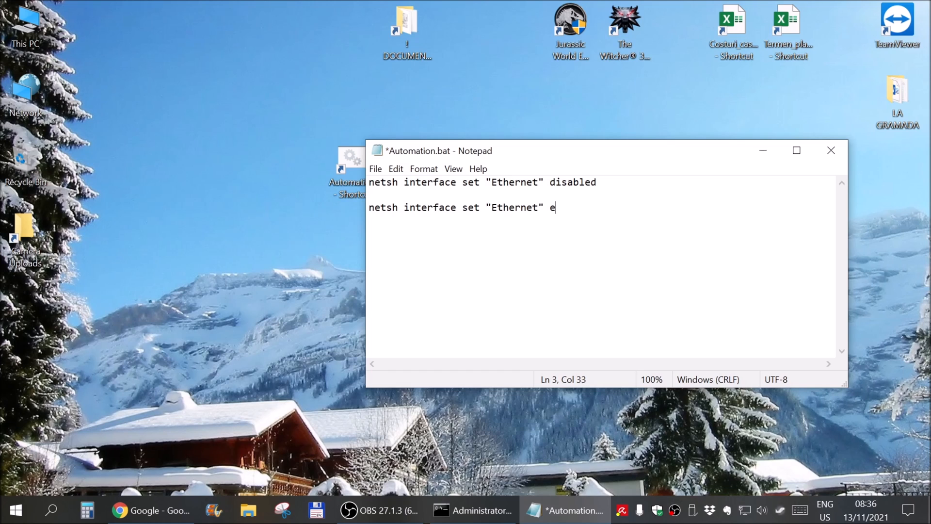
pyautogui.write('nabled')
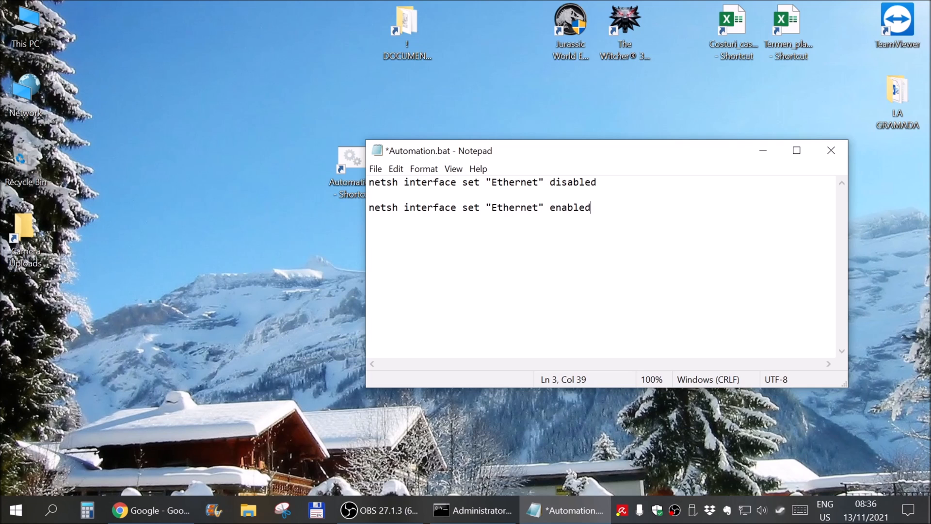
pyautogui.click(830, 149)
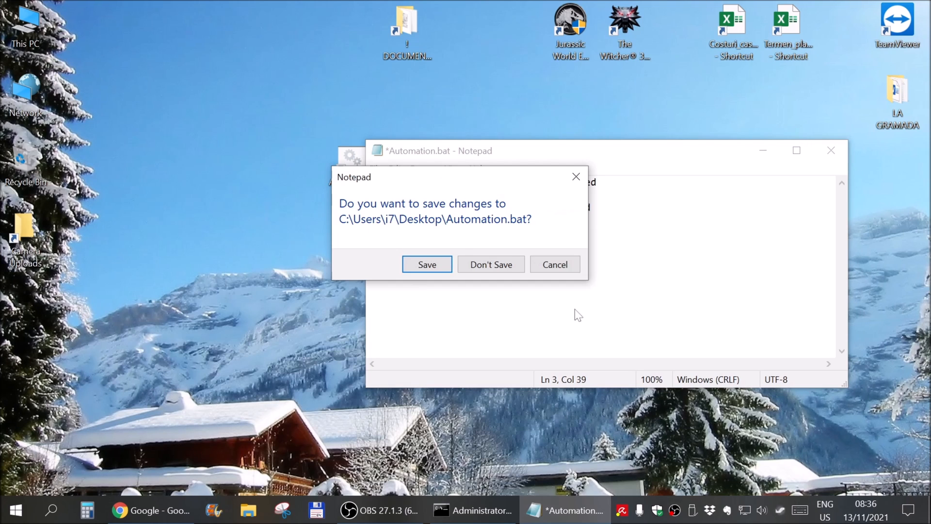
# Save the changes to Automation.bat, closing Notepad
pyautogui.click(427, 263)
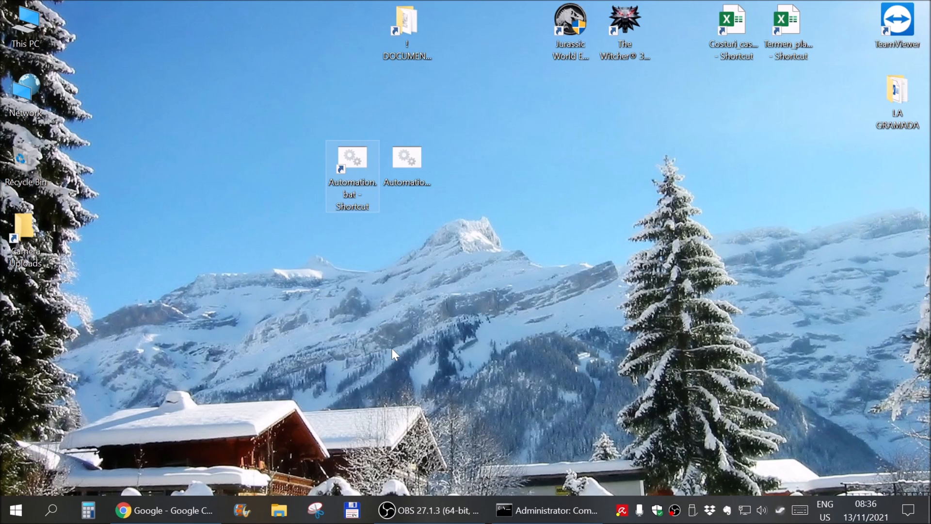
pyautogui.moveTo(739, 495)
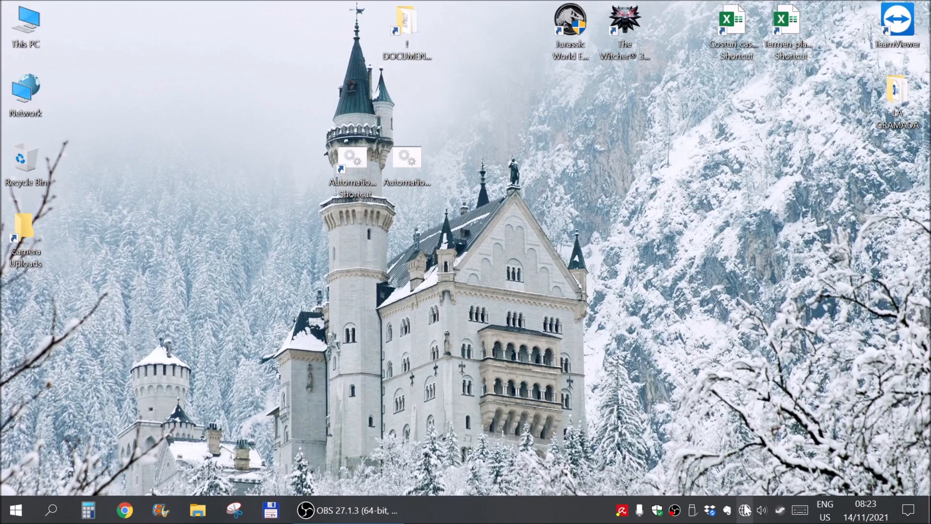
# Launch Google Chrome from the taskbar so the Google page loads
pyautogui.click(270, 509)
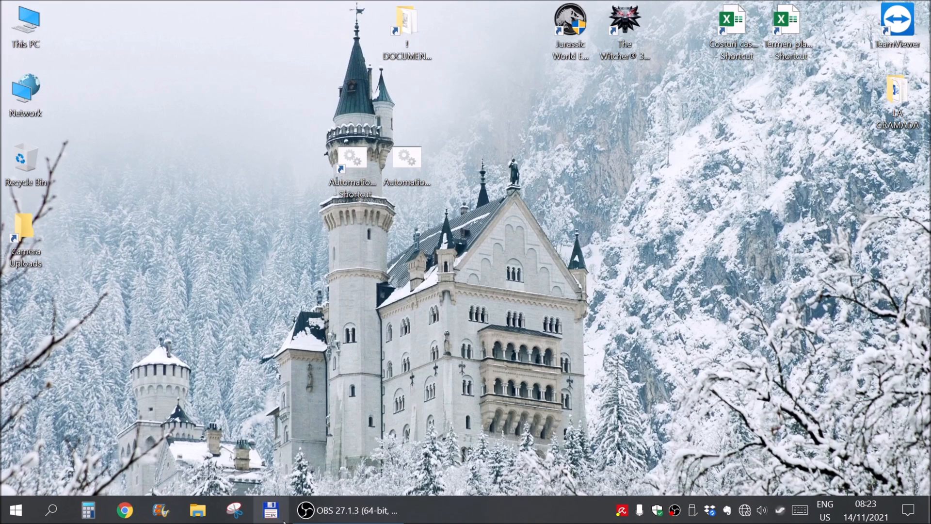
pyautogui.click(123, 509)
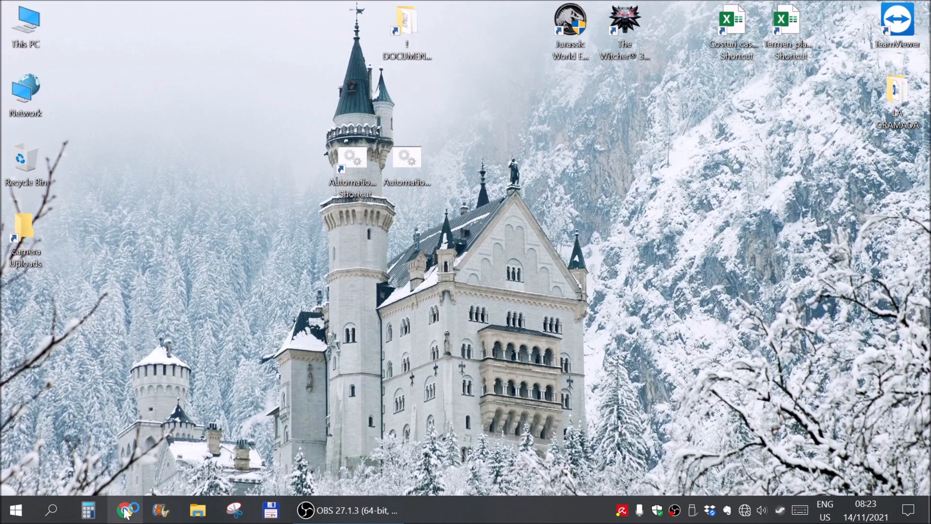
pyautogui.click(123, 509)
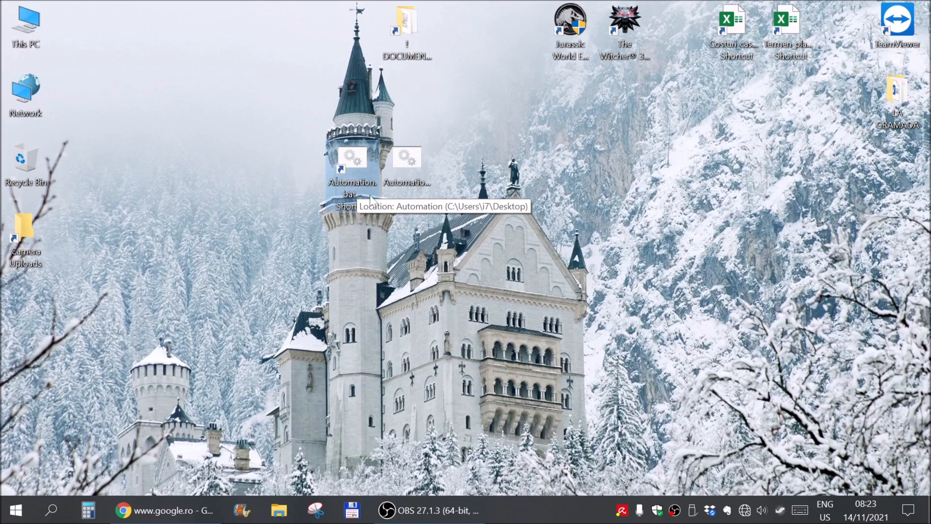
pyautogui.moveTo(351, 173)
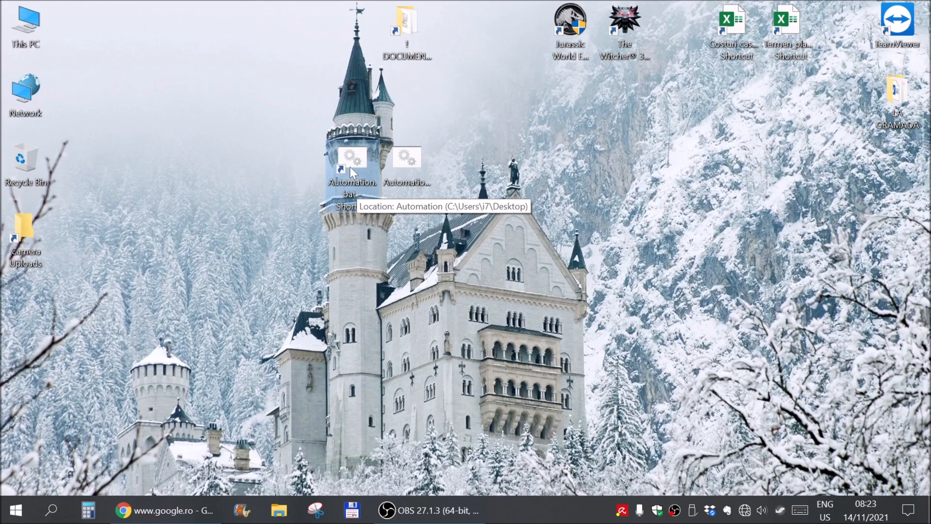
pyautogui.moveTo(390, 346)
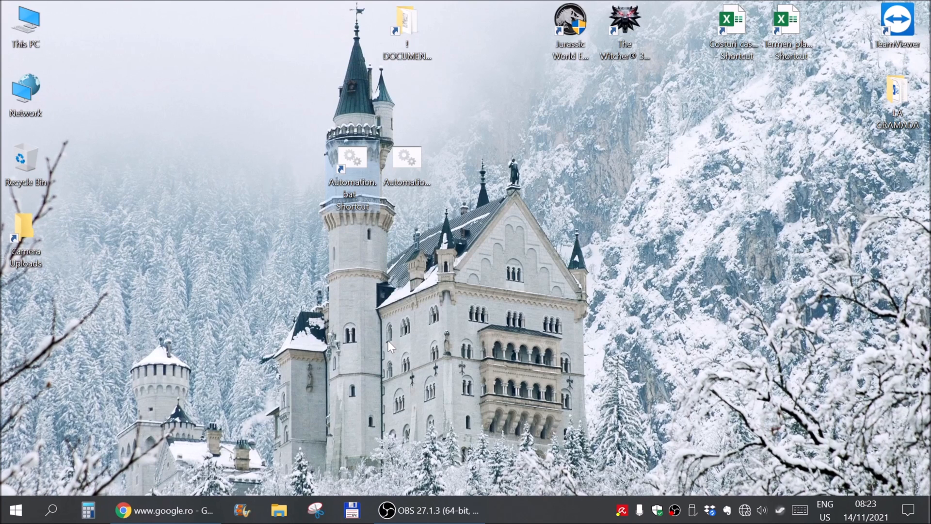
pyautogui.moveTo(583, 400)
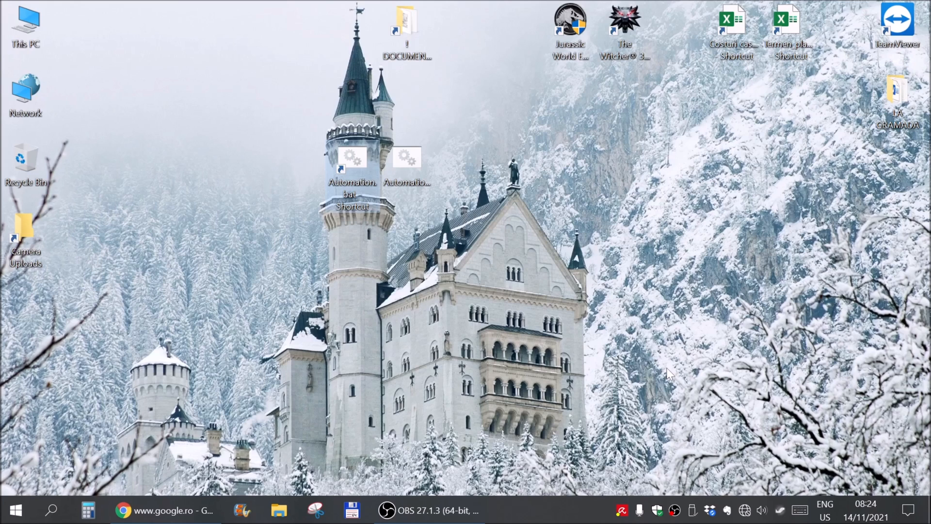
pyautogui.moveTo(522, 202)
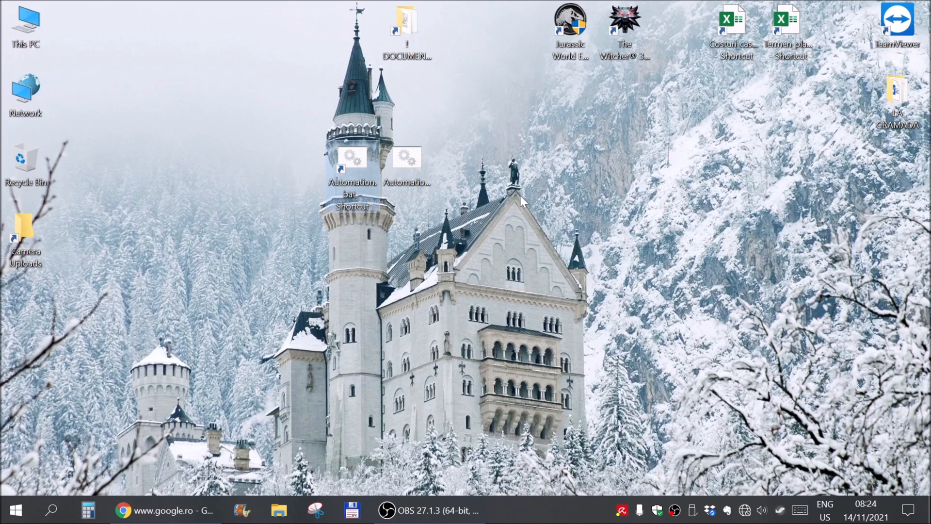
pyautogui.moveTo(602, 433)
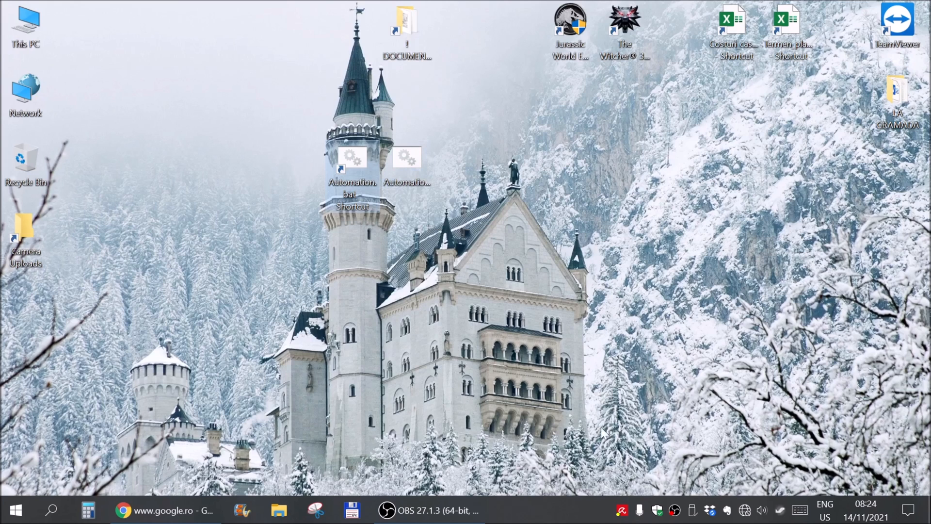
pyautogui.moveTo(744, 510)
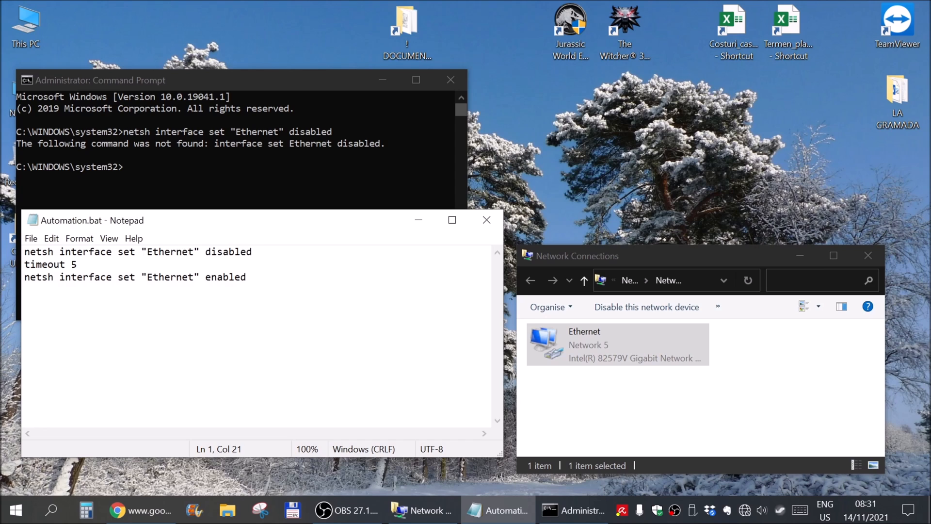
# Insert 'interface' after 'set' on both netsh lines, drop the timeout line, and close Automation.bat via the save prompt
pyautogui.write('interface')
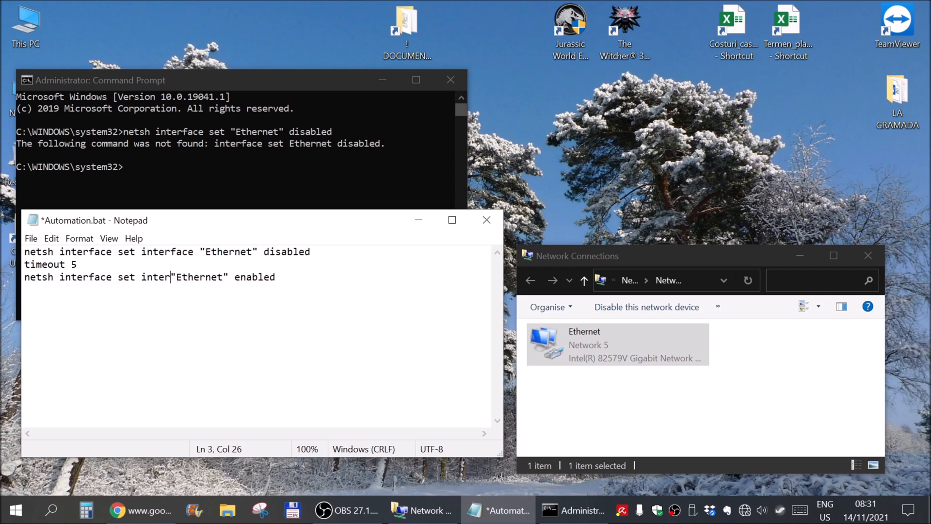
pyautogui.write('face')
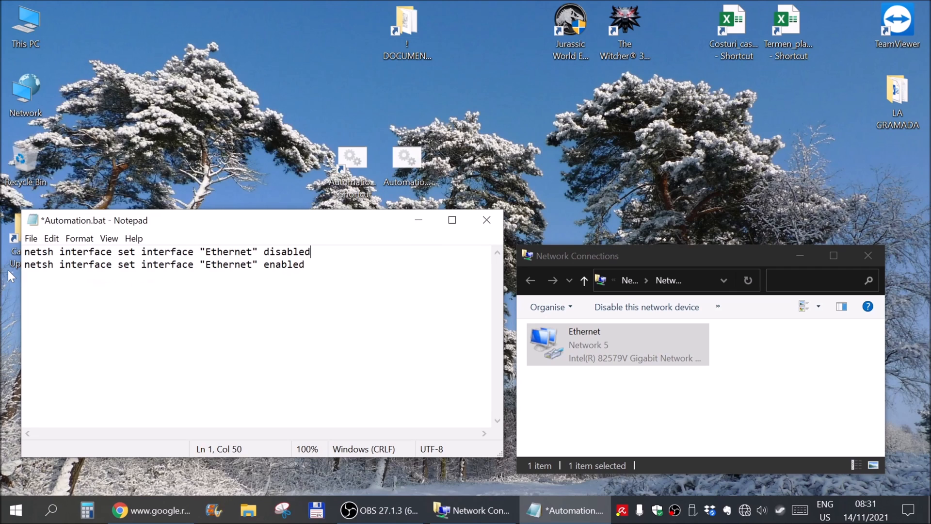
pyautogui.click(486, 220)
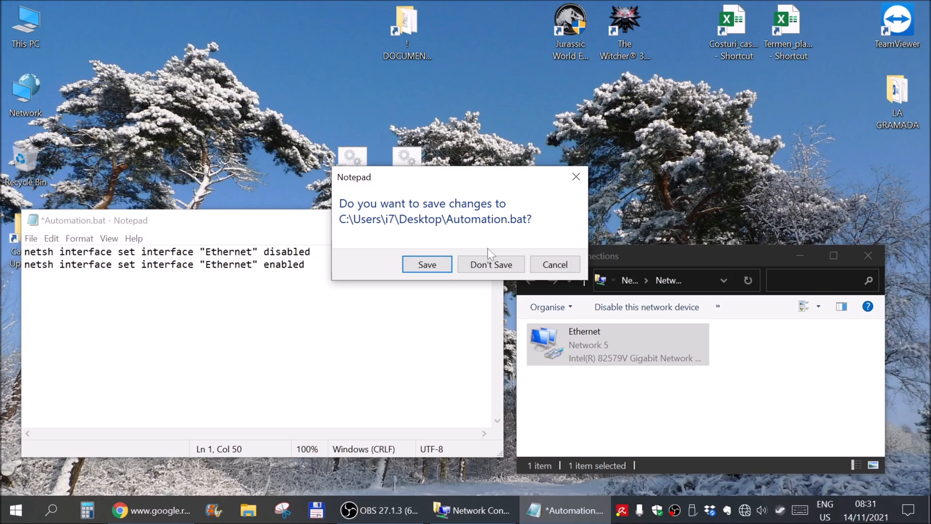
pyautogui.click(491, 264)
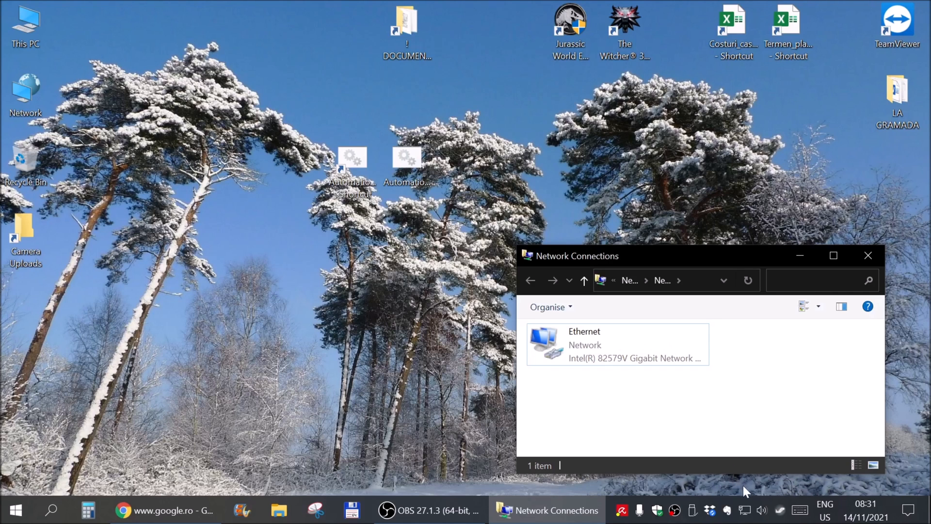
pyautogui.moveTo(674, 419)
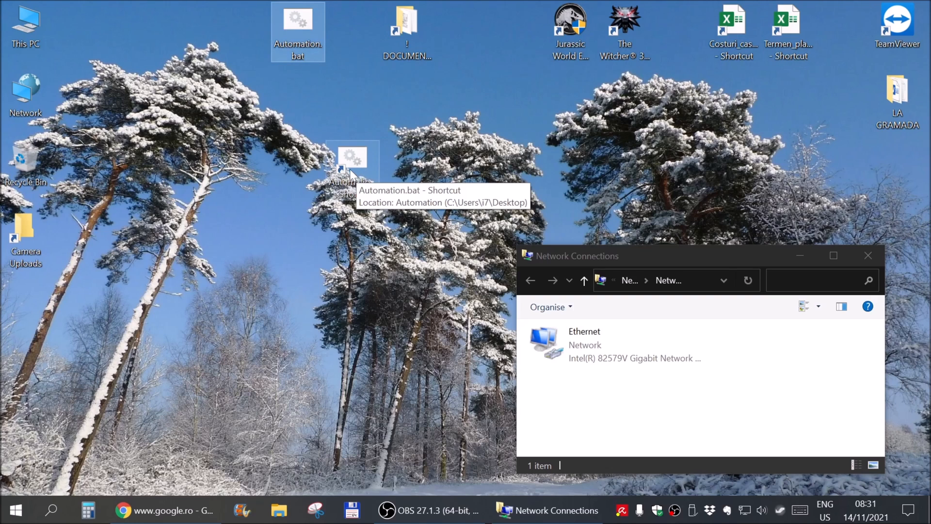
pyautogui.moveTo(87, 431)
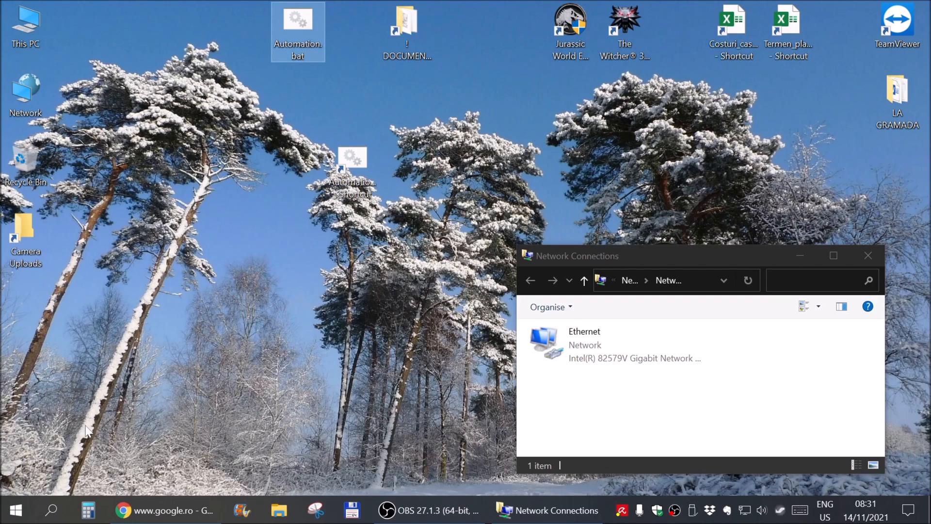
pyautogui.moveTo(98, 440)
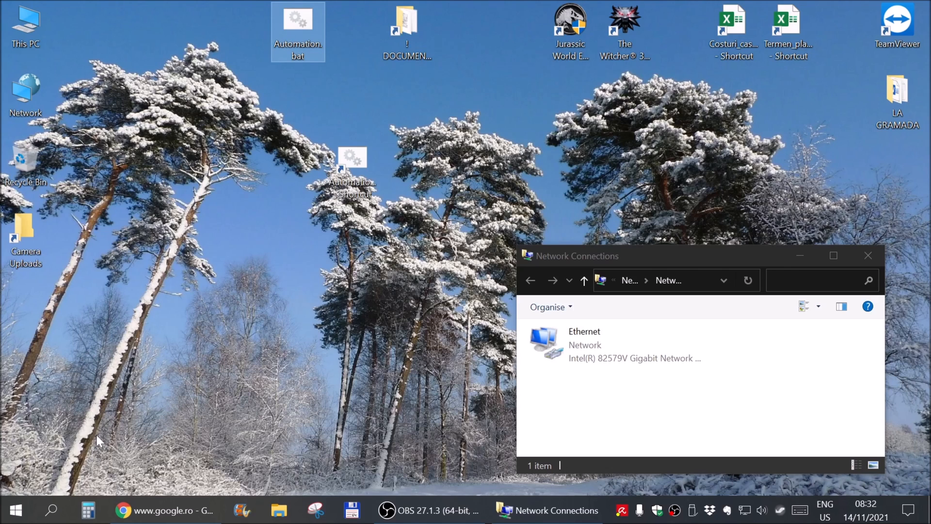
pyautogui.moveTo(114, 432)
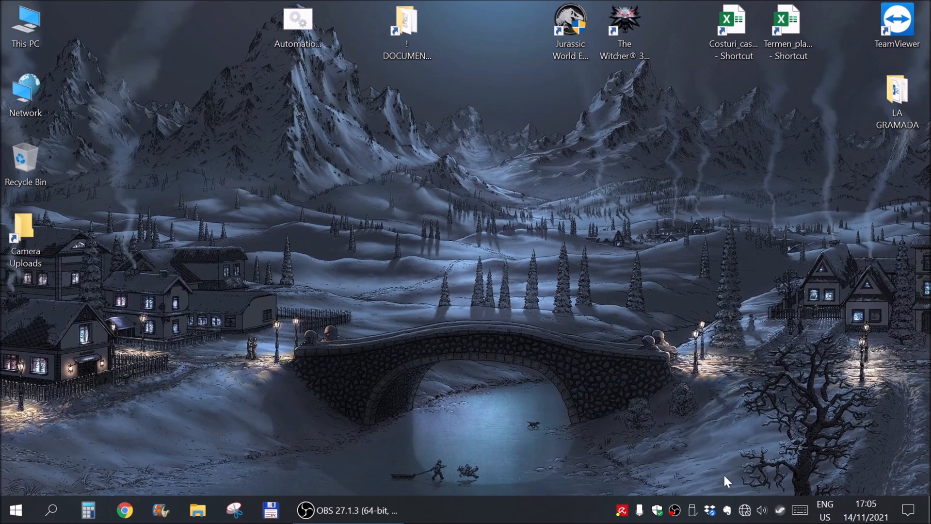
pyautogui.moveTo(745, 510)
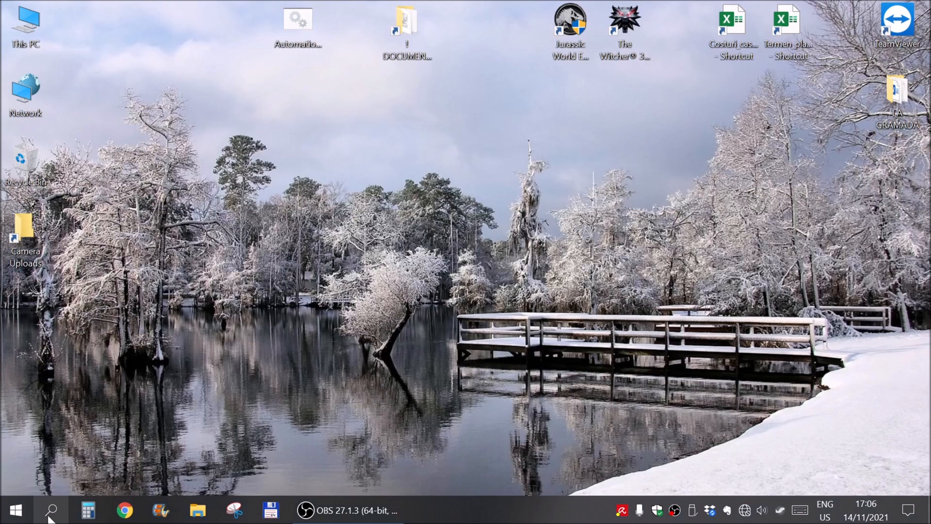
pyautogui.click(51, 509)
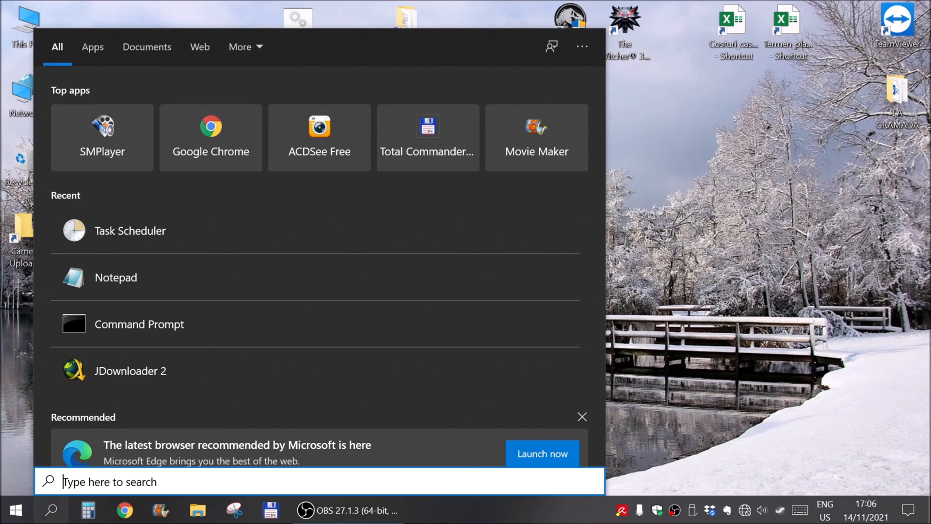
pyautogui.moveTo(30, 512)
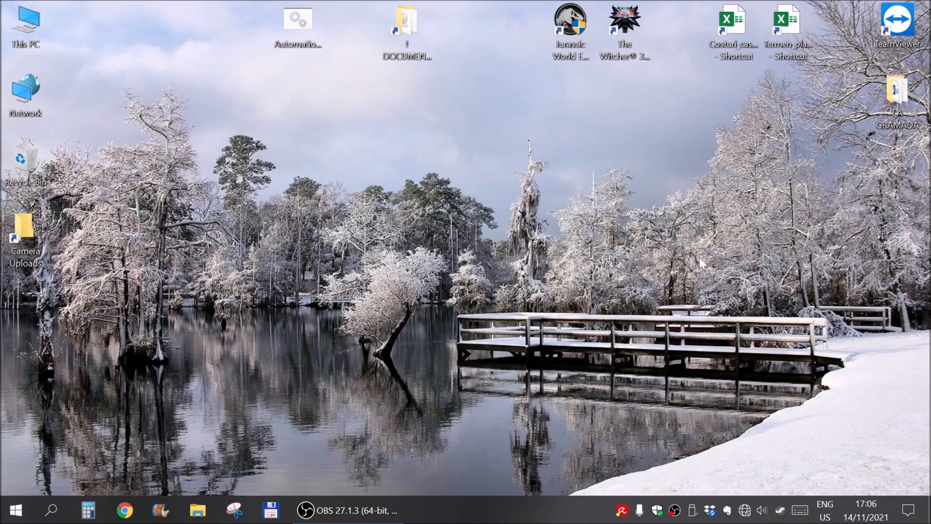
pyautogui.write('shell:startup')
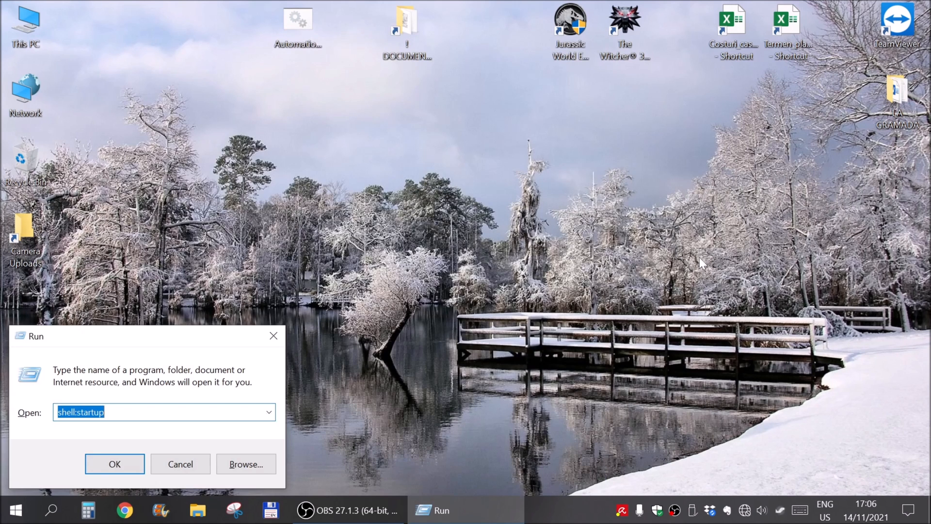
# View the Automation.bat shortcut in the Start-up folder and dismiss the folder window
pyautogui.click(114, 463)
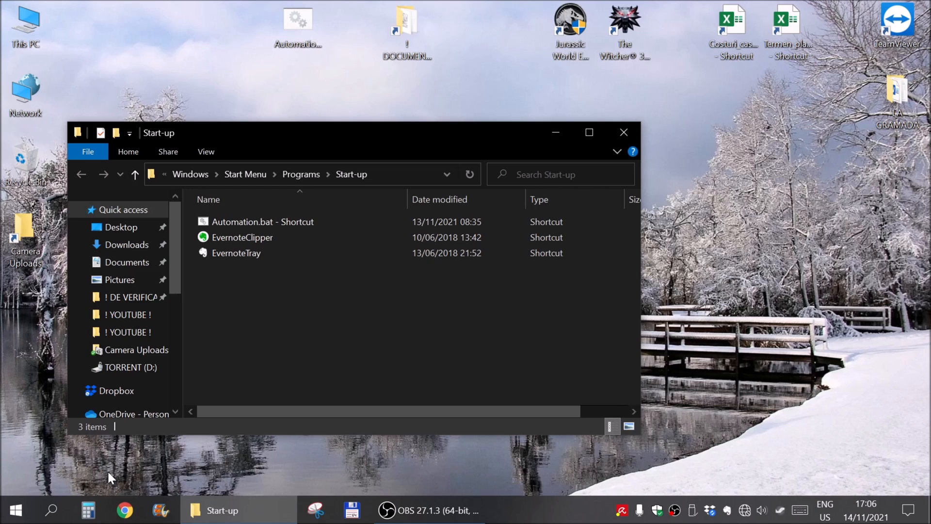
pyautogui.moveTo(387, 184)
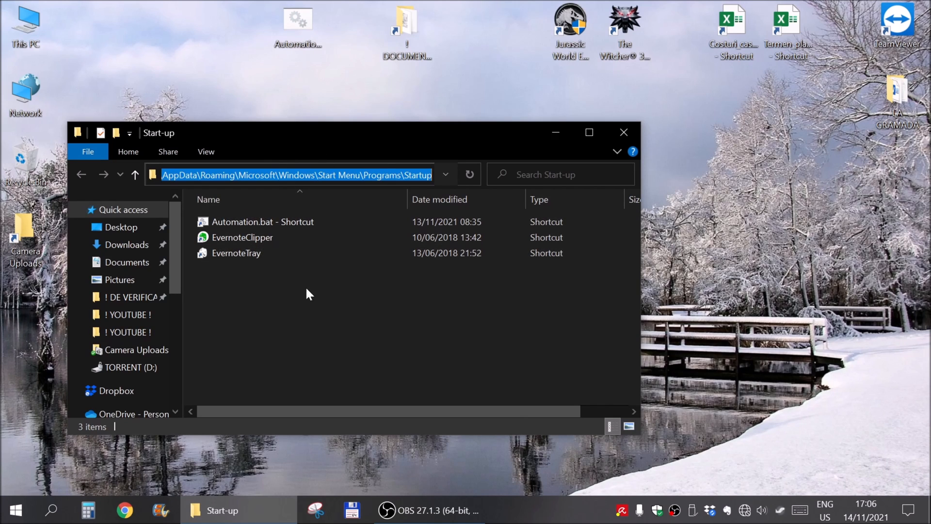
pyautogui.click(242, 236)
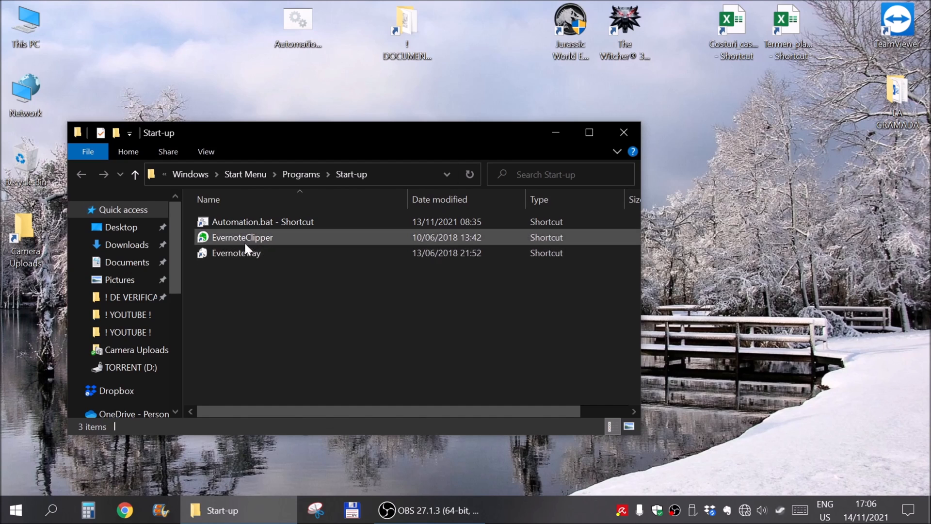
pyautogui.click(263, 221)
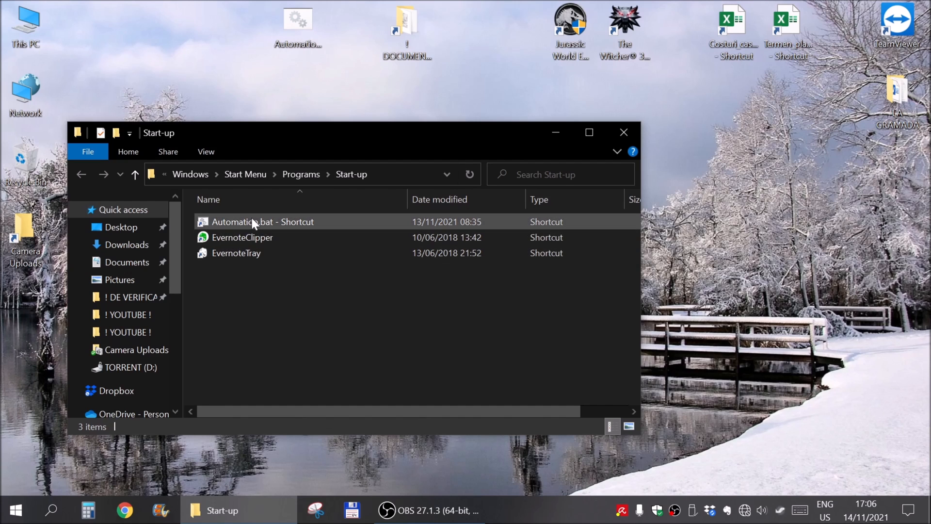
pyautogui.click(255, 221)
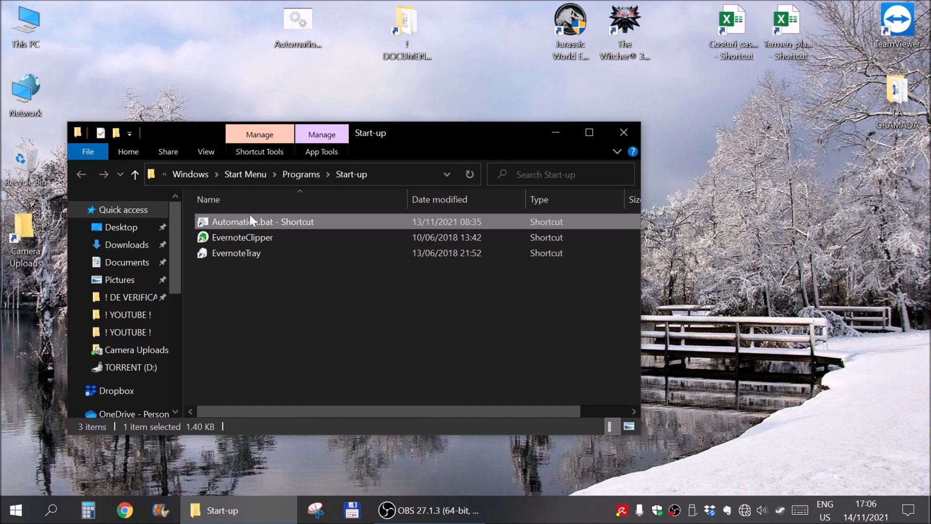
pyautogui.moveTo(378, 373)
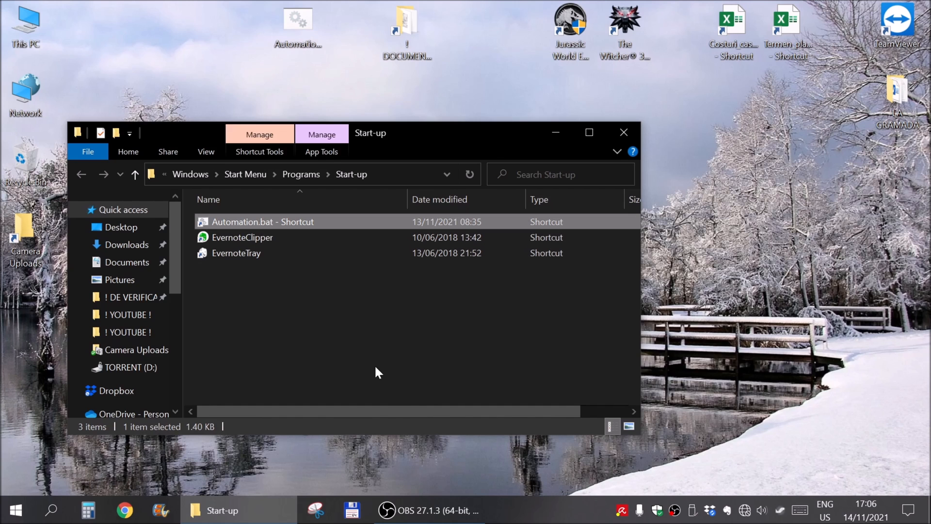
pyautogui.press('Delete')
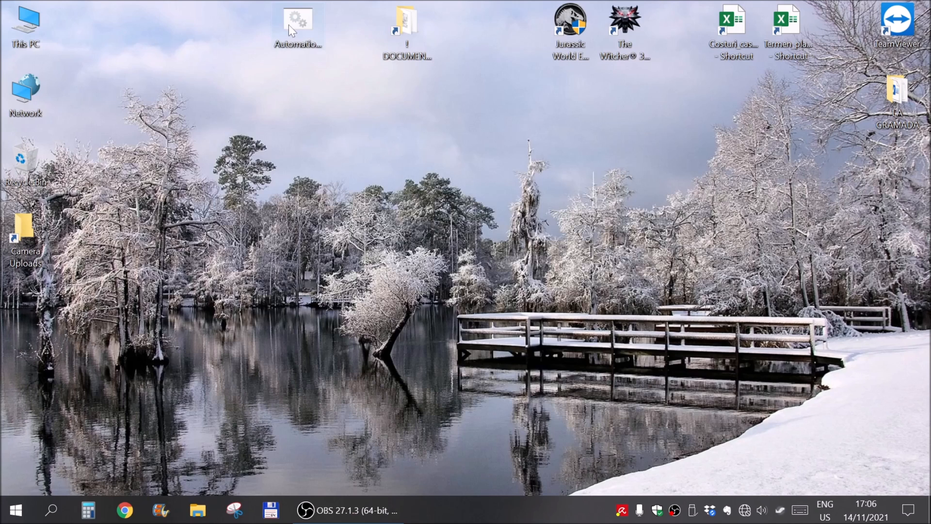
# Move Automation.bat from the desktop into the WINDOWS (C:) root, granting administrator permission
pyautogui.click(296, 24)
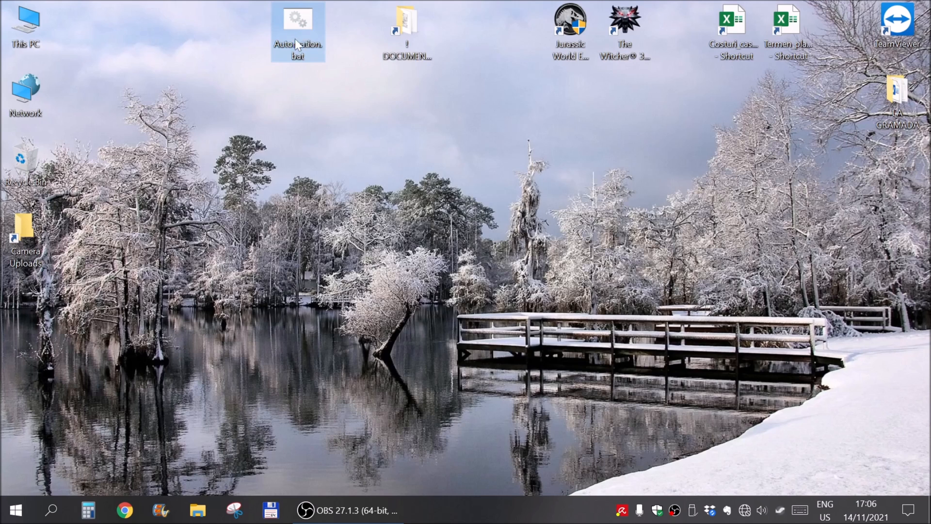
pyautogui.moveTo(230, 292)
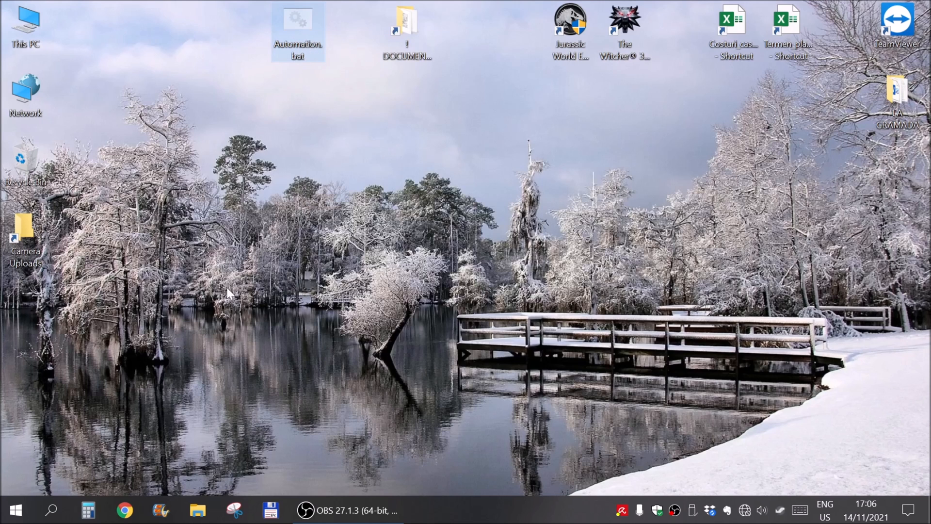
pyautogui.click(26, 25)
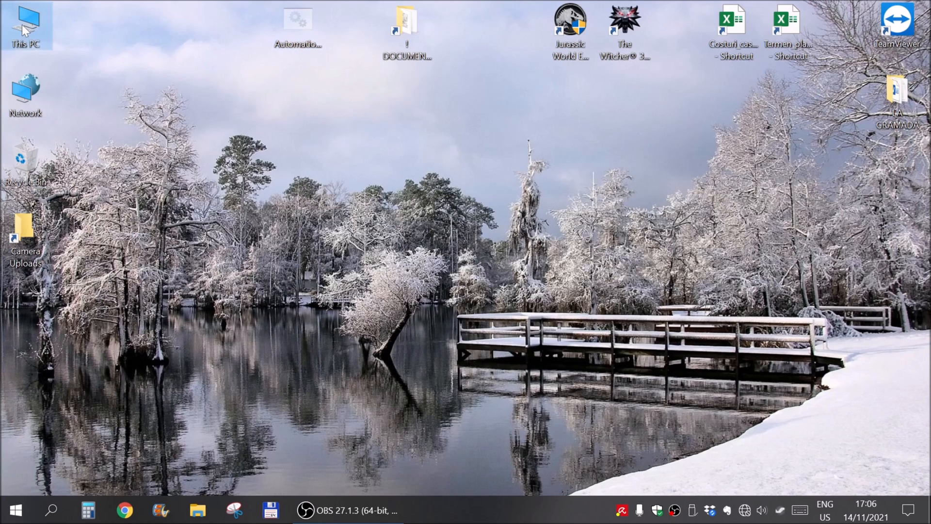
pyautogui.doubleClick(24, 25)
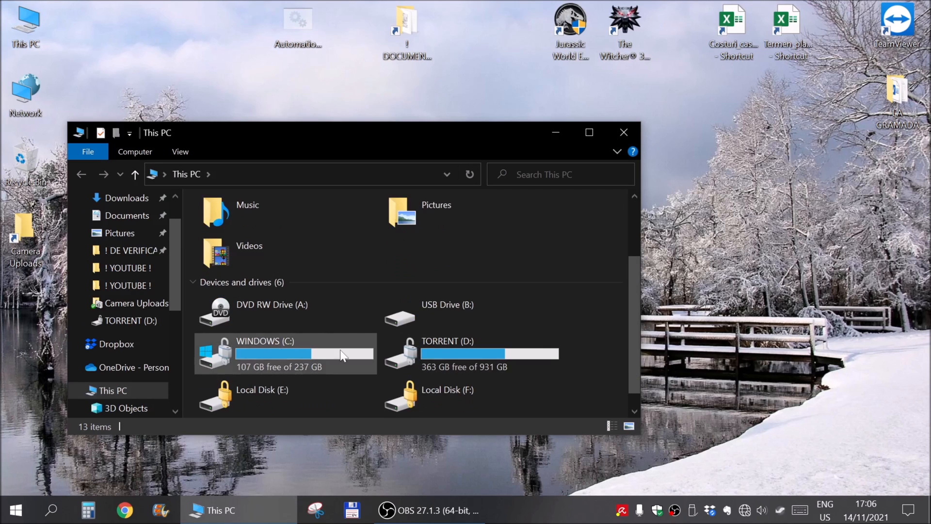
pyautogui.doubleClick(285, 353)
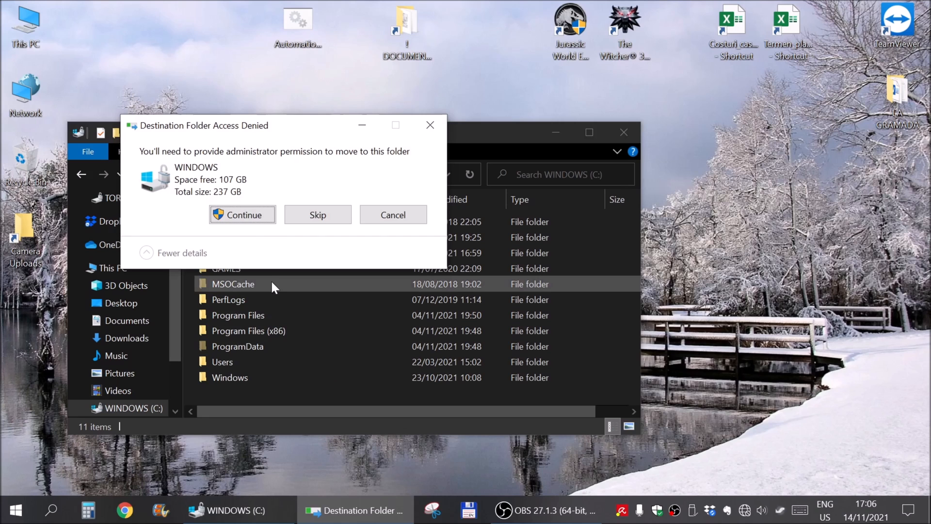
pyautogui.click(242, 214)
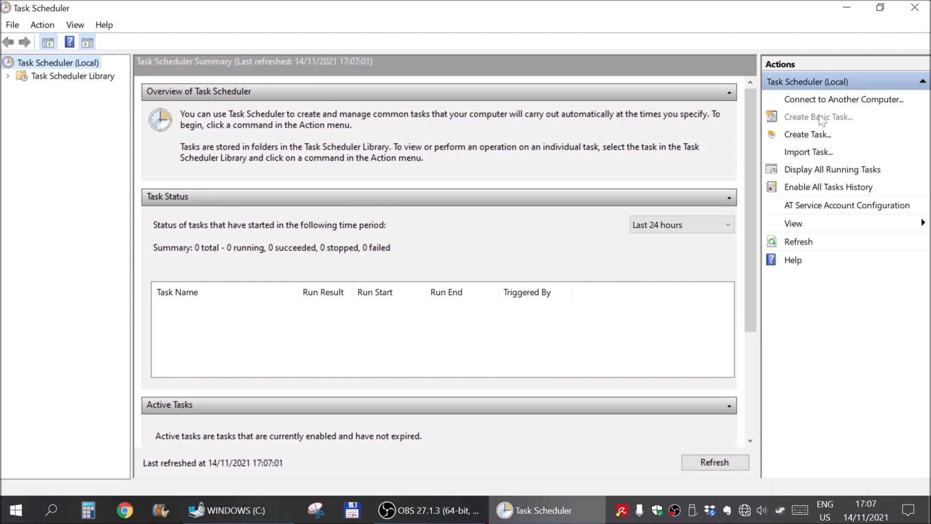
# Name a new basic task 'Reset network card' triggered when the computer starts
pyautogui.click(819, 116)
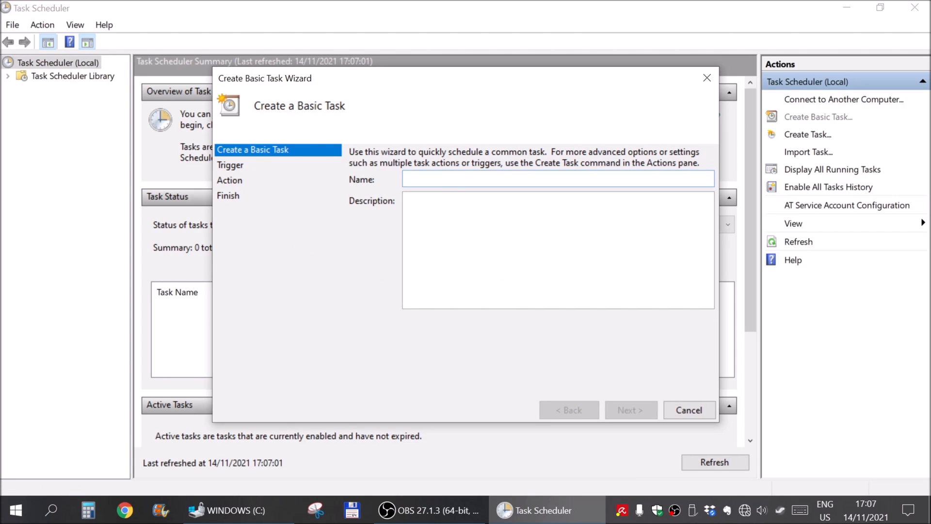
pyautogui.write('Reset ne')
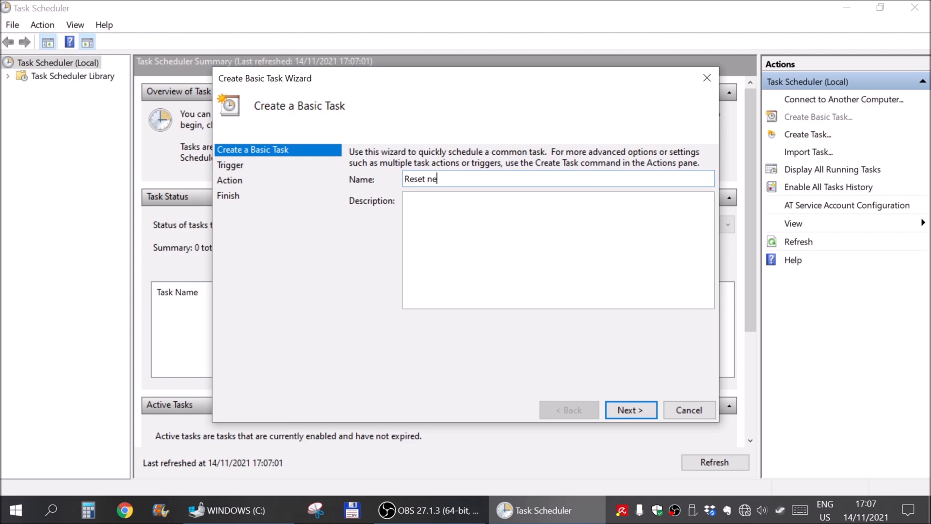
pyautogui.write('twork card')
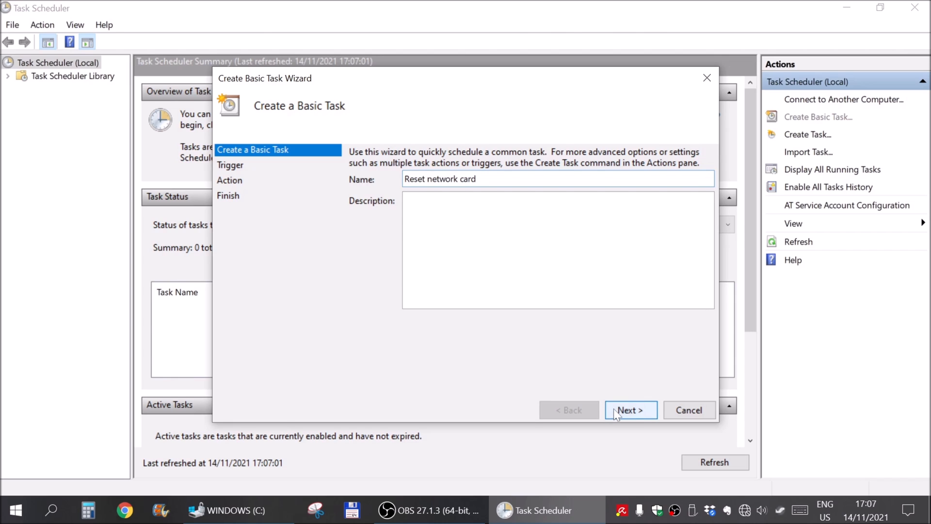
pyautogui.click(630, 409)
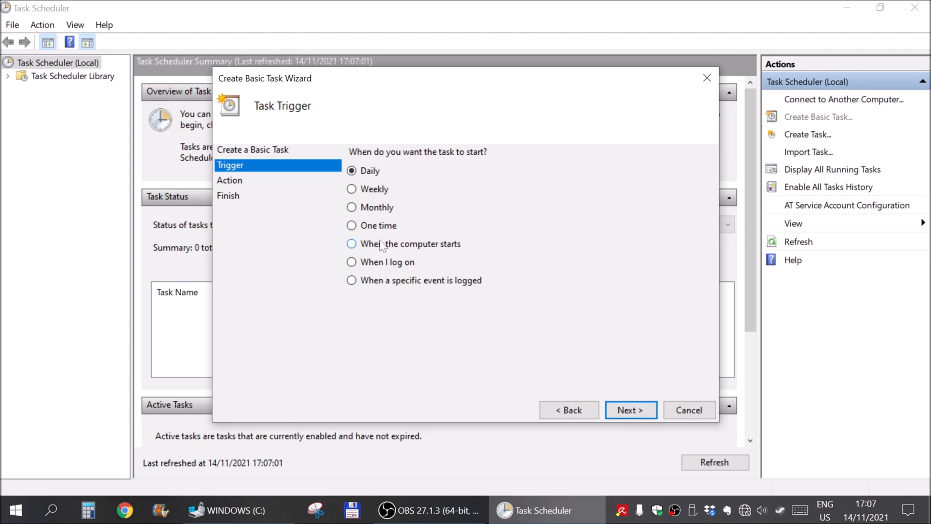
pyautogui.click(351, 243)
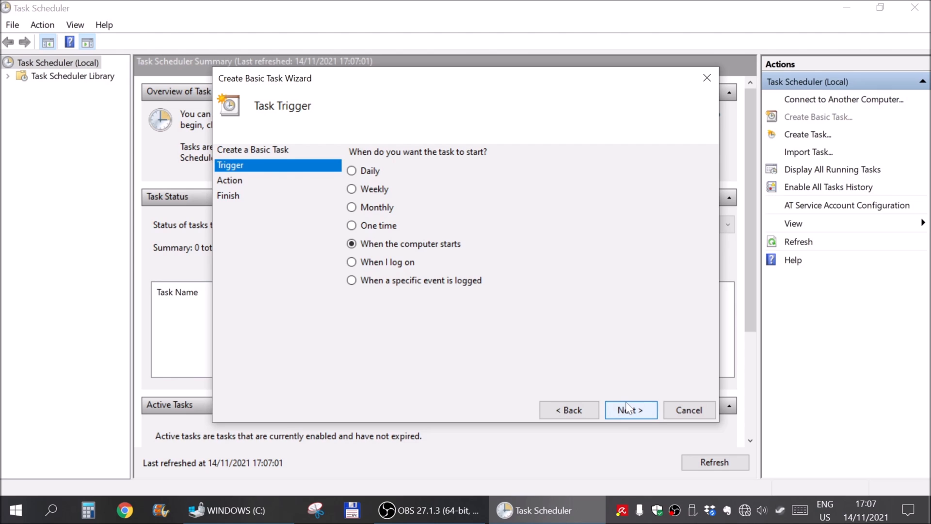
pyautogui.click(630, 409)
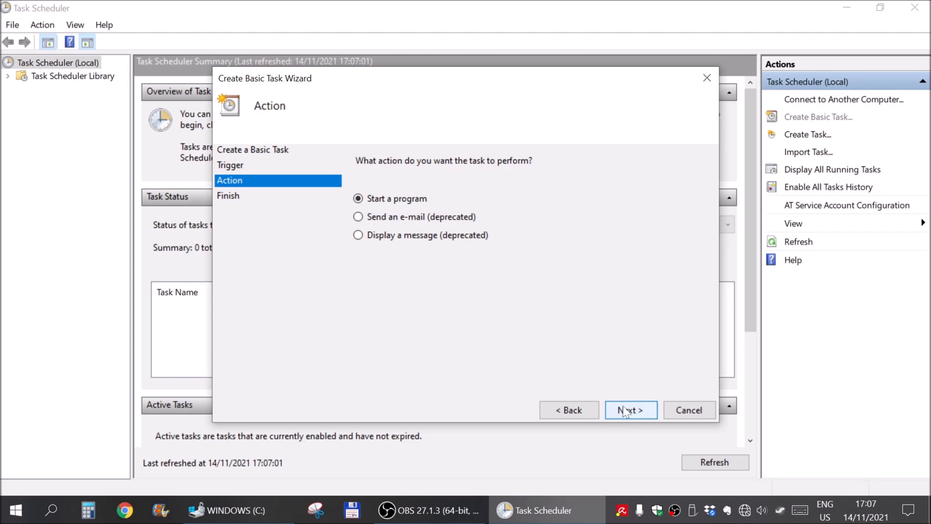
# Set the action to start C:\Automation.bat and request its properties after finishing
pyautogui.click(631, 409)
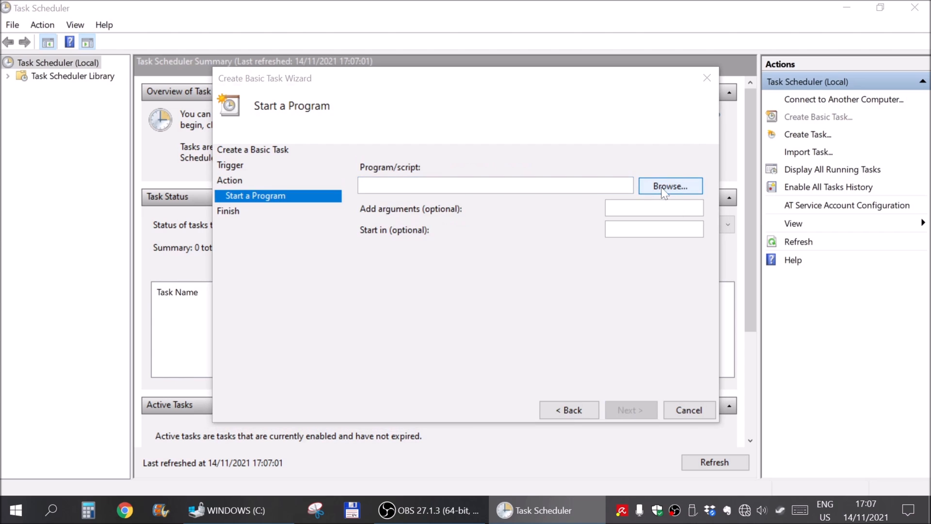
pyautogui.click(669, 186)
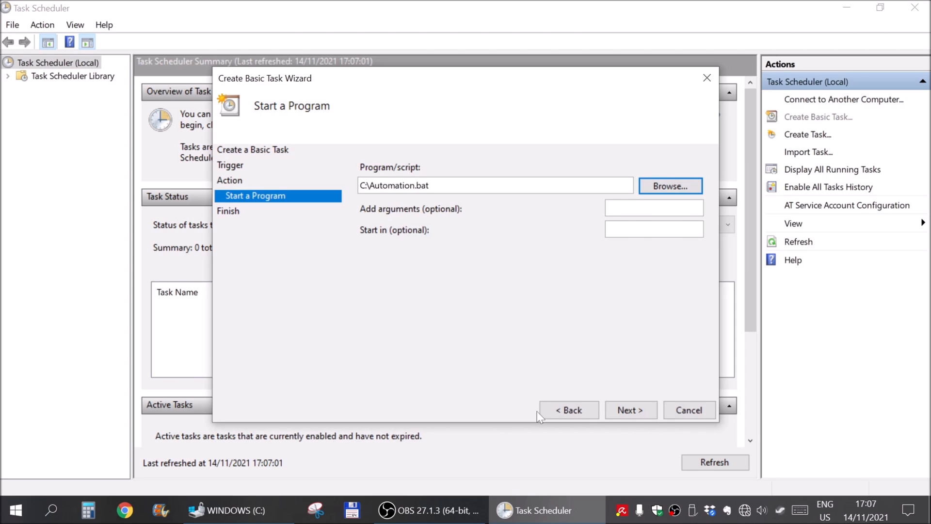
pyautogui.moveTo(412, 216)
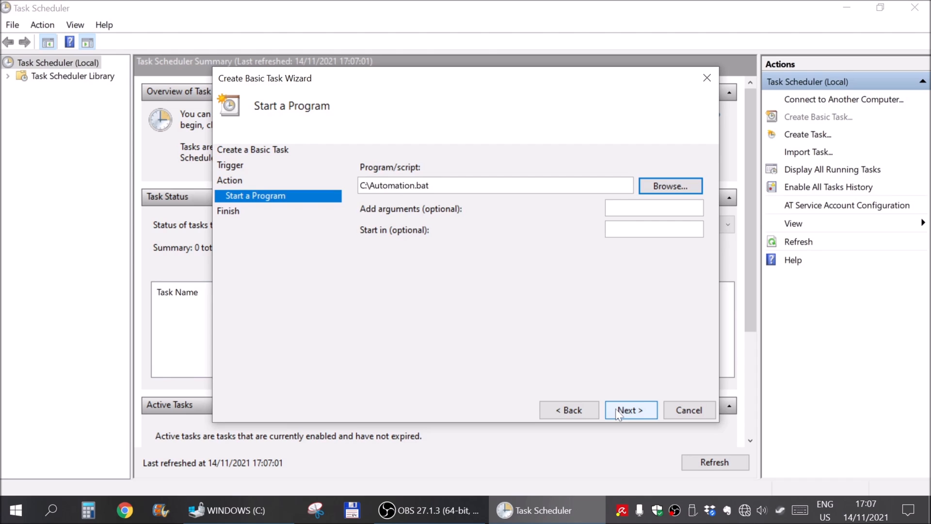
pyautogui.click(630, 409)
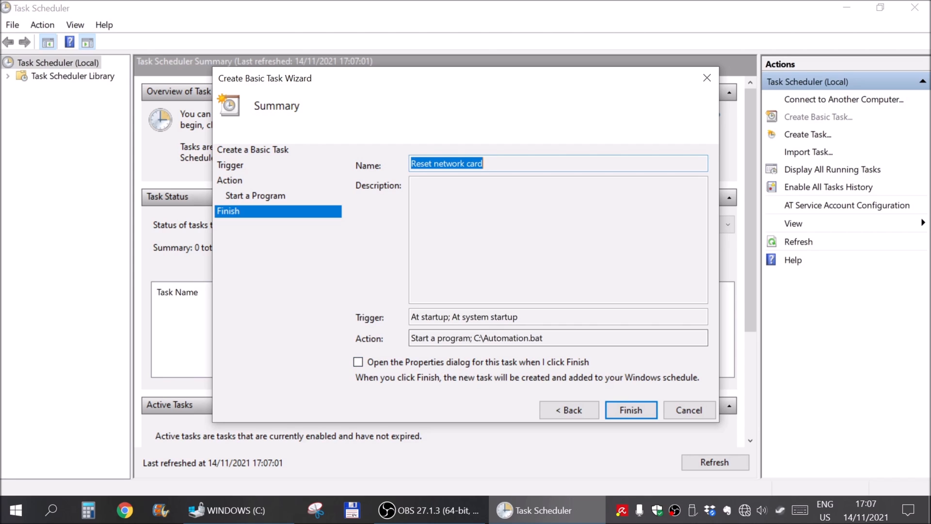
pyautogui.moveTo(574, 390)
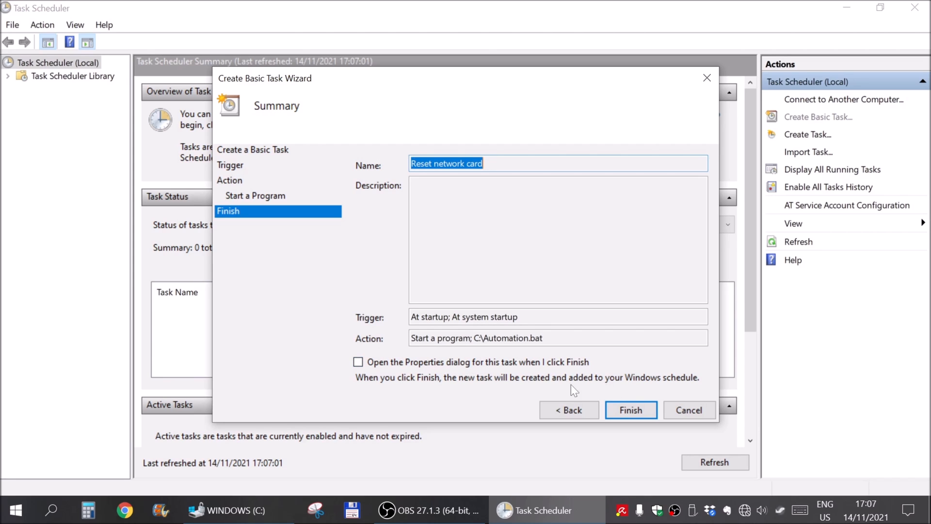
pyautogui.moveTo(528, 368)
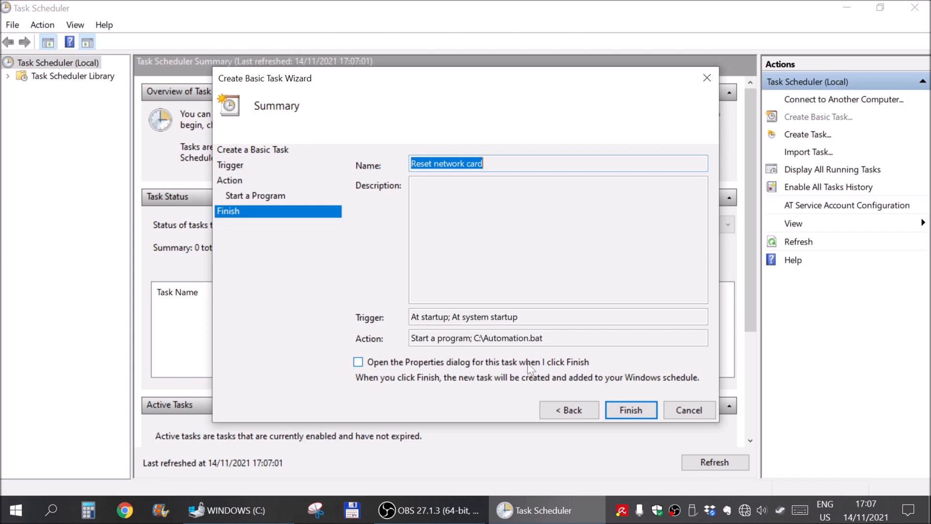
pyautogui.click(357, 362)
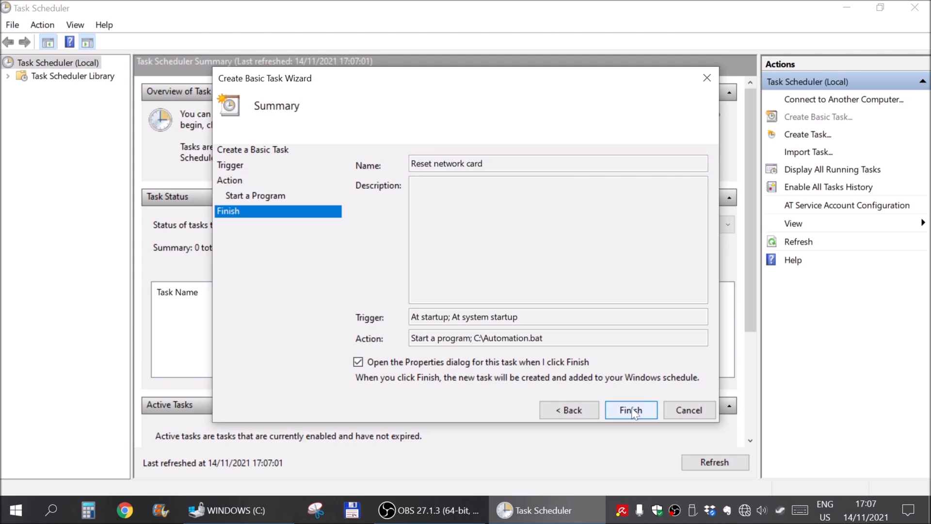
# Create the task and enable Run with highest privileges in its General properties
pyautogui.click(630, 410)
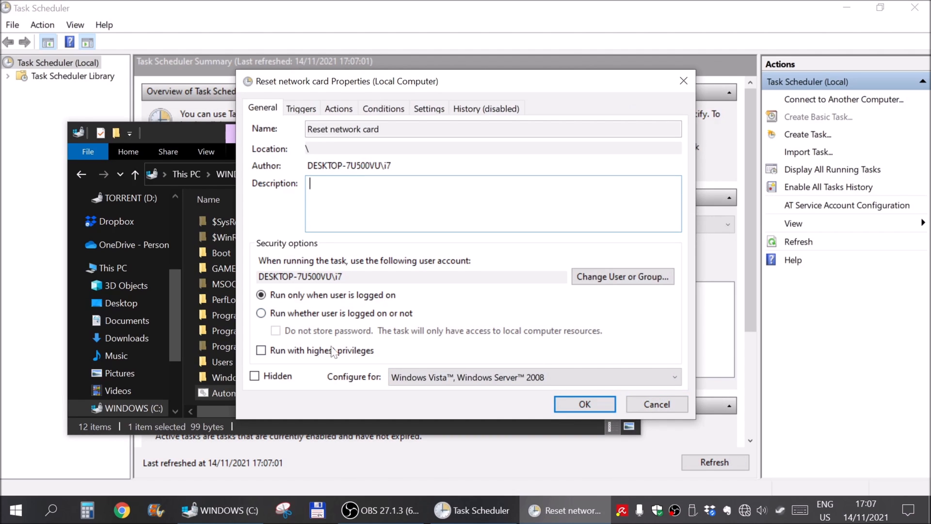
pyautogui.click(260, 350)
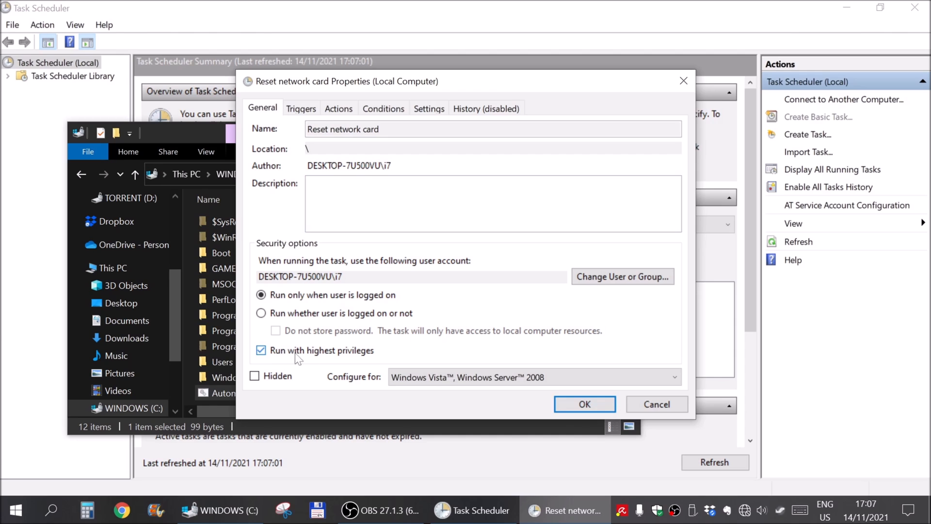
pyautogui.moveTo(319, 355)
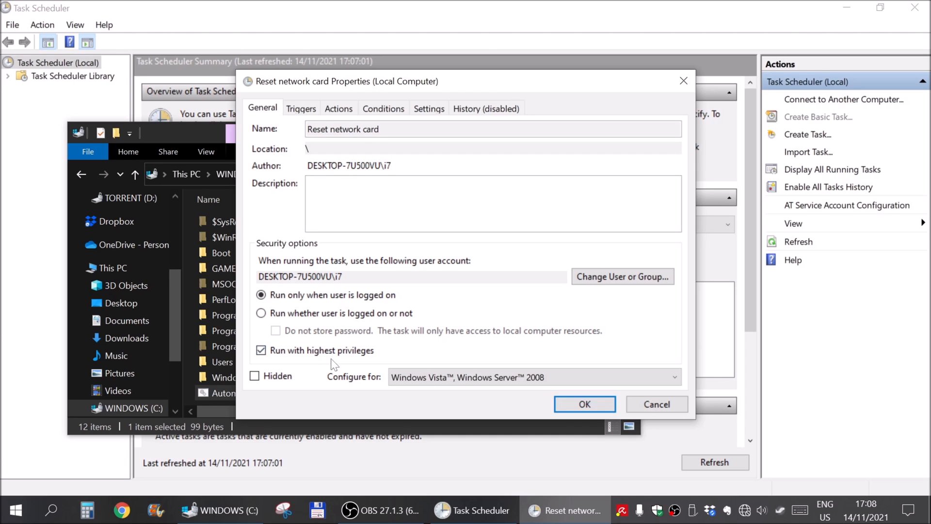
pyautogui.click(261, 350)
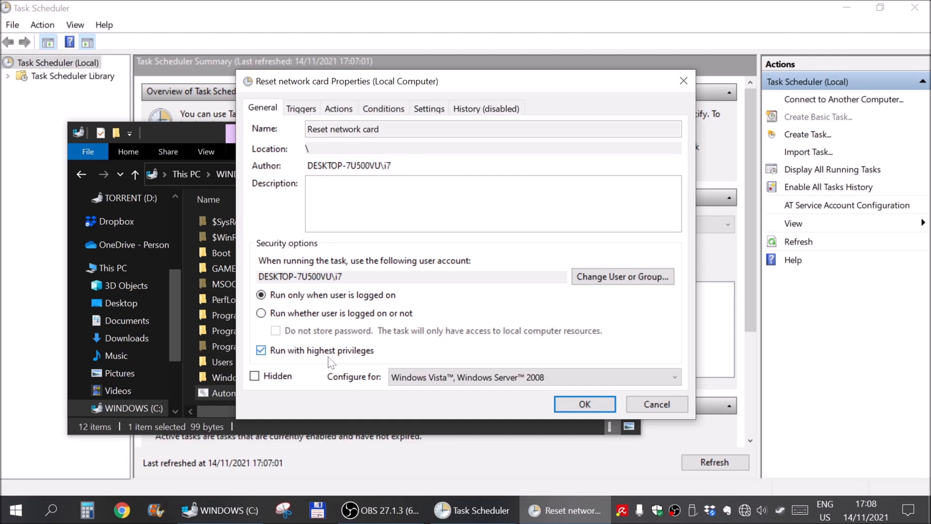
pyautogui.moveTo(326, 311)
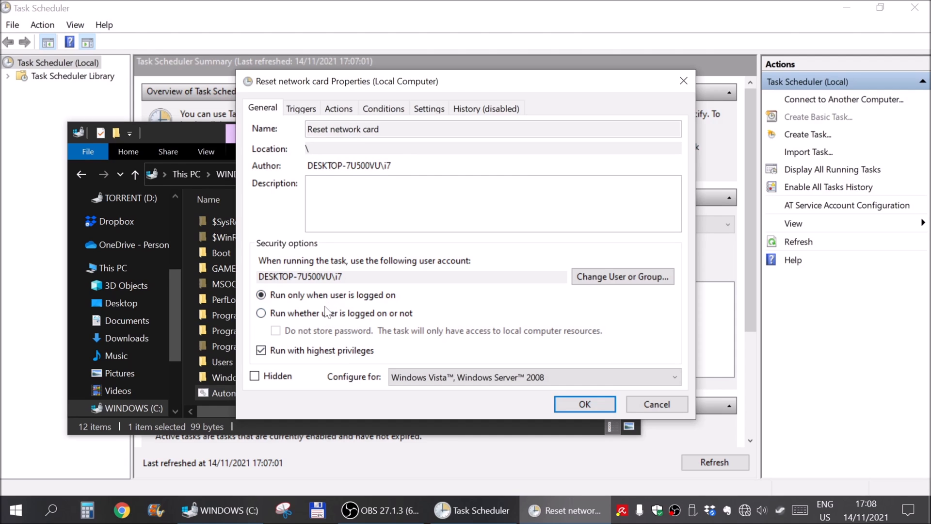
pyautogui.moveTo(306, 219)
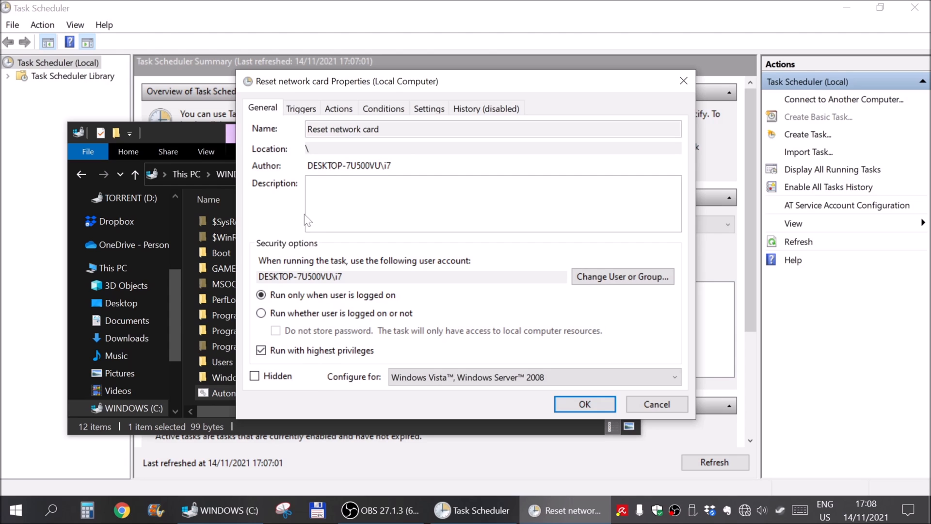
# Review the Actions, Conditions, Settings and History sections, return to General and save with OK
pyautogui.click(337, 108)
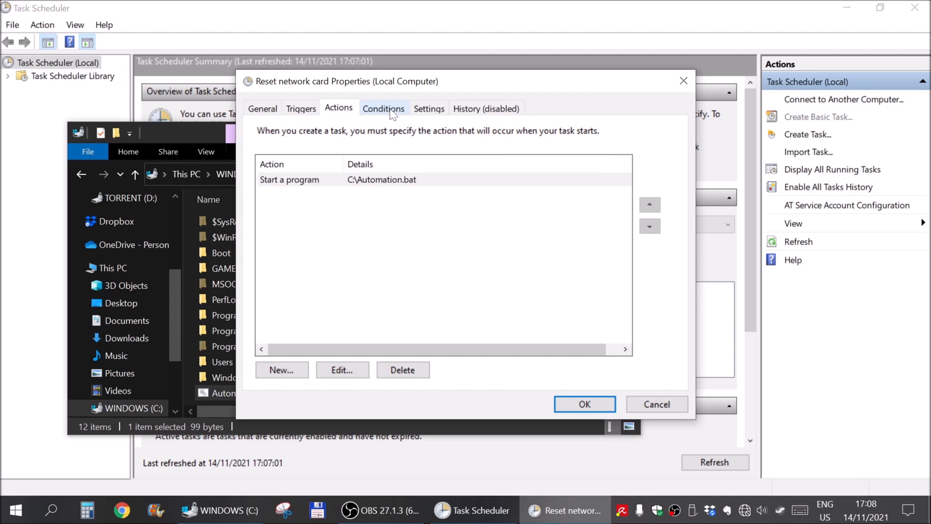
pyautogui.click(384, 108)
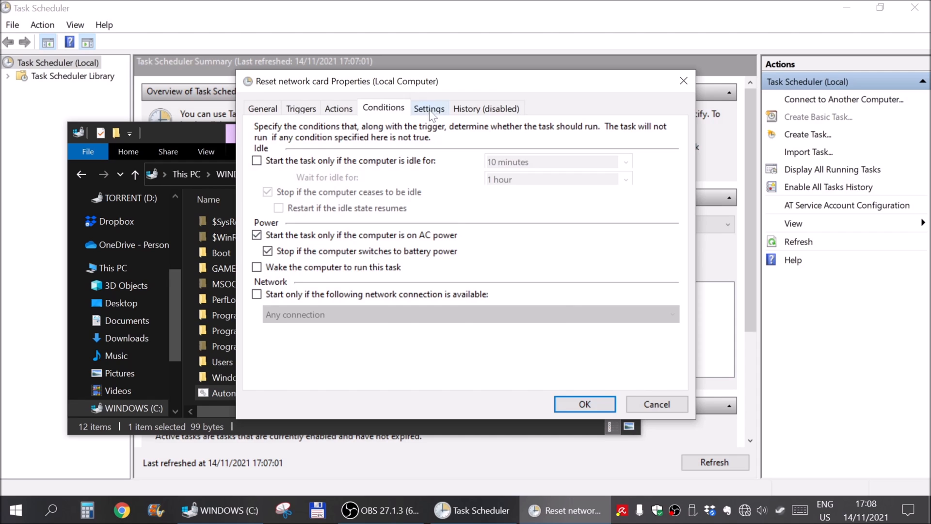
pyautogui.click(428, 109)
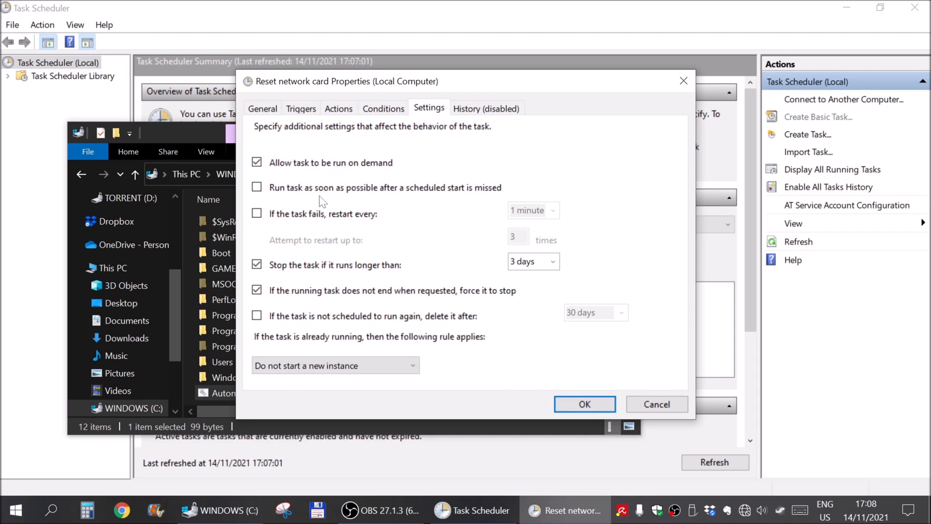
pyautogui.moveTo(326, 224)
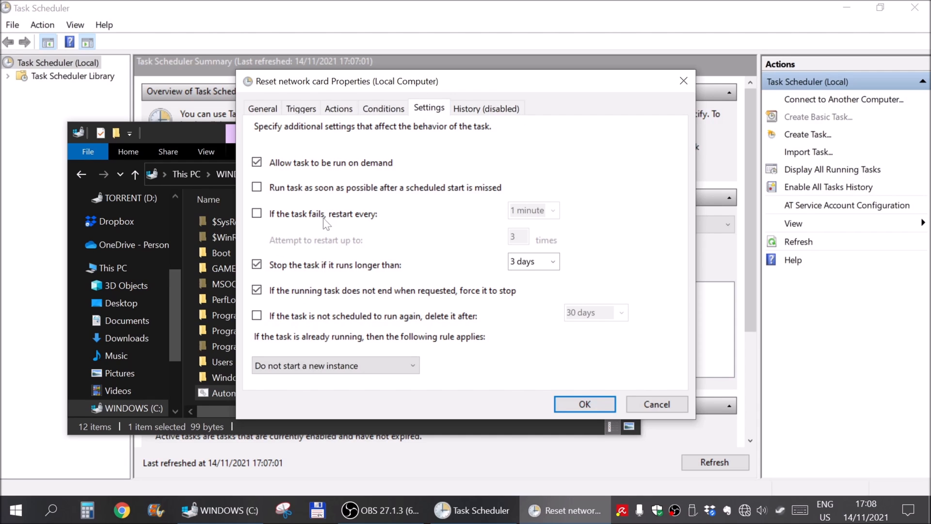
pyautogui.moveTo(371, 246)
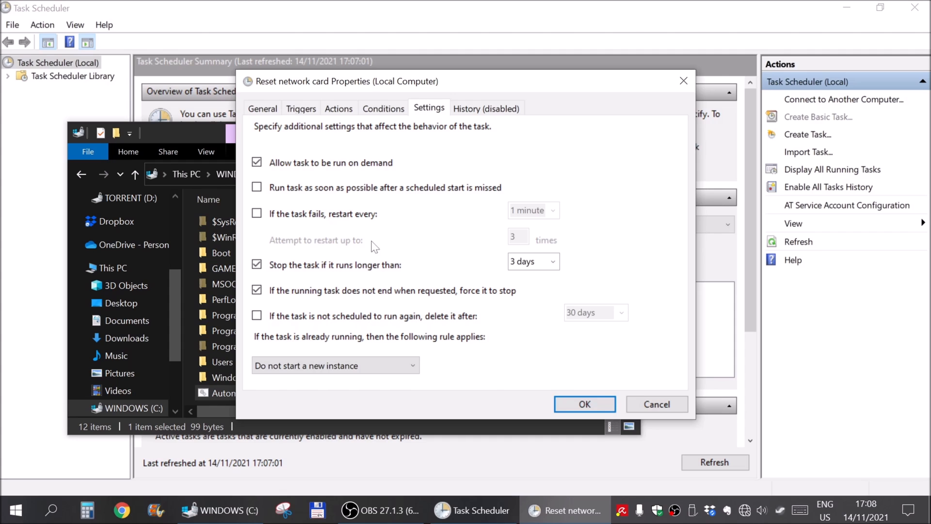
pyautogui.click(486, 107)
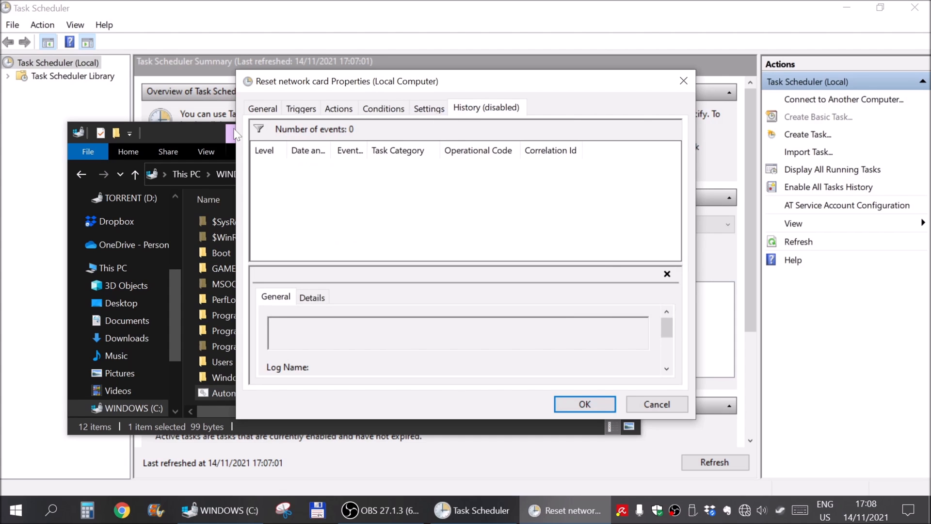
pyautogui.click(261, 108)
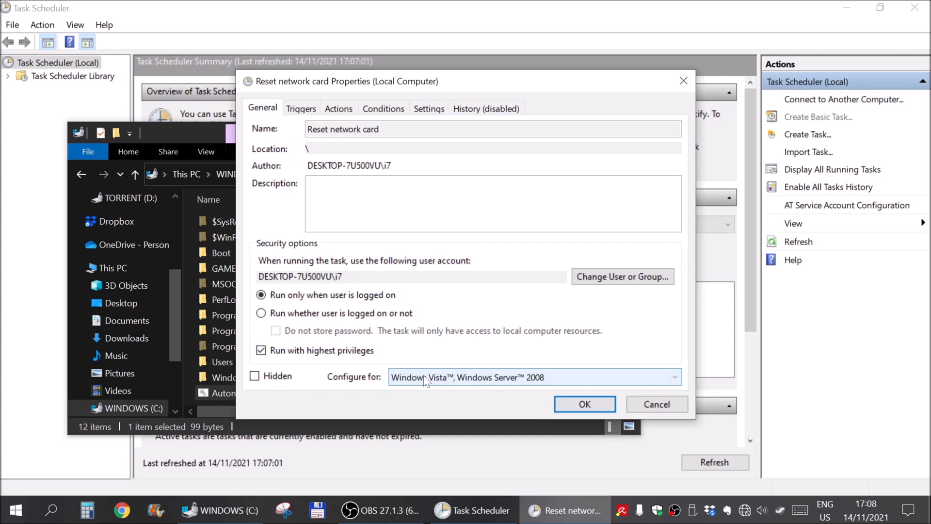
pyautogui.click(584, 403)
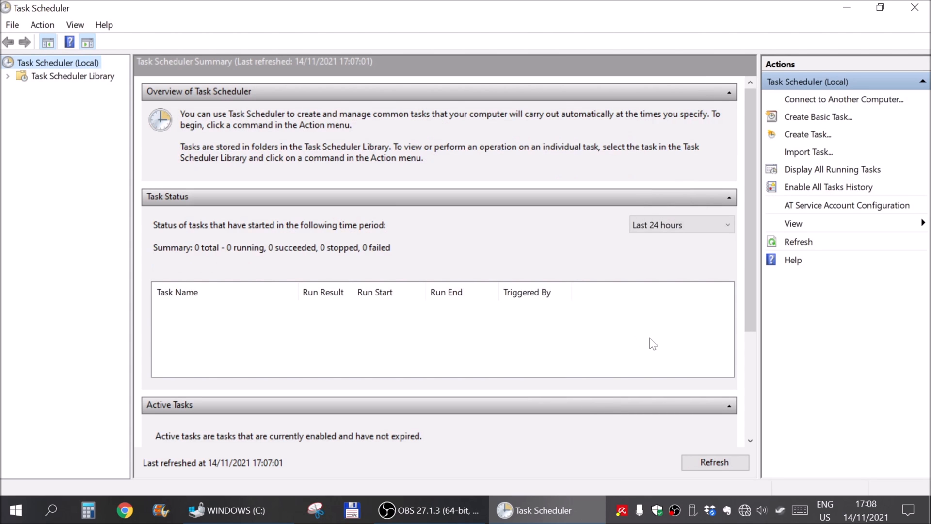
pyautogui.moveTo(392, 358)
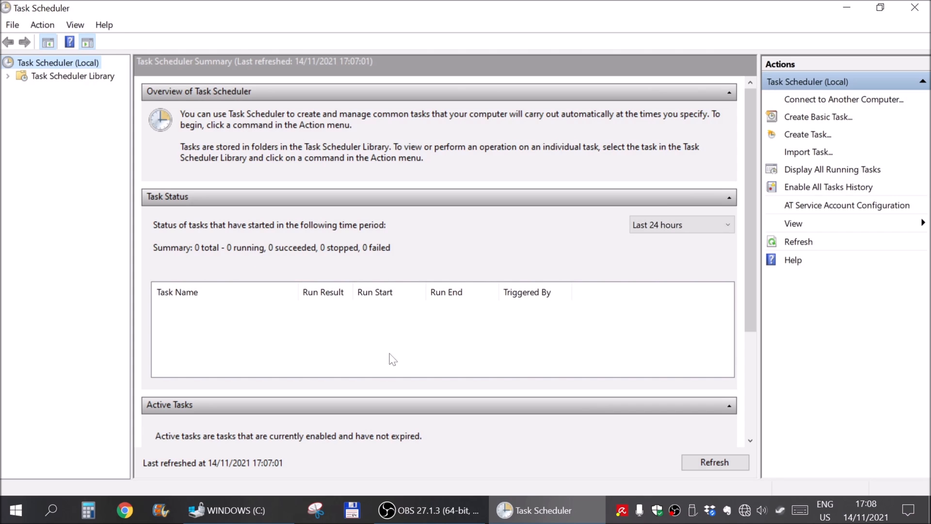
pyautogui.moveTo(53, 78)
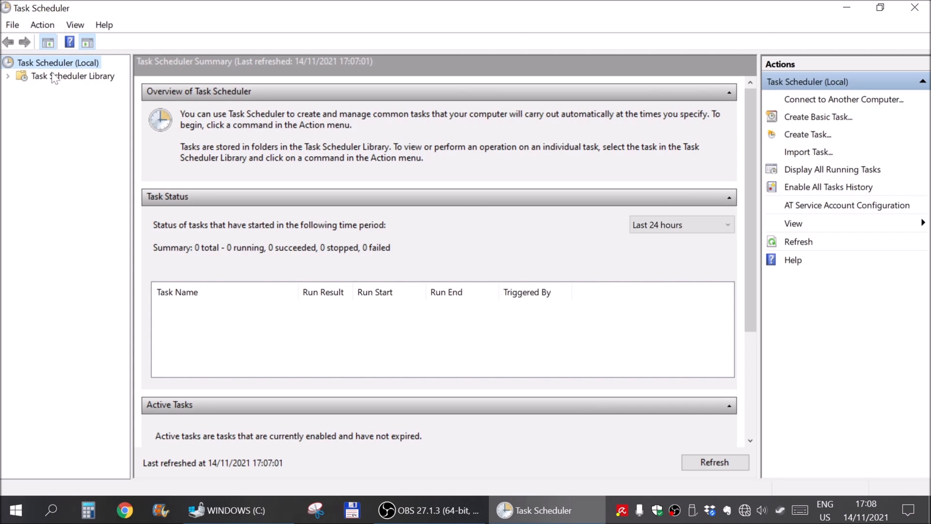
# Show the Task Scheduler Library scrolled down to the Reset network card task
pyautogui.click(73, 76)
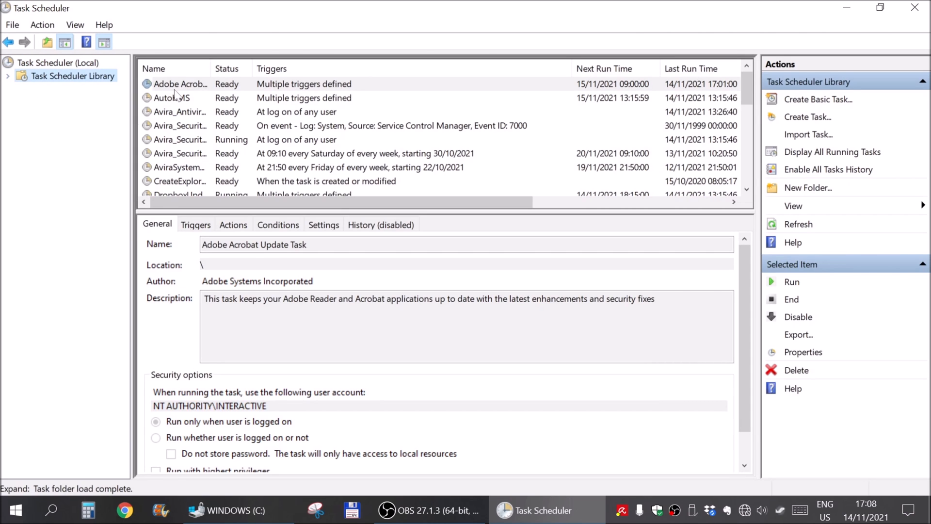
pyautogui.scroll(-3)
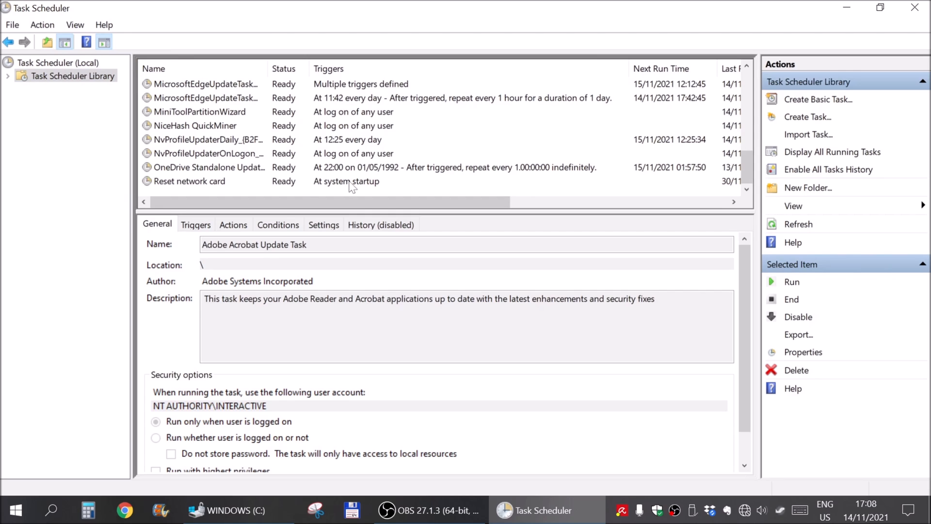
pyautogui.moveTo(314, 191)
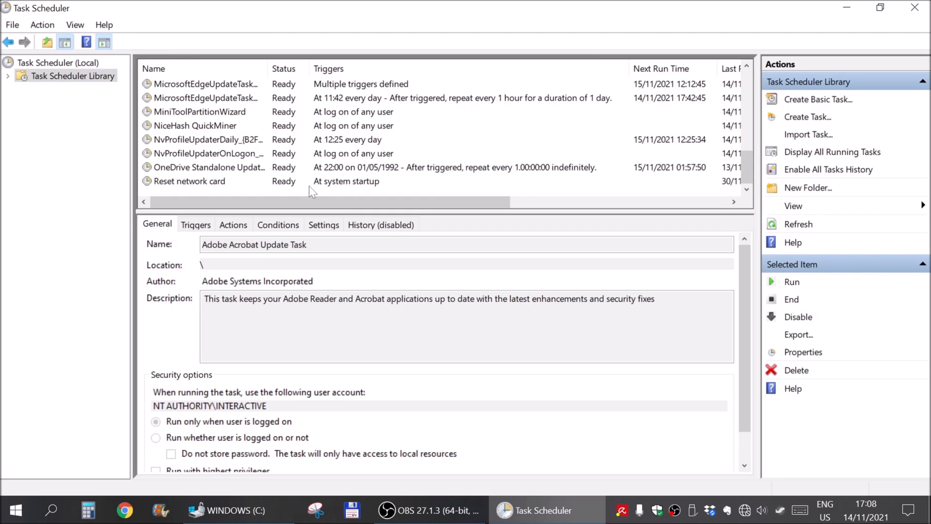
# Close Task Scheduler and the WINDOWS (C:) File Explorer window, returning to the desktop
pyautogui.click(237, 510)
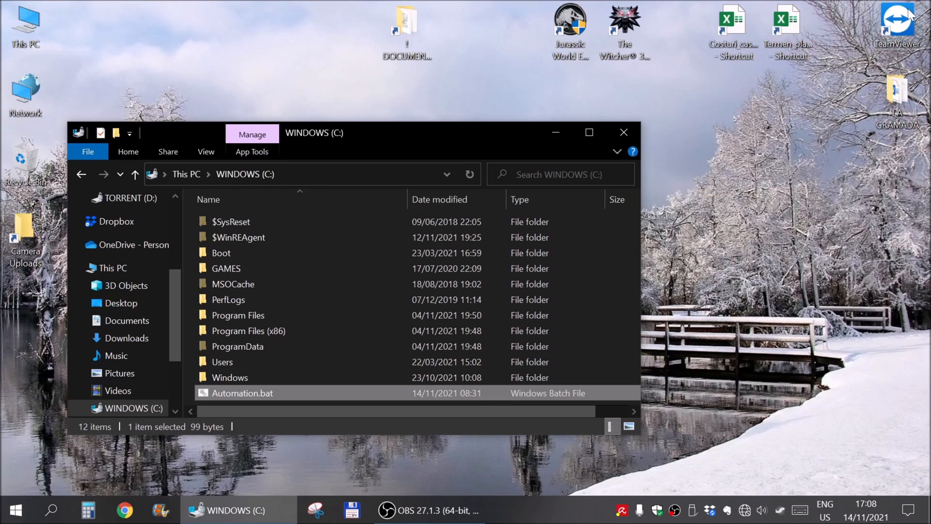
pyautogui.moveTo(640, 131)
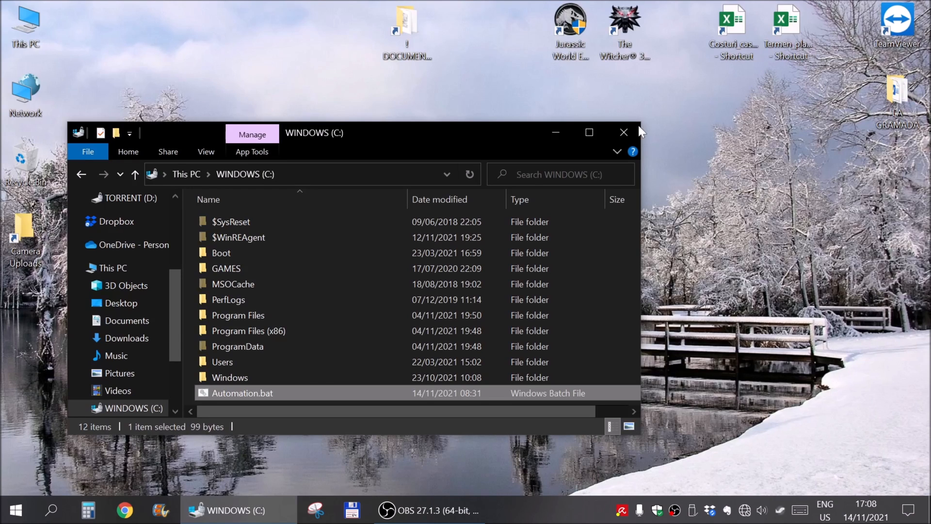
pyautogui.click(623, 132)
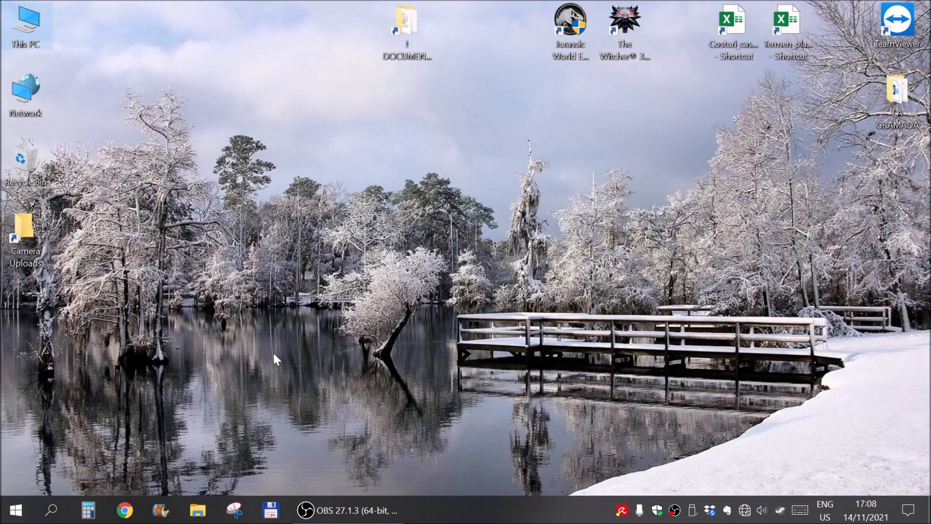
pyautogui.moveTo(743, 510)
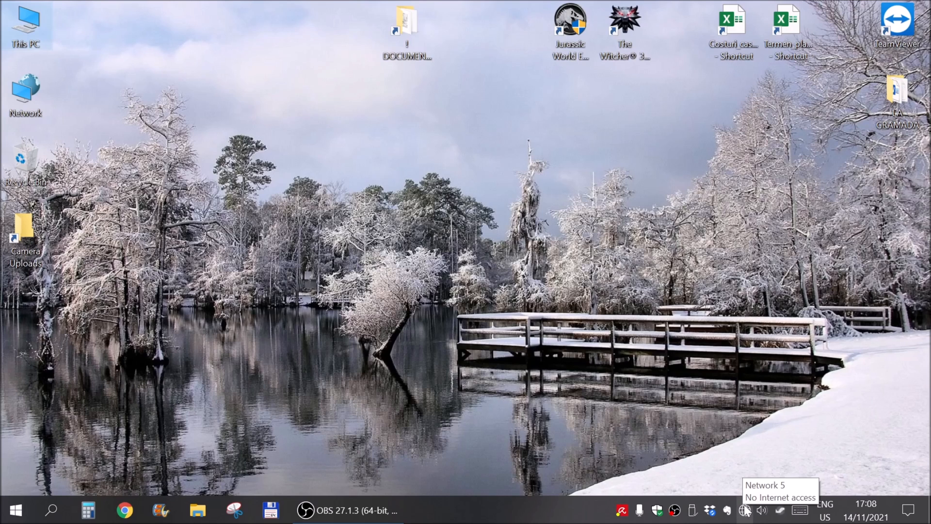
pyautogui.moveTo(556, 503)
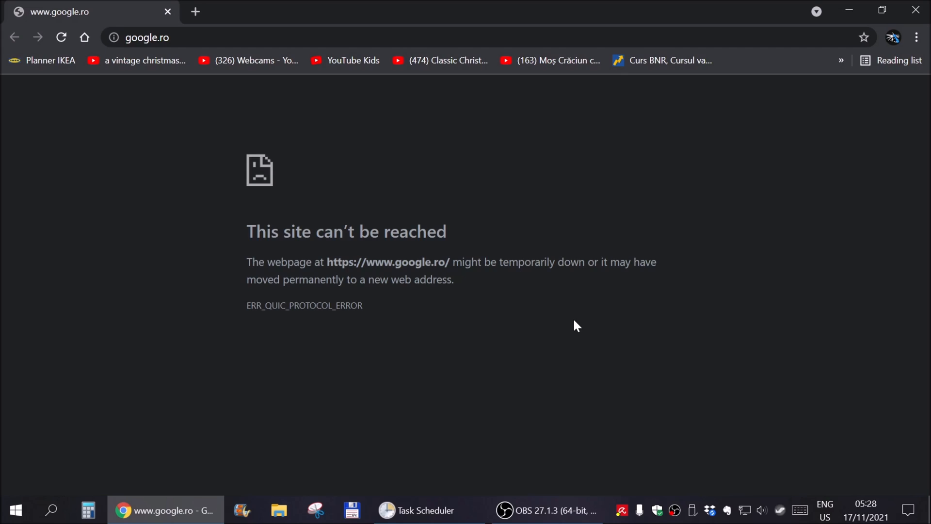
pyautogui.moveTo(551, 357)
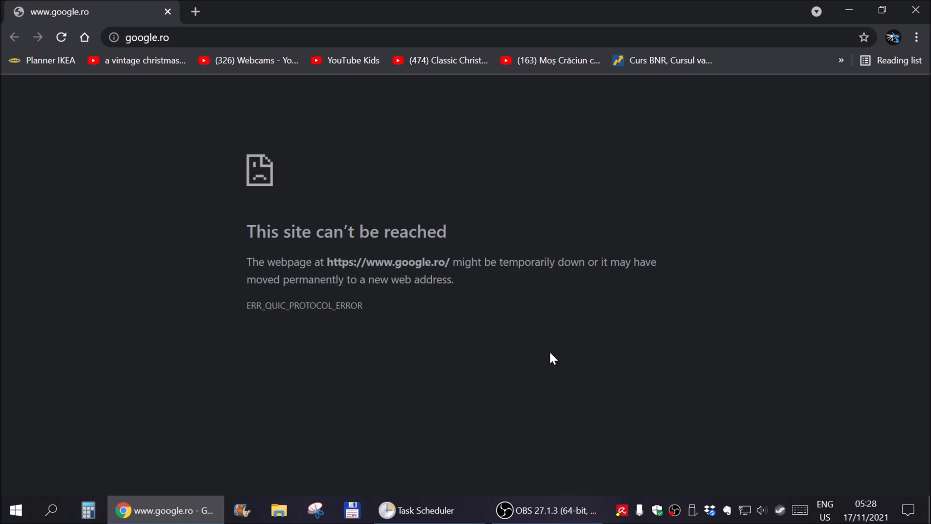